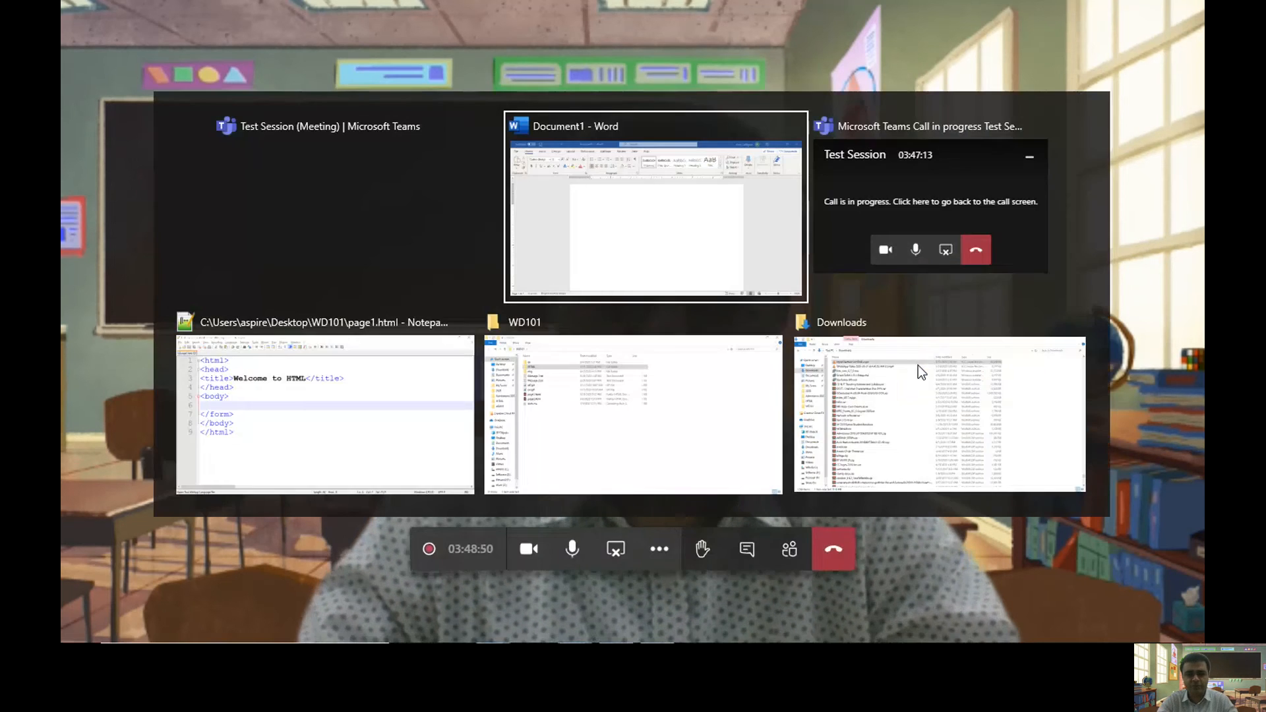
- Insert a 2x2 table into the blank Word document
left_click(655, 207)
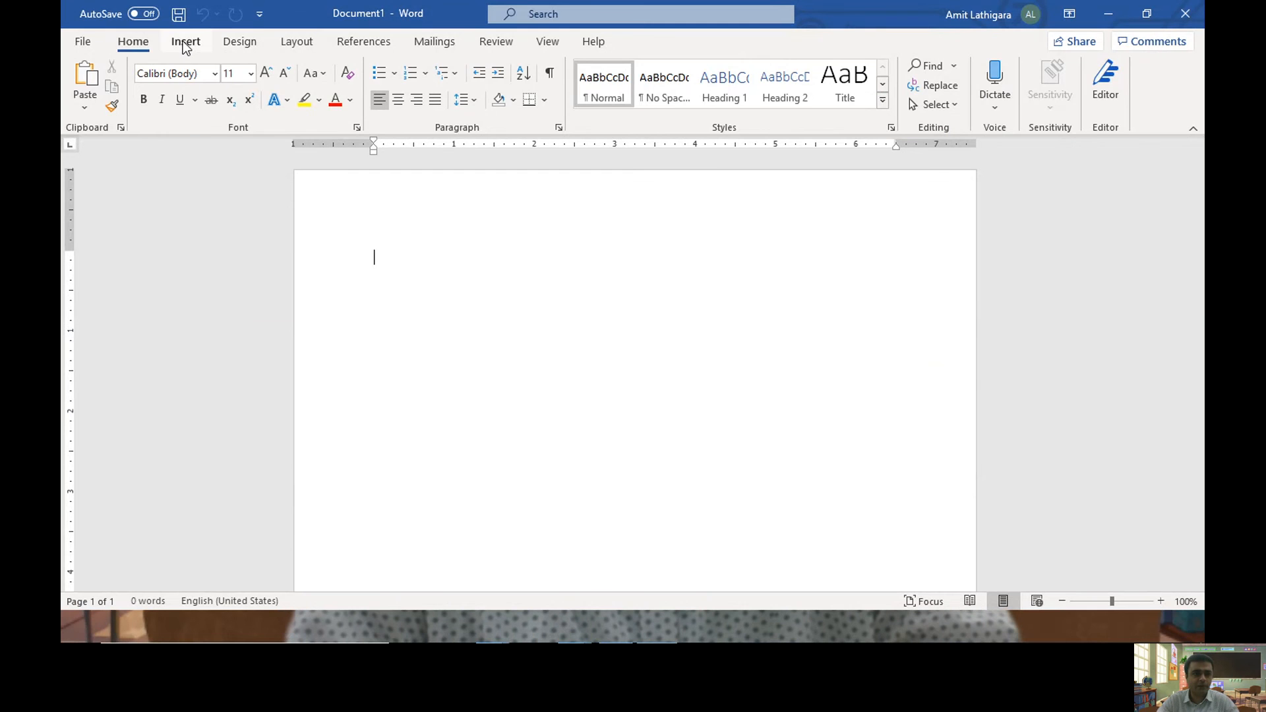
left_click(184, 41)
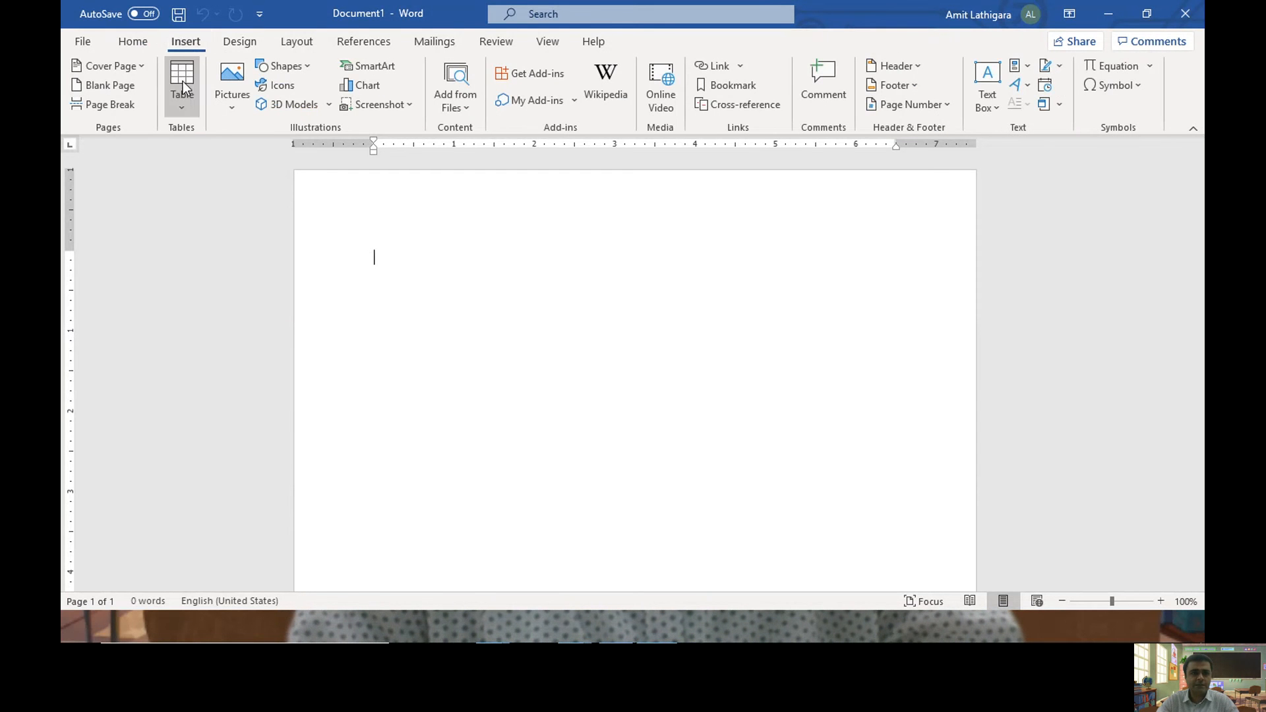
left_click(181, 80)
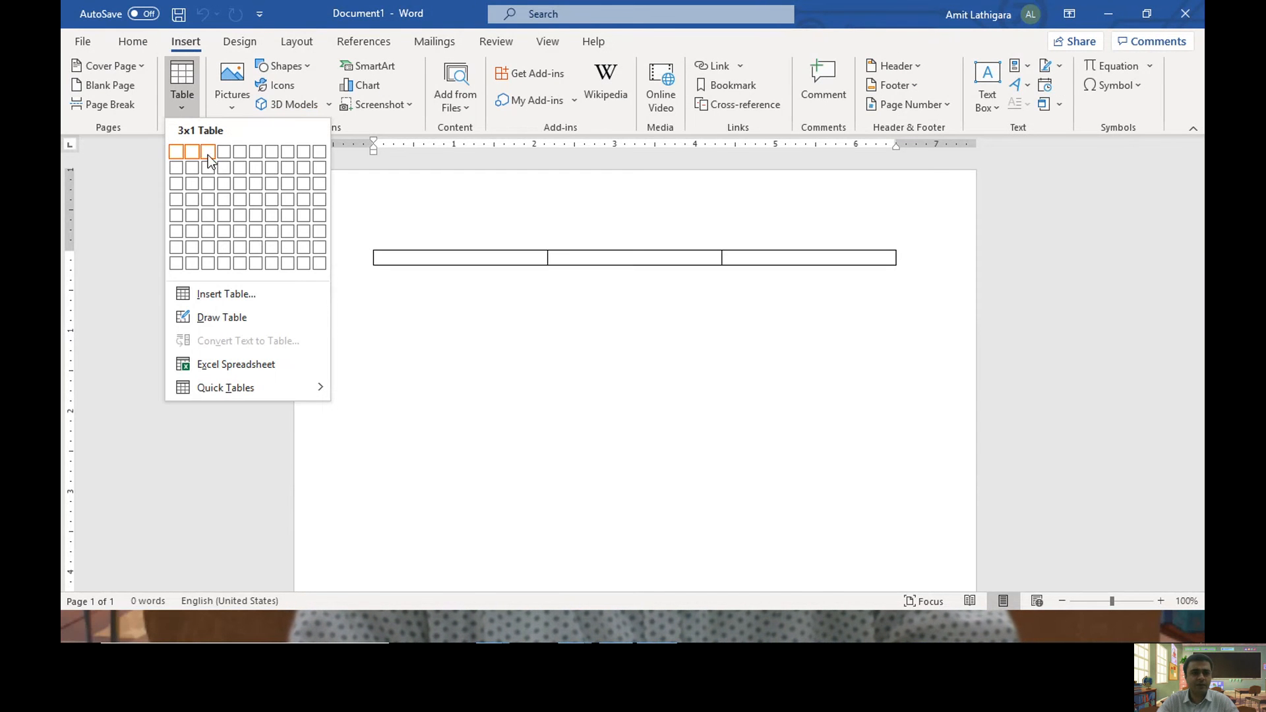
mouse_move(209, 193)
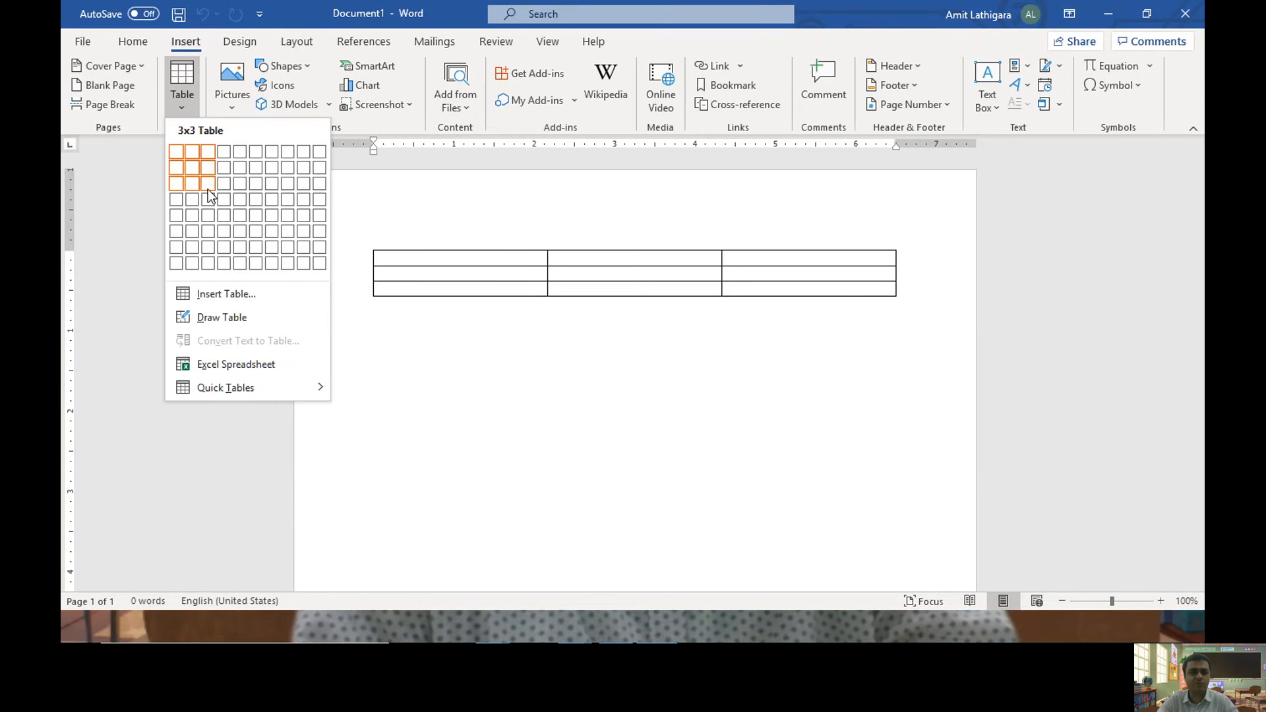
mouse_move(190, 168)
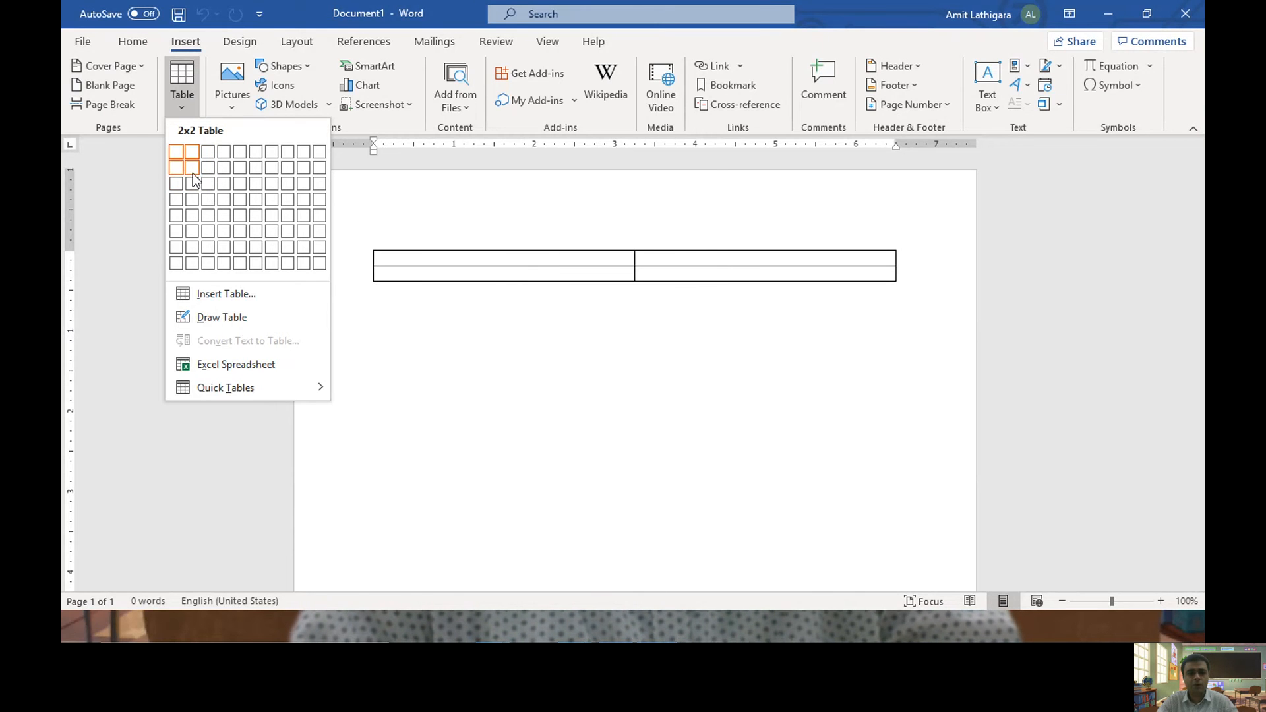
mouse_move(199, 183)
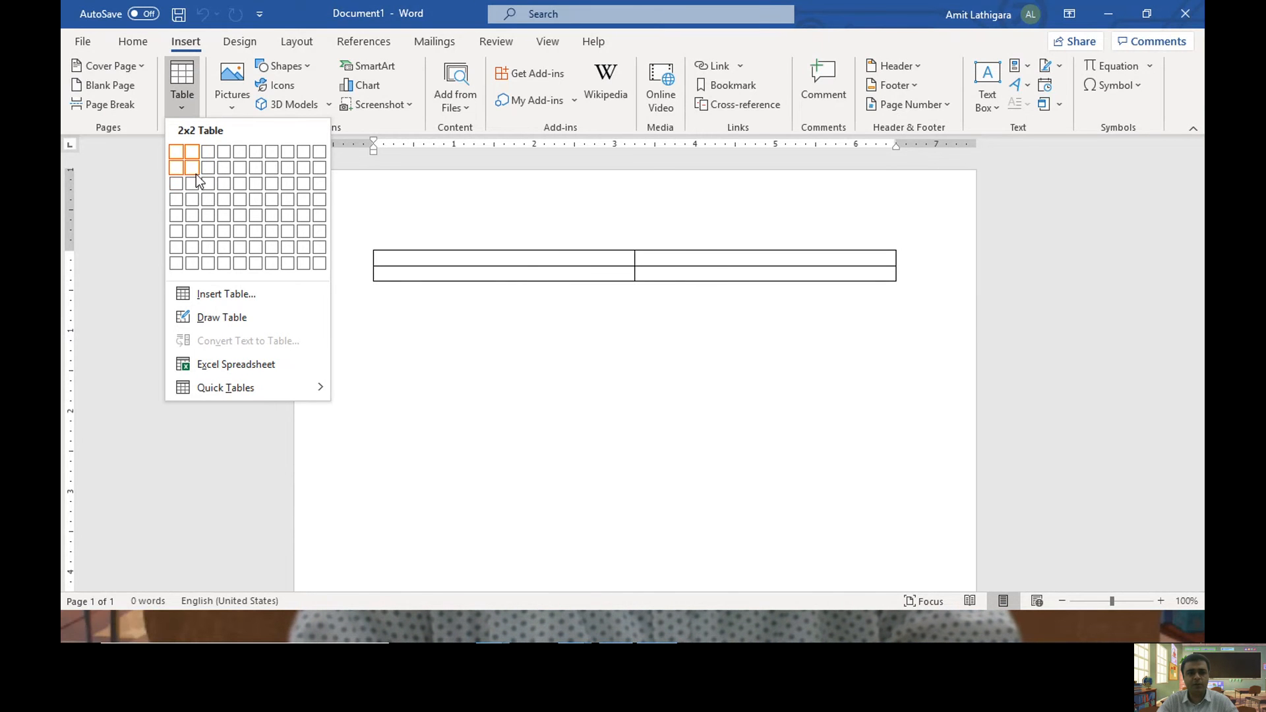
left_click(184, 168)
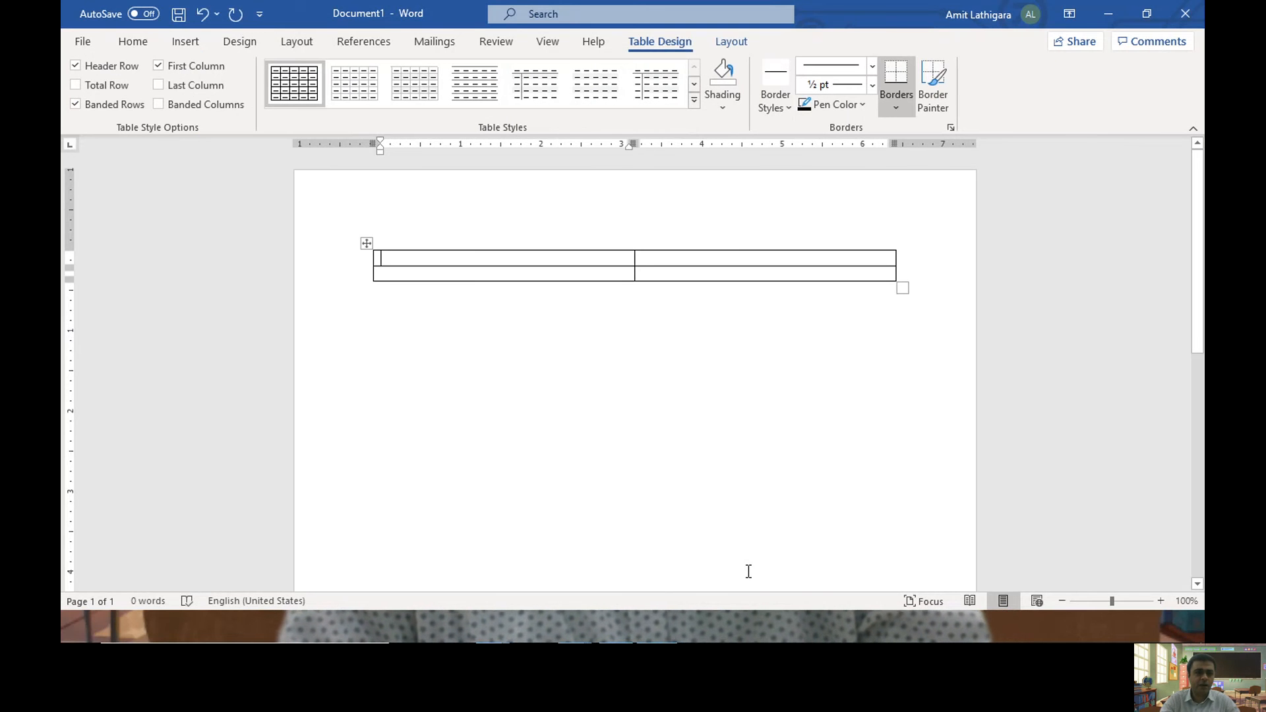
- Fill the cells with A to D and add a third row for E and F
type("A")
left_click(504, 273)
type("C")
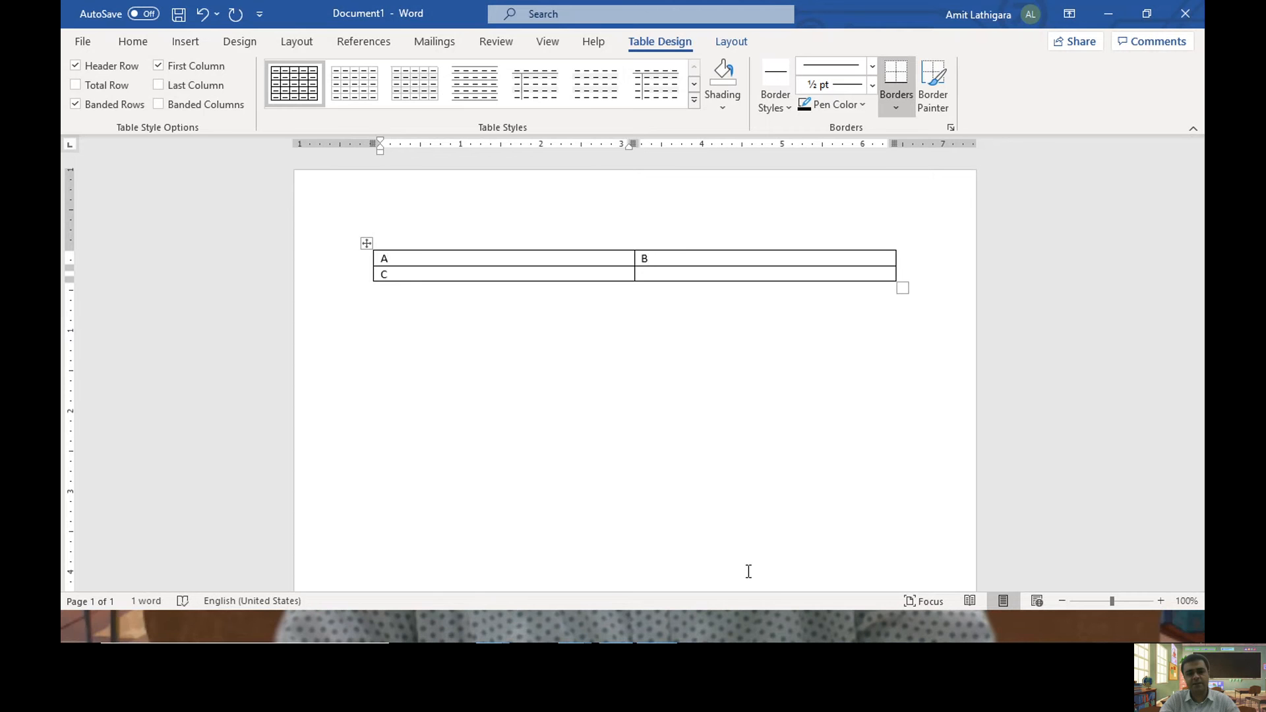
type("D")
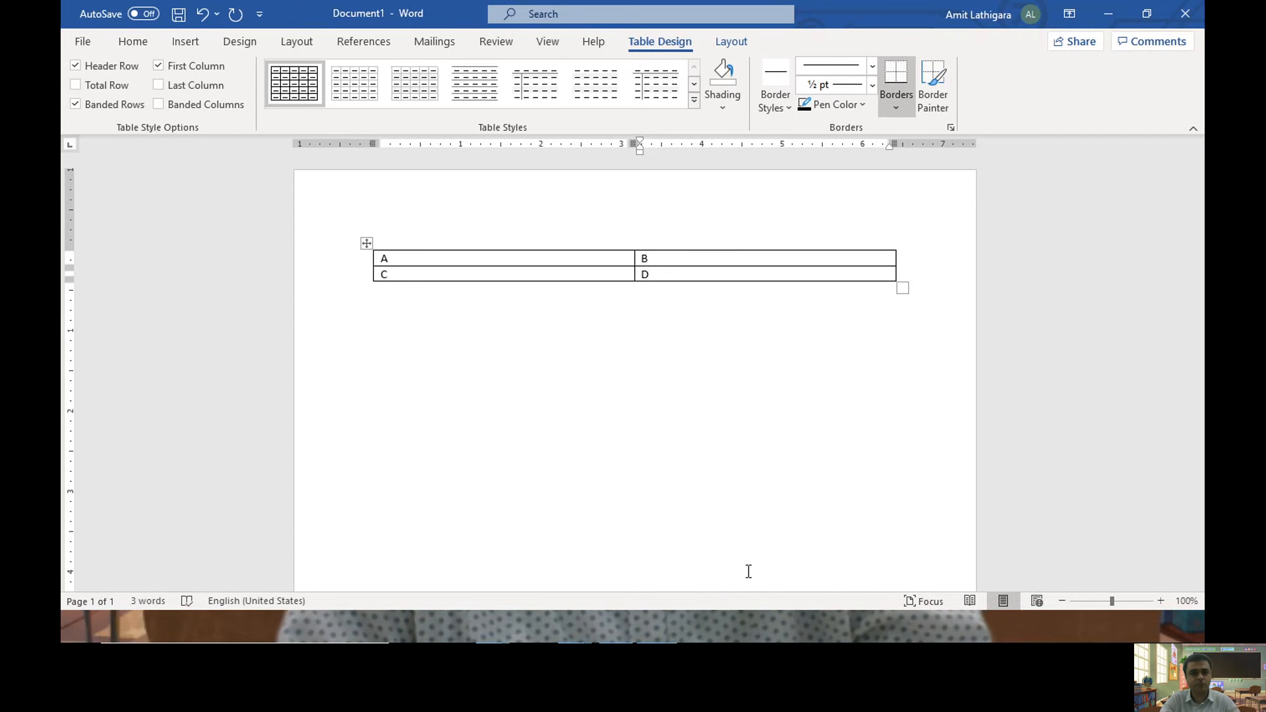
left_click(654, 275)
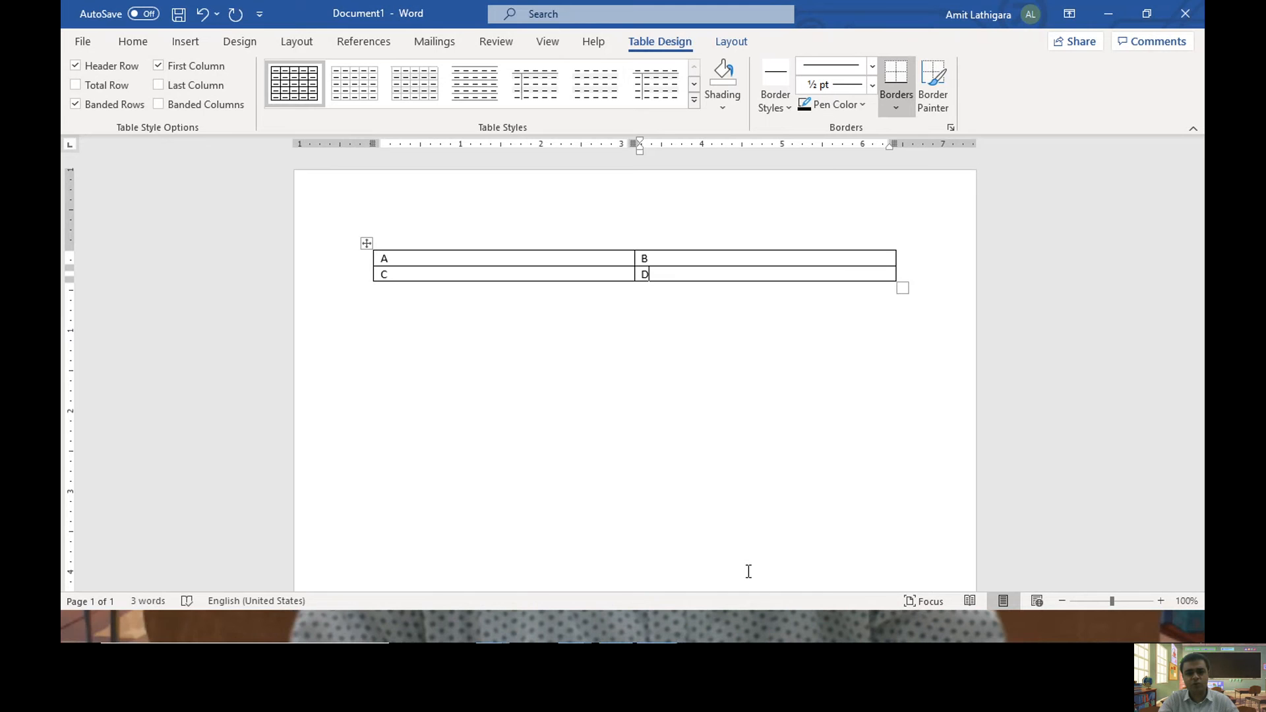
key("Tab")
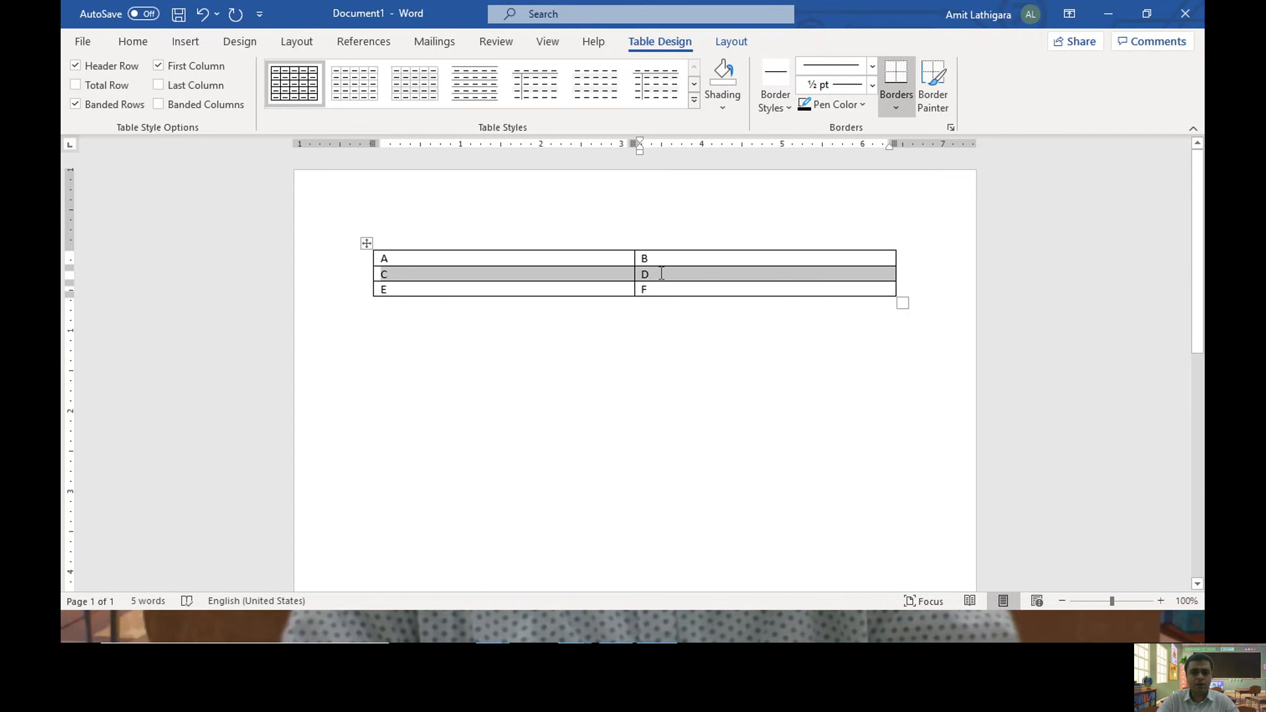
- Merge the second row's C and D cells into one cell reading C & D
right_click(660, 273)
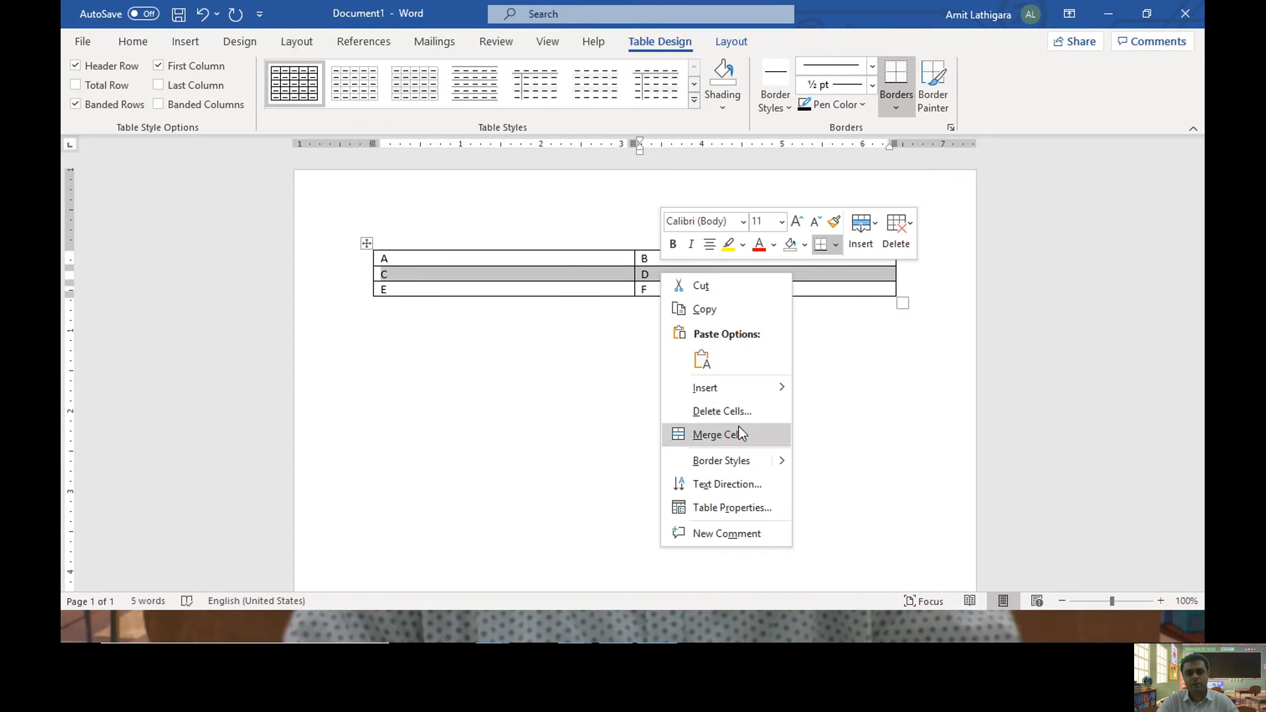
left_click(714, 434)
type(" & D")
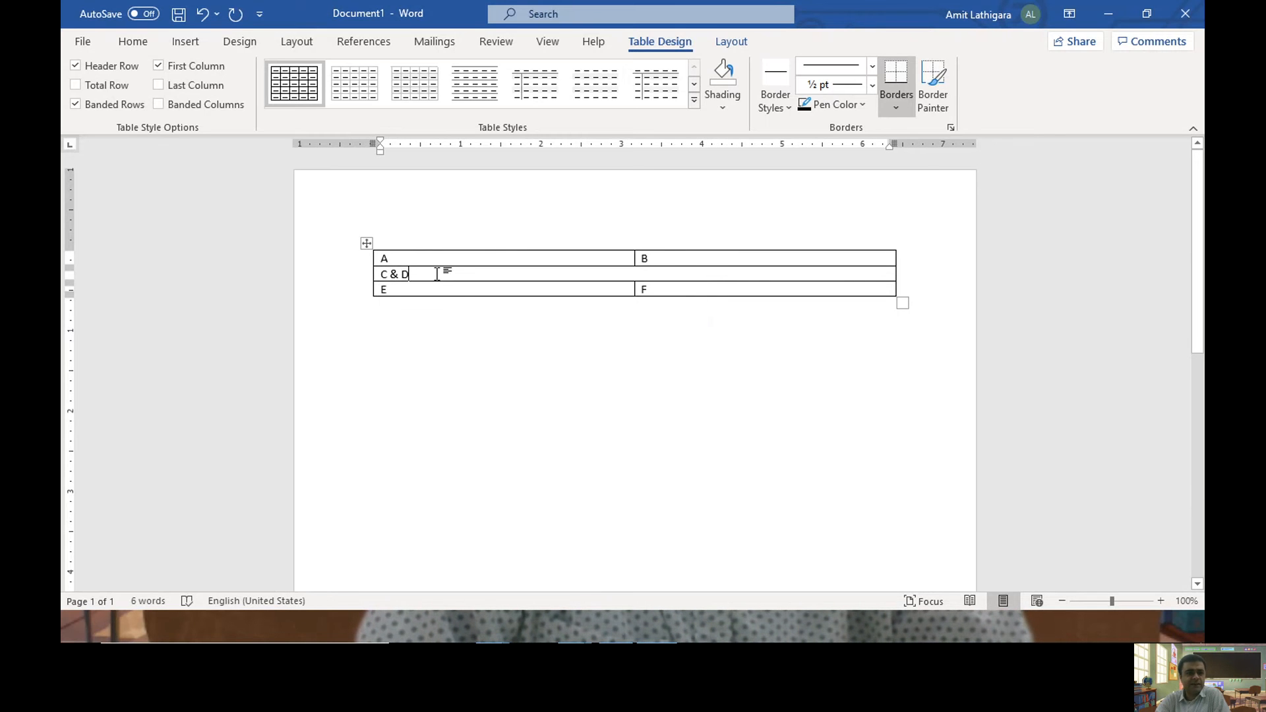
left_click(420, 289)
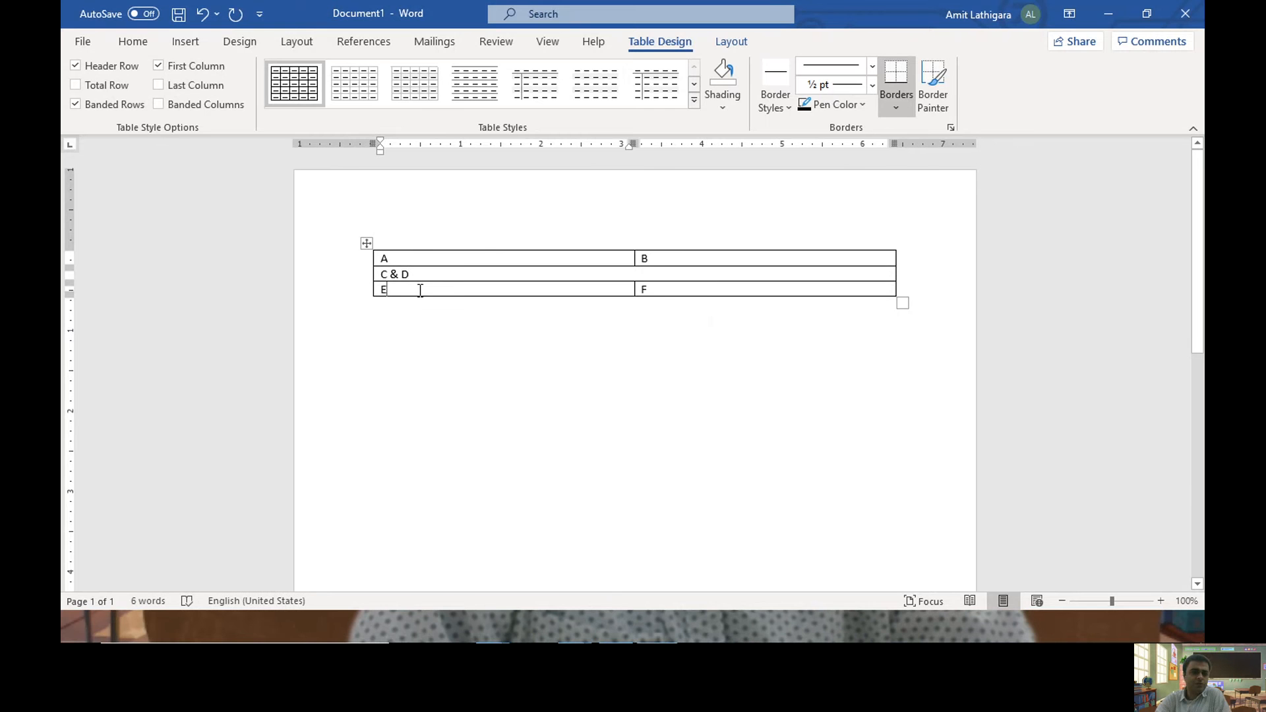
left_click(673, 289)
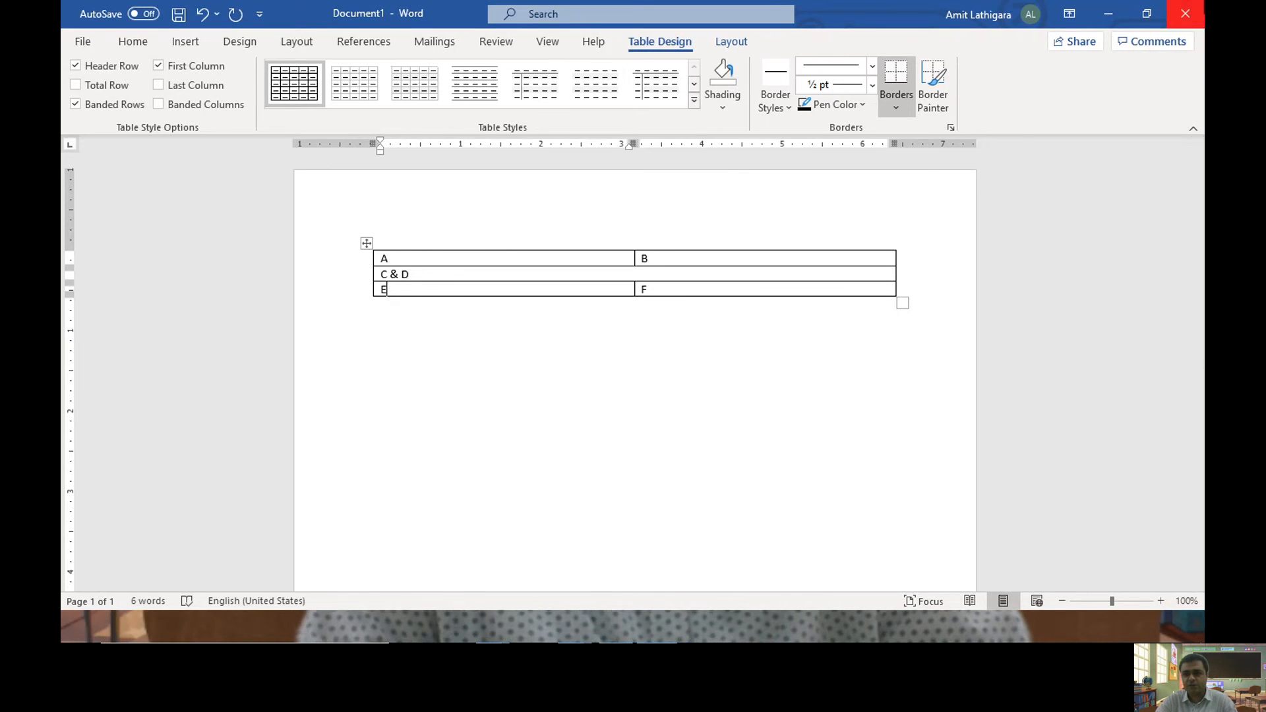
- Close the Word document without saving the changes
left_click(1184, 13)
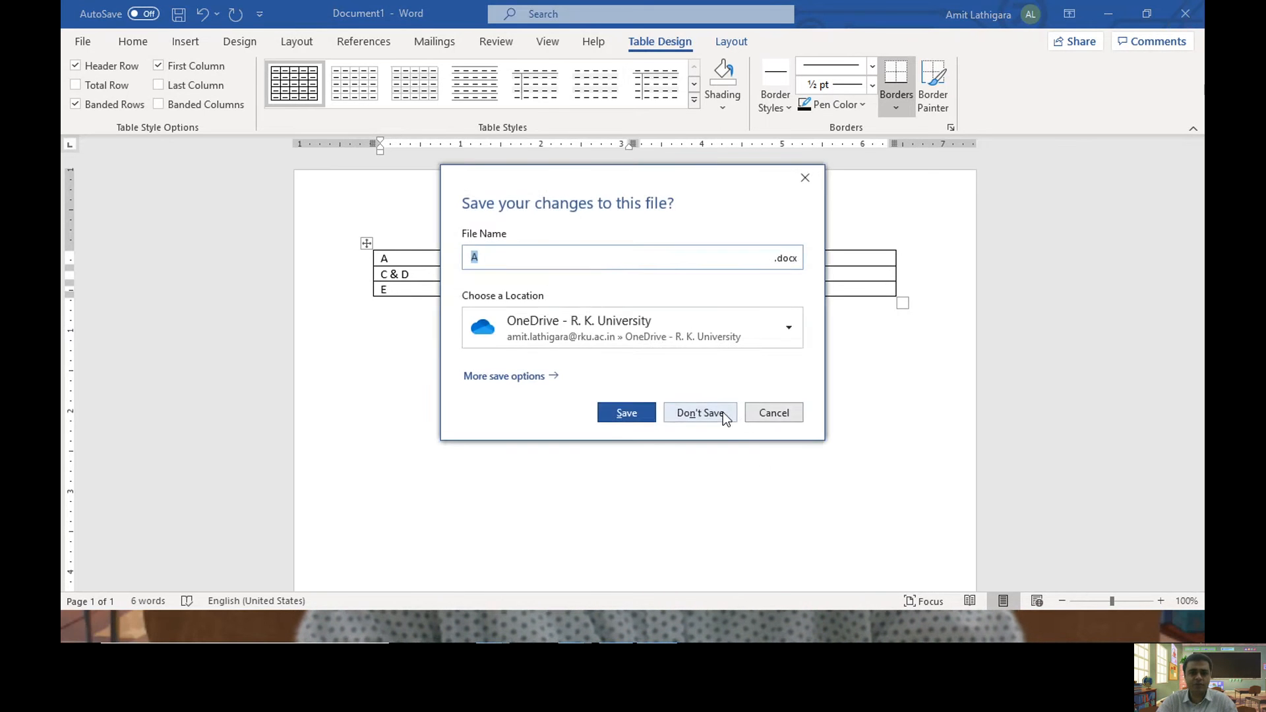
left_click(699, 412)
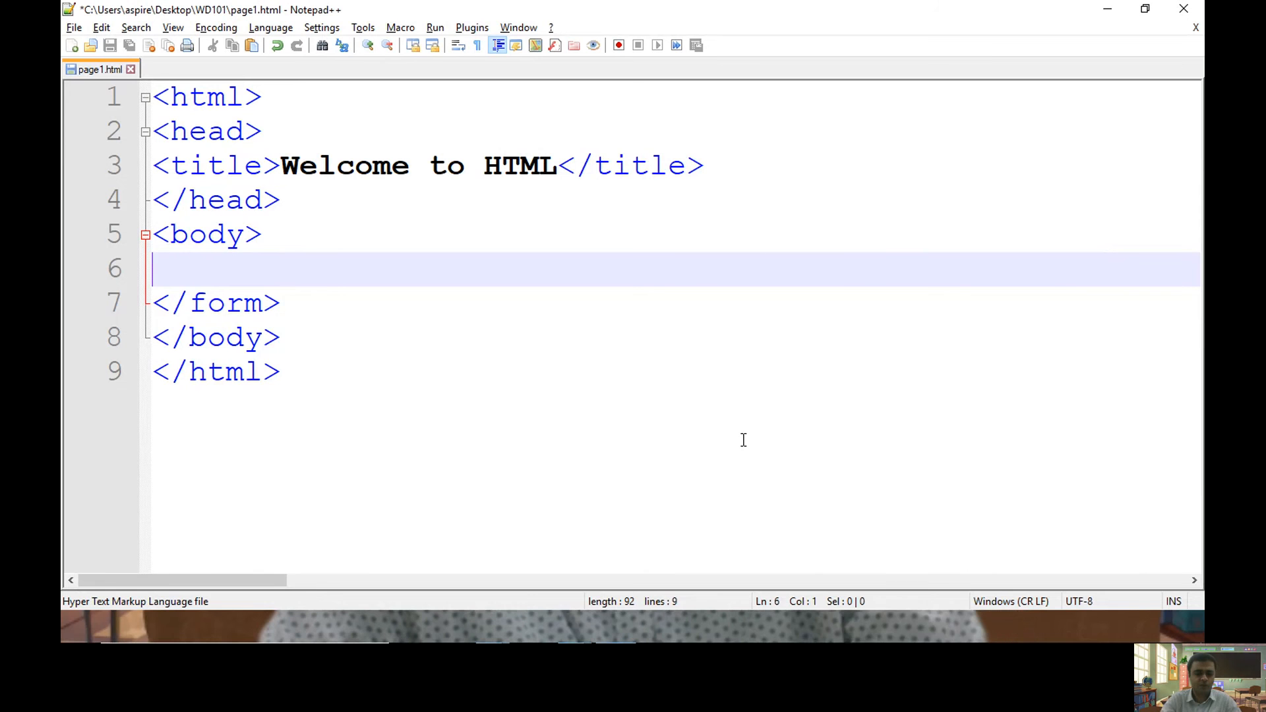
- Add a <table> with its first <tr> row inside page1.html's body
type("<tabi")
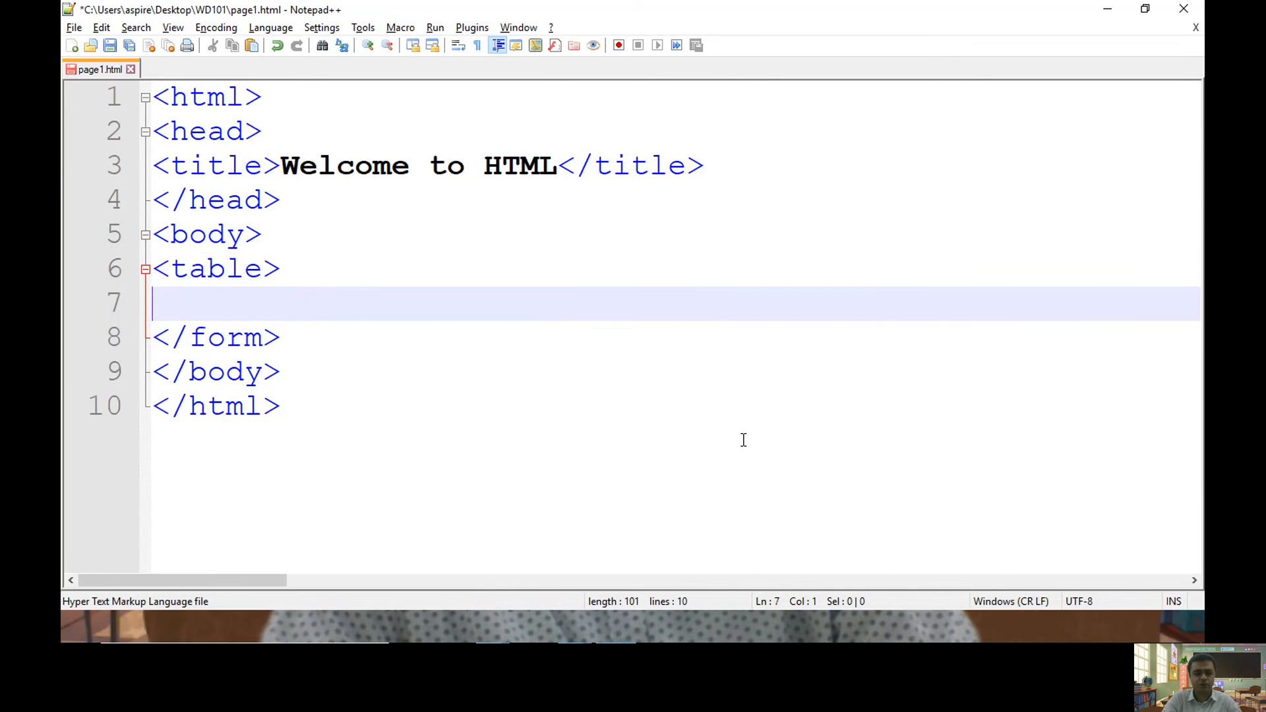
type("</table>")
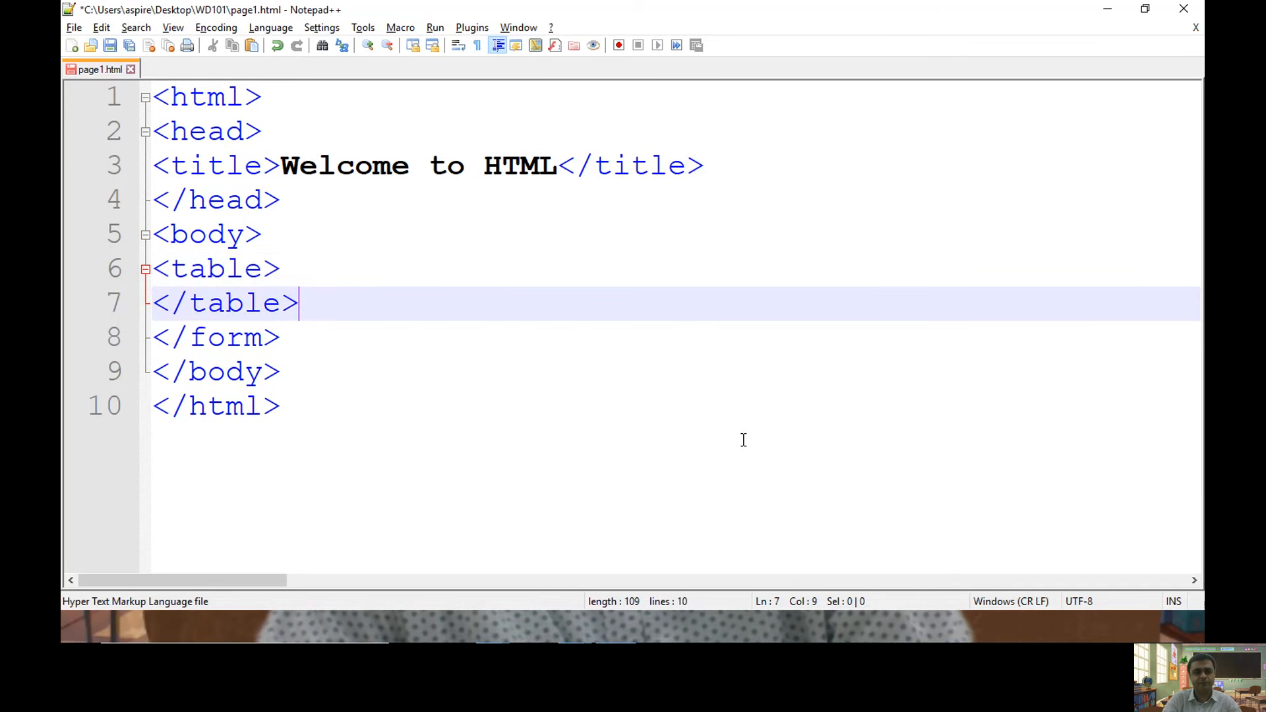
key("Enter")
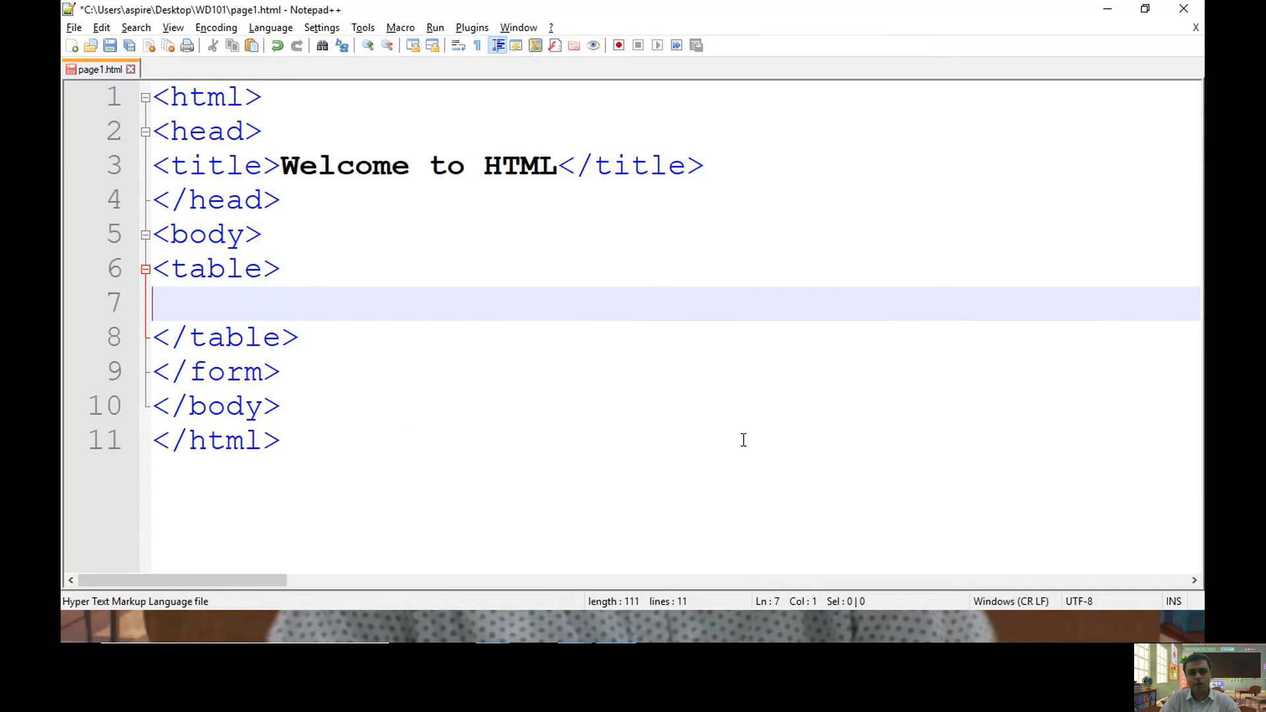
type("<tr>")
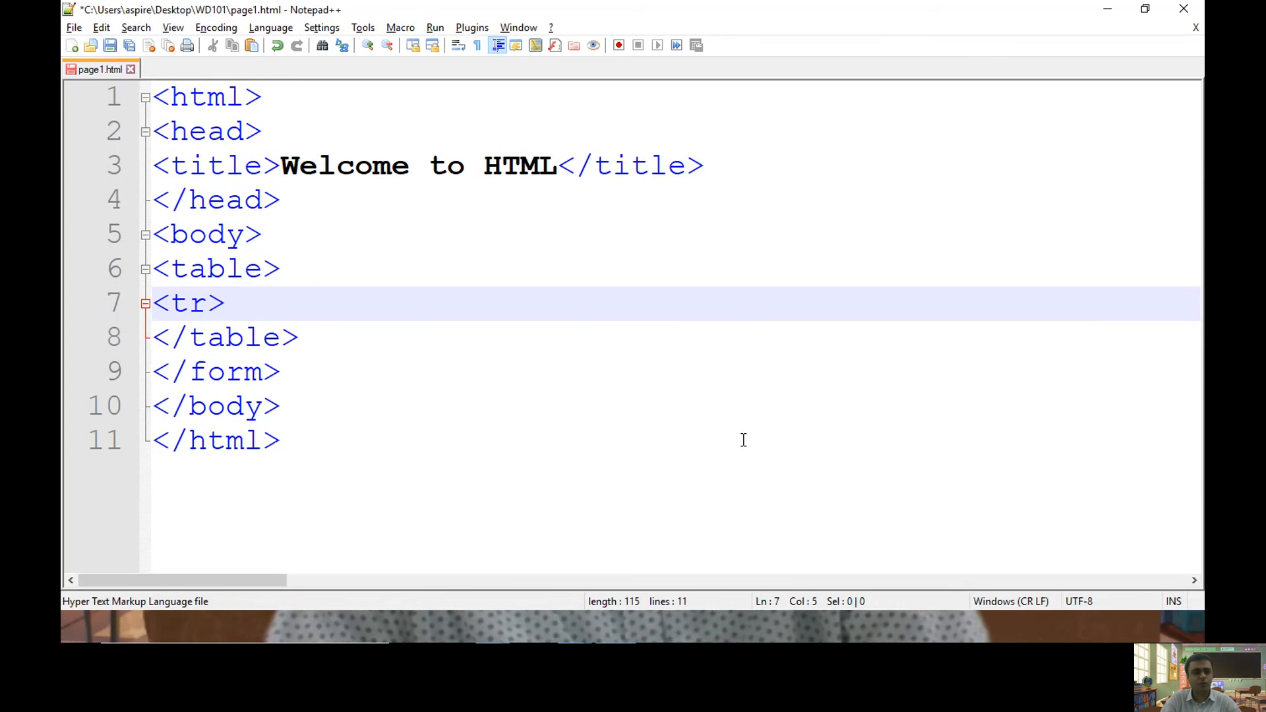
key("enter")
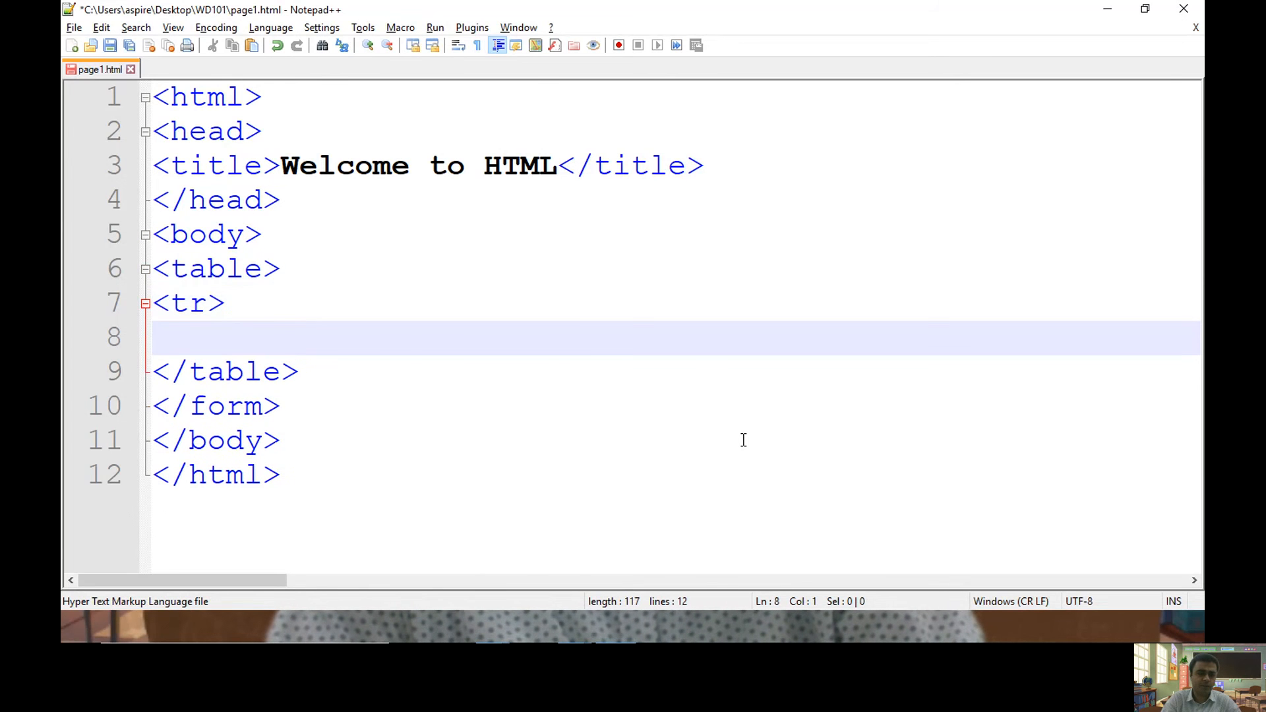
- Write the table cells A, B and C, D and save page1.html
type("<td>")
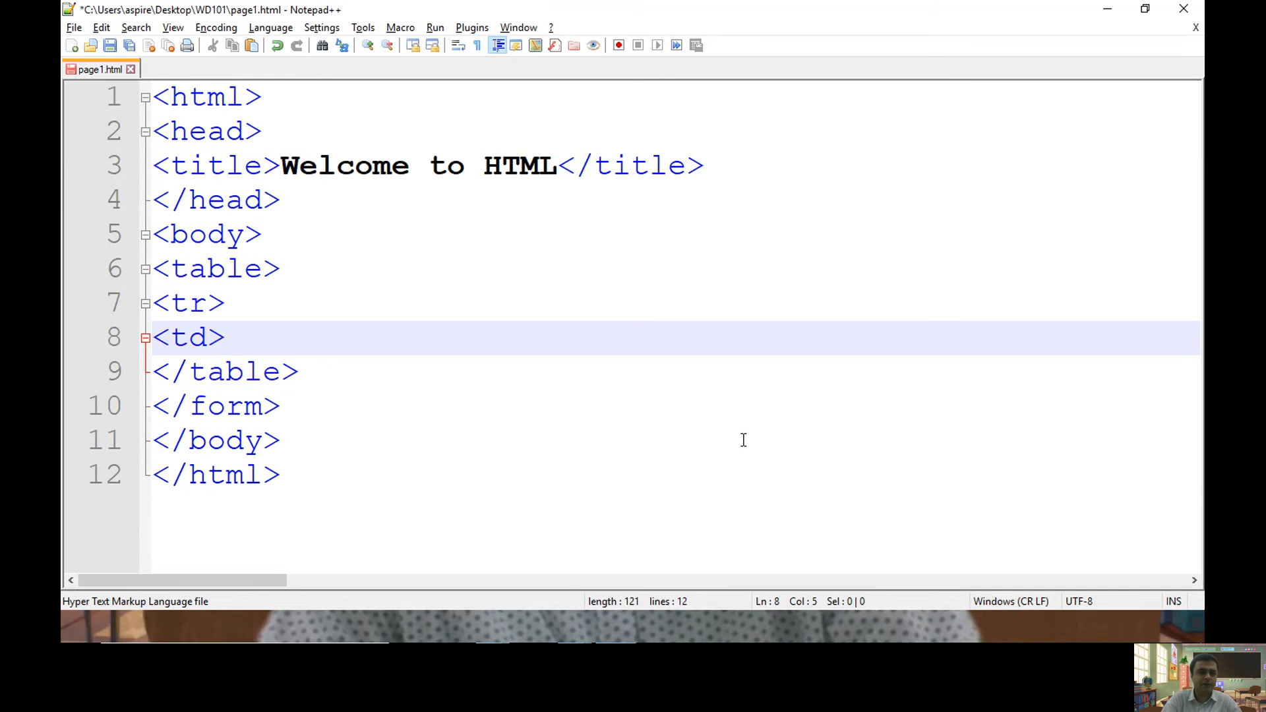
type("A")
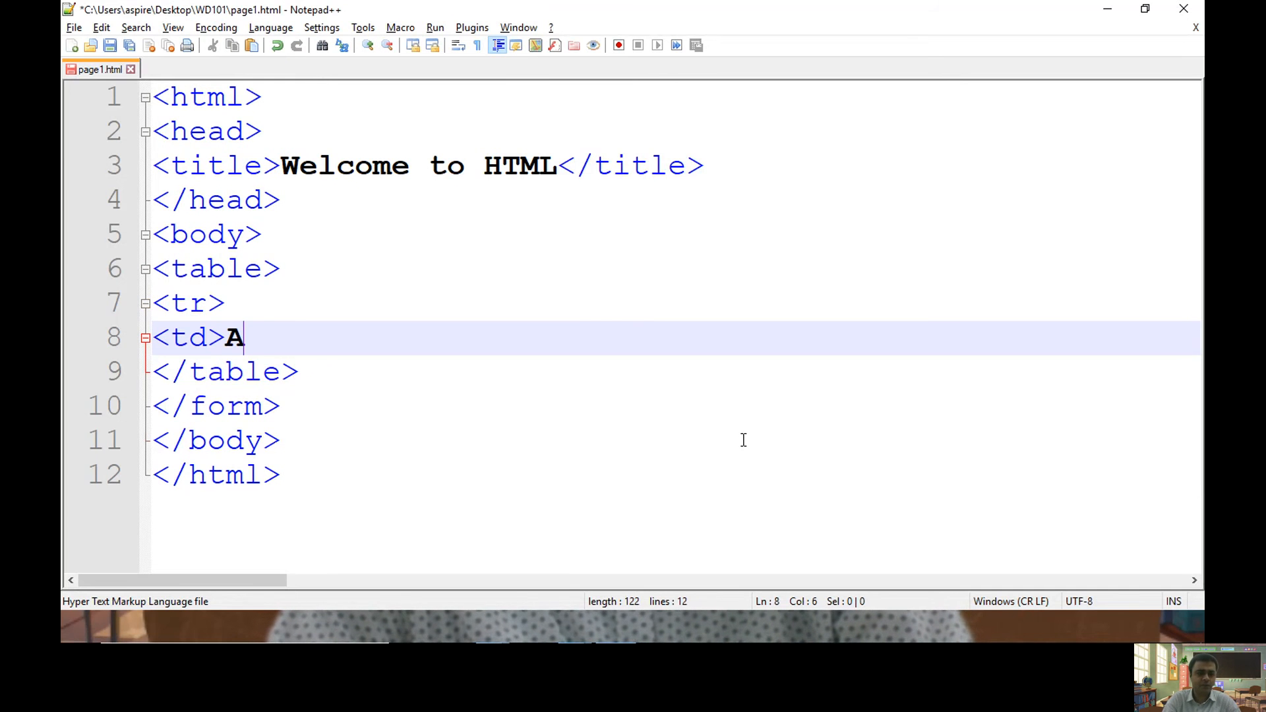
type("</td>")
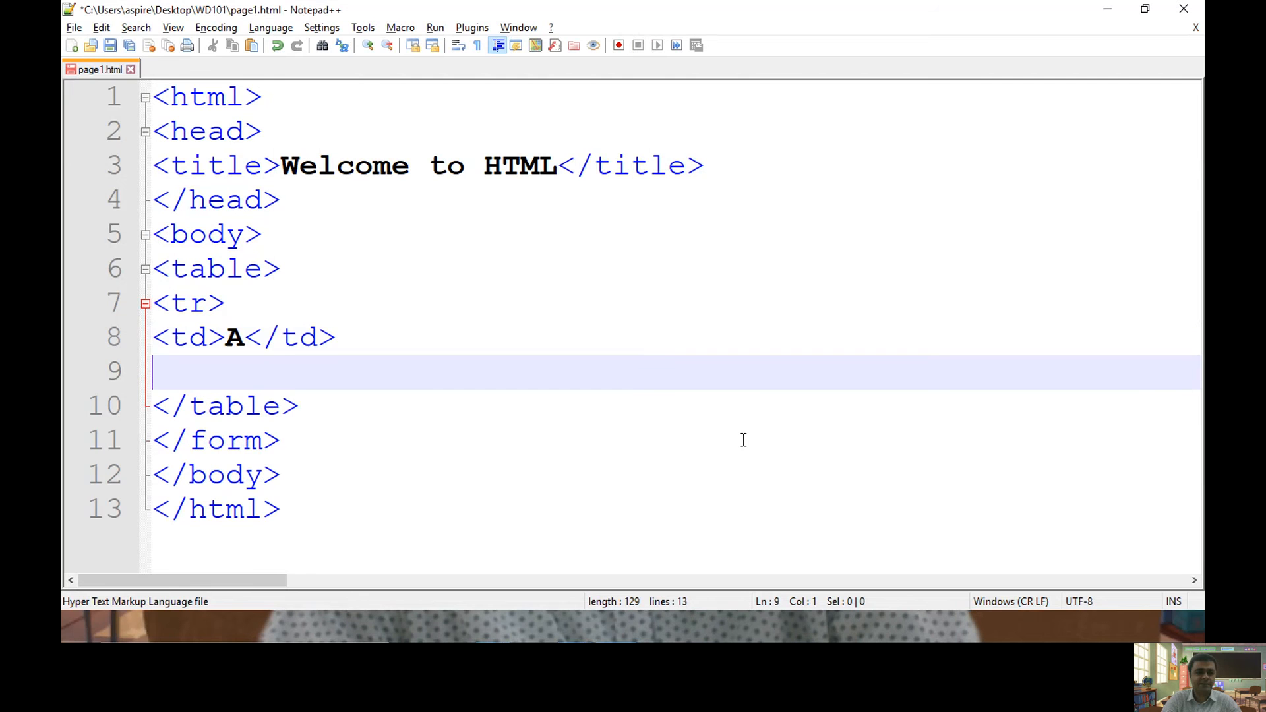
type("<td>A</td>")
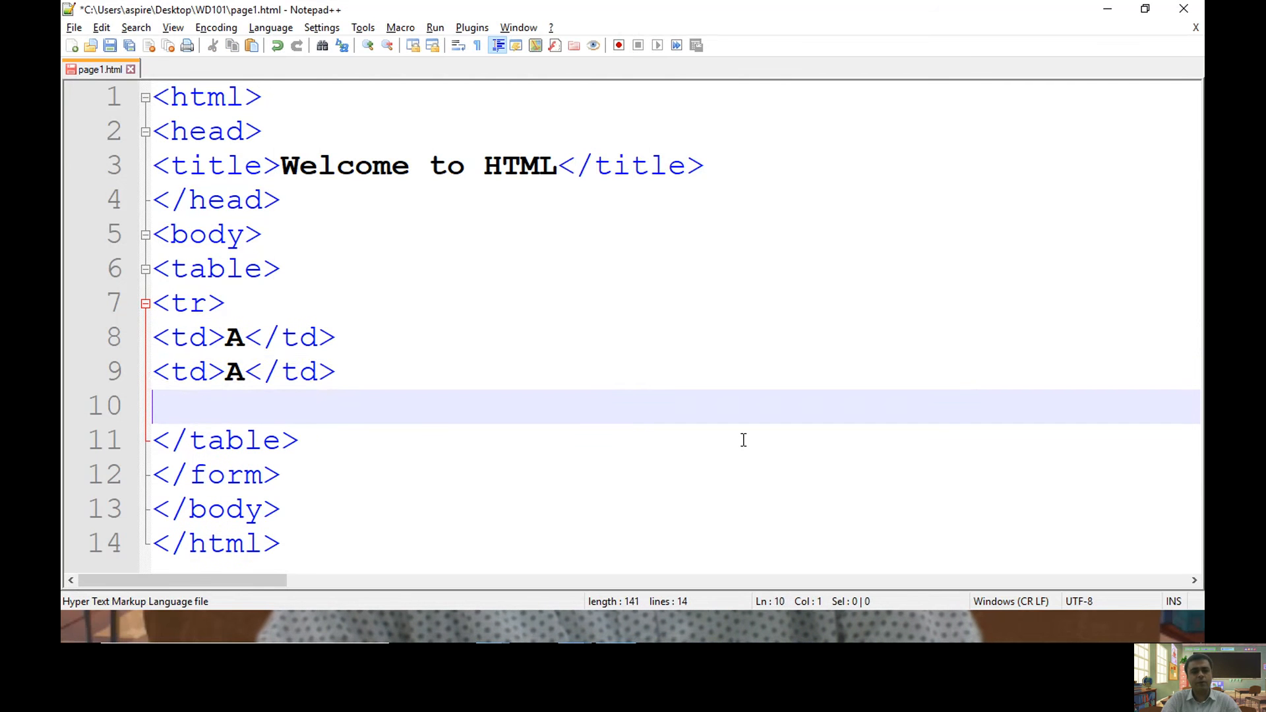
type("B")
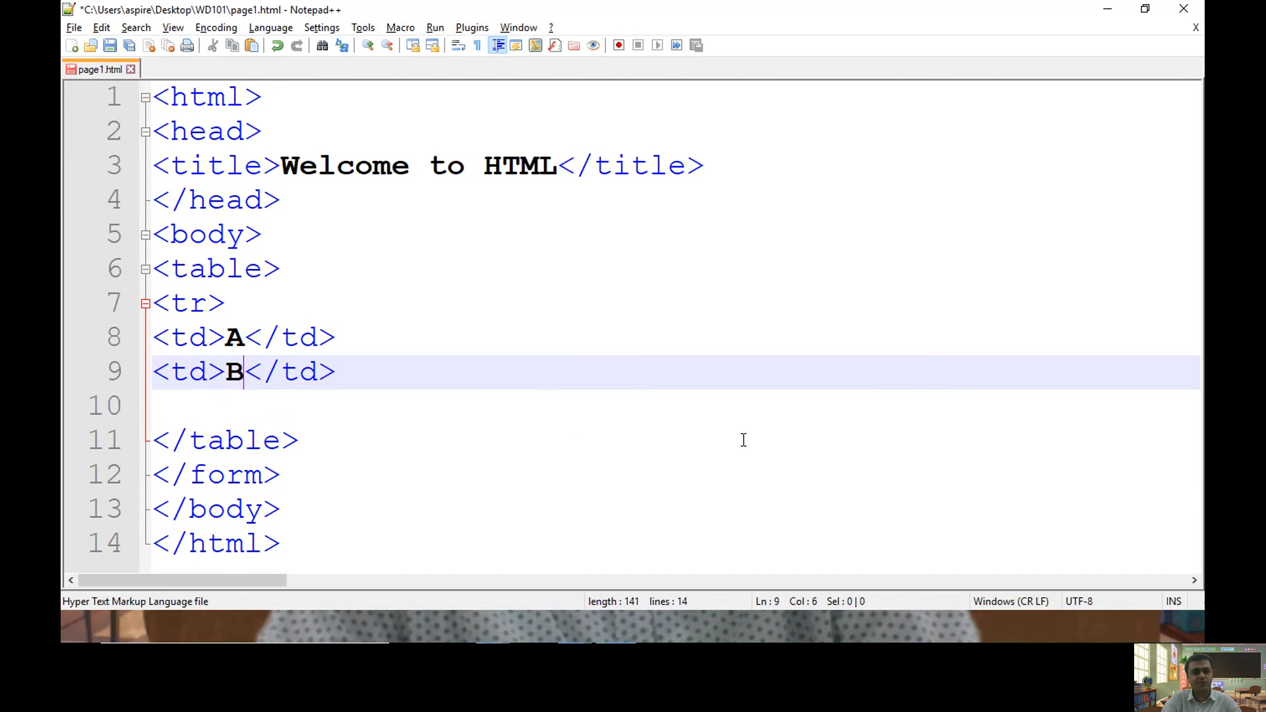
type("</tr>")
type("<td>D</td>")
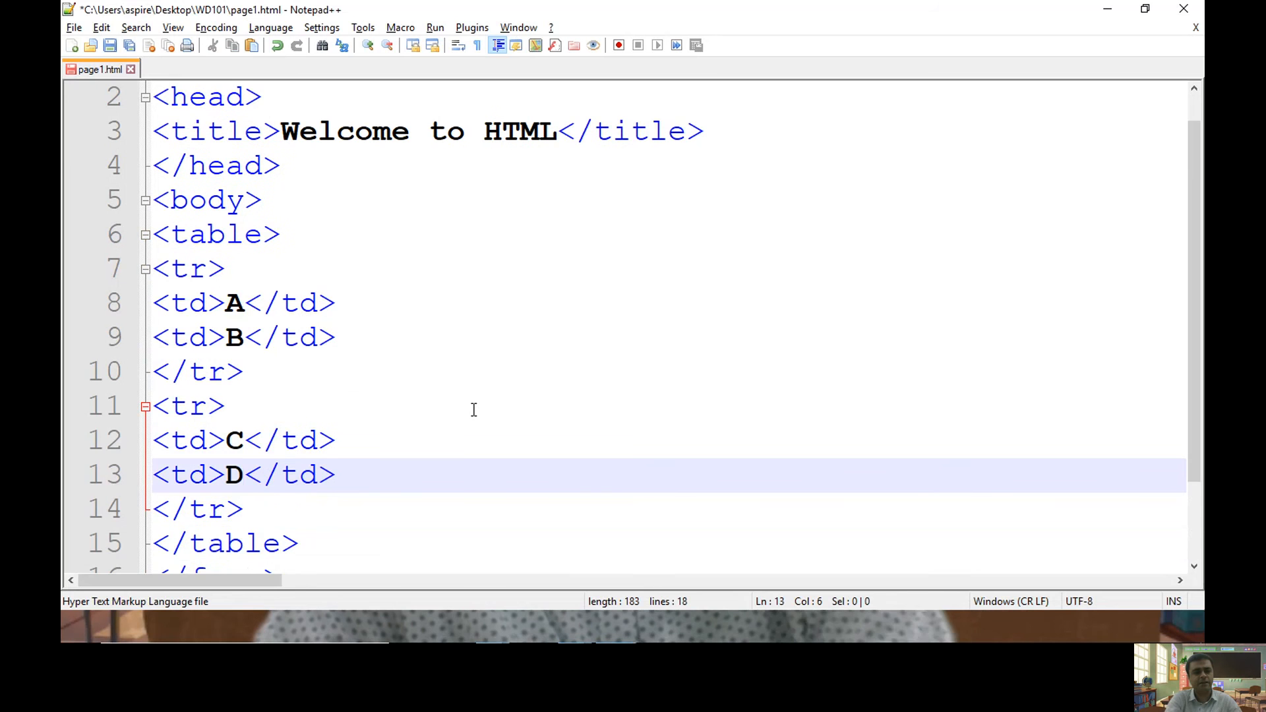
key("alt+tab")
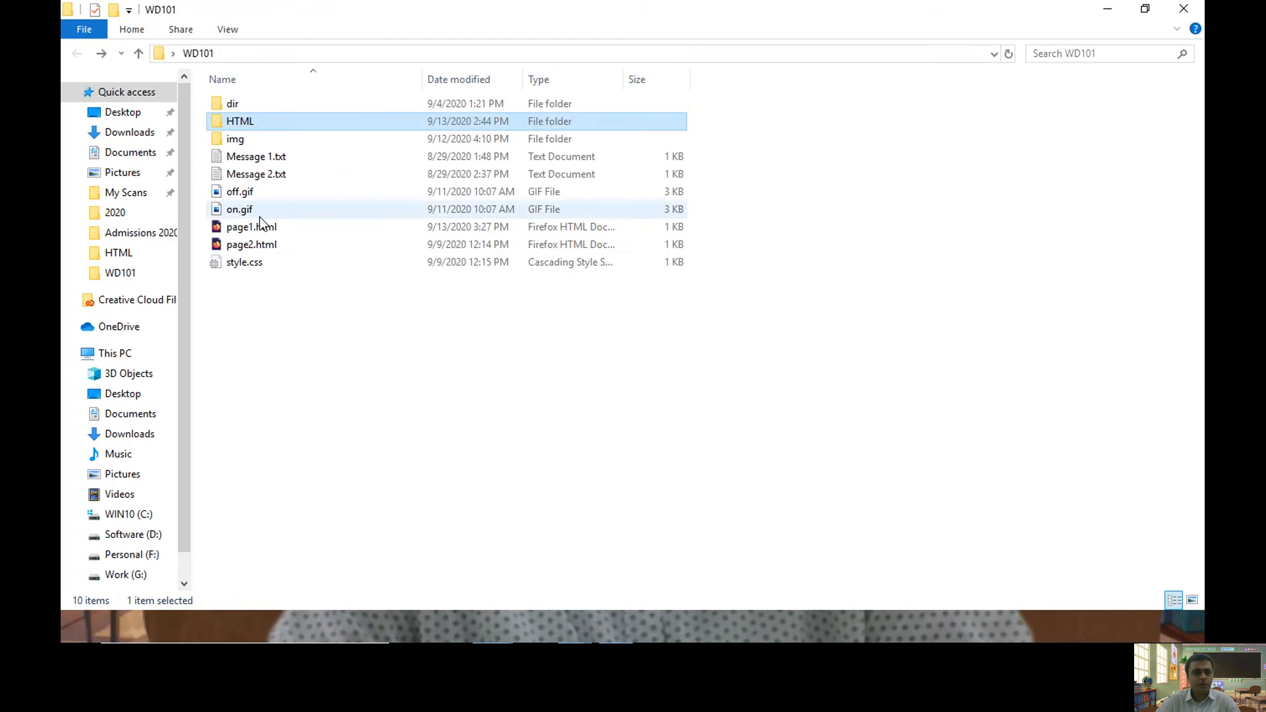
- Open page1.html in Google Chrome to preview the A B / C D table
right_click(251, 226)
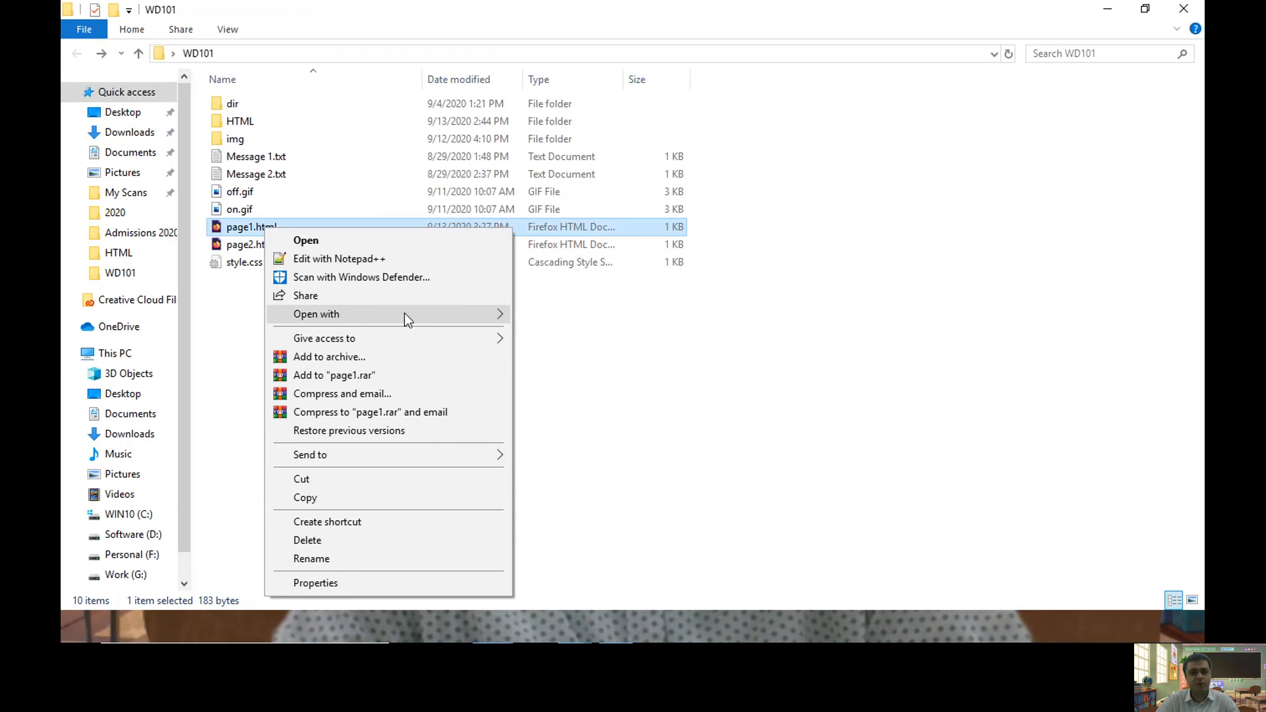
left_click(565, 339)
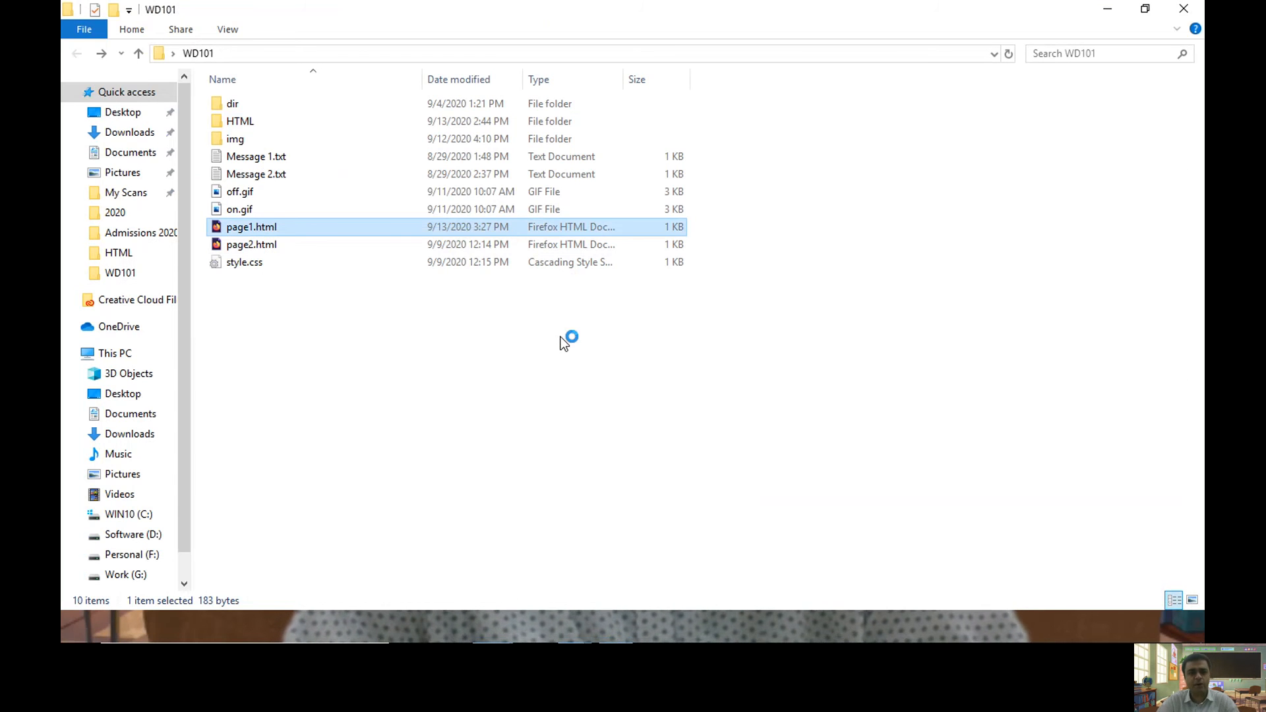
mouse_move(608, 314)
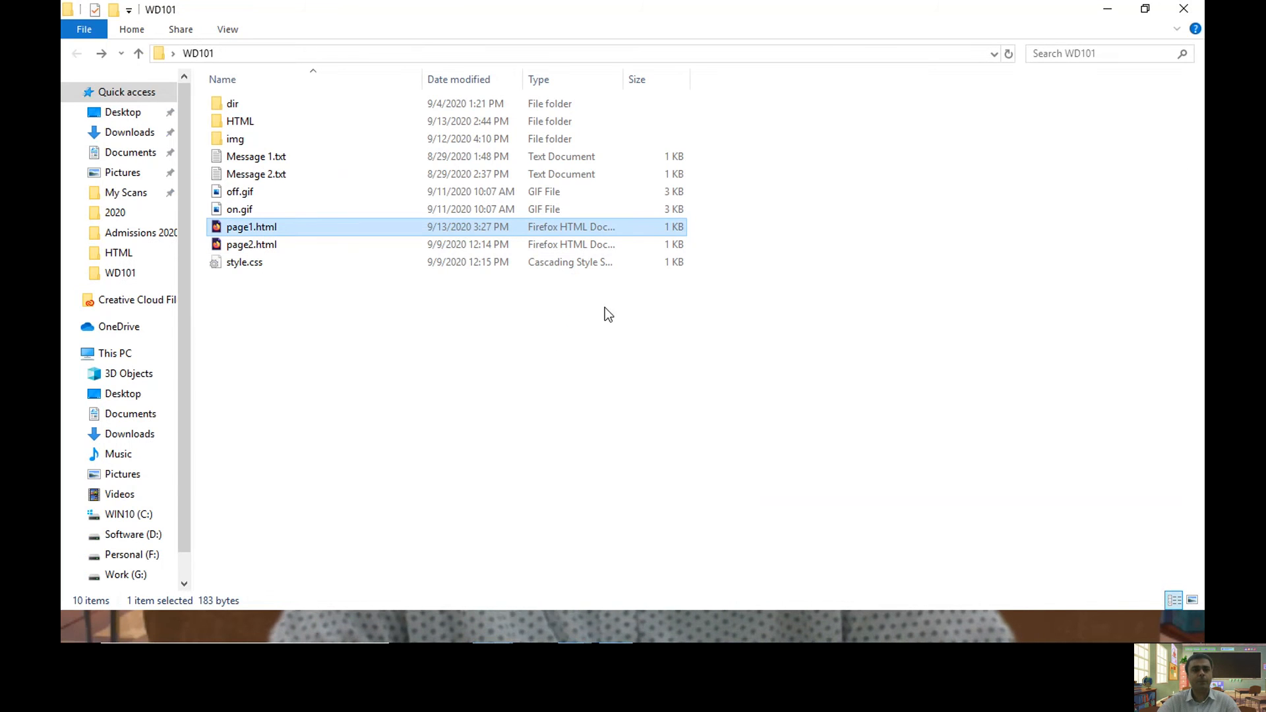
double_click(250, 225)
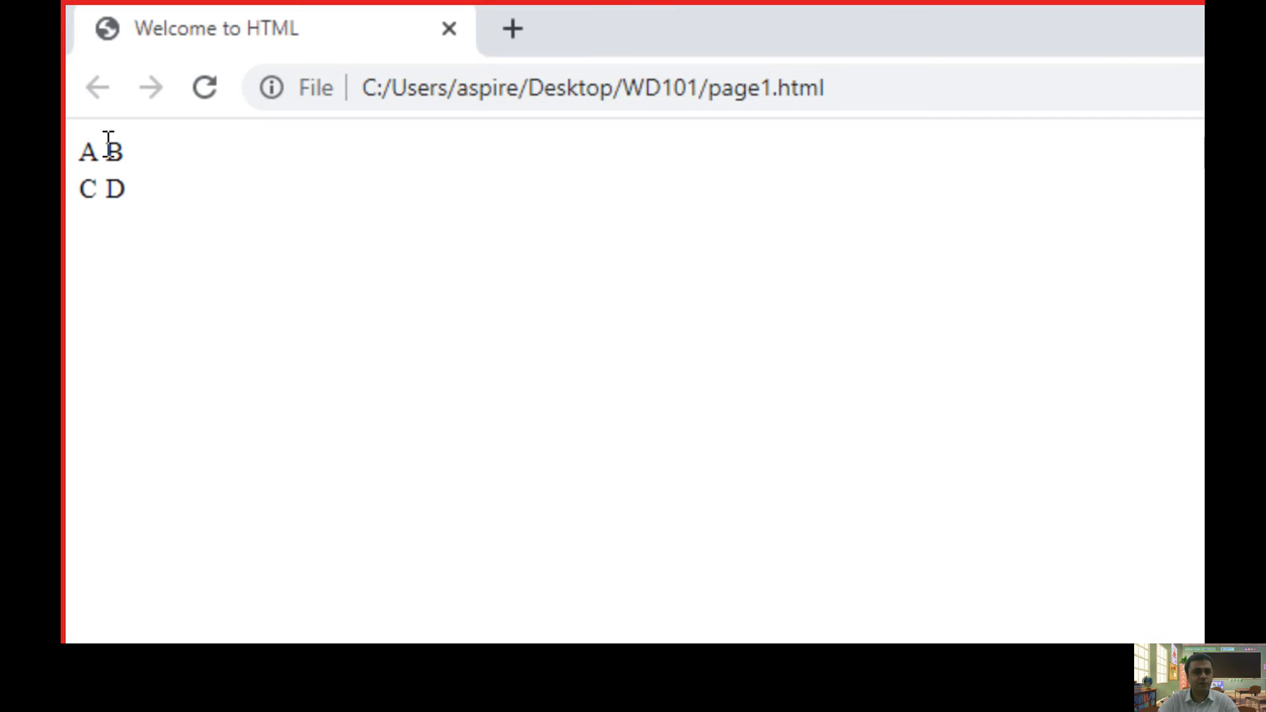
mouse_move(268, 401)
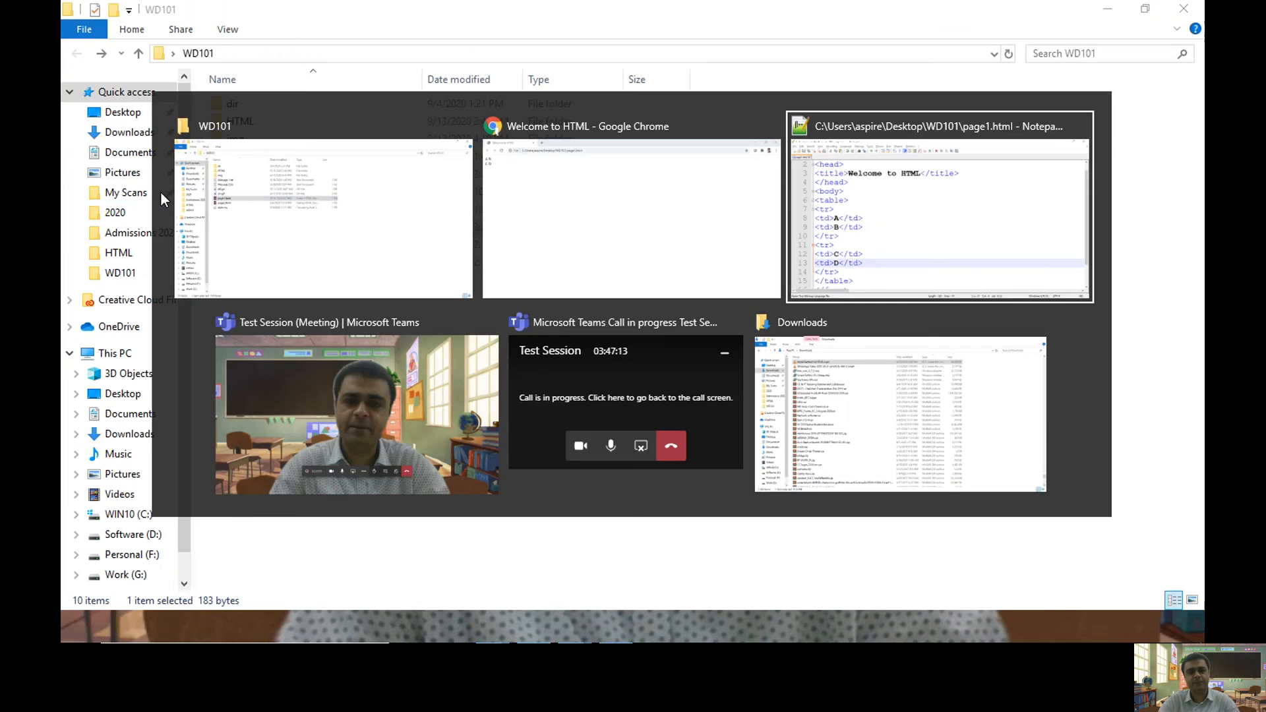
- Give the table align="center" and border="1", save and reopen it in the browser
left_click(939, 127)
type(" align")
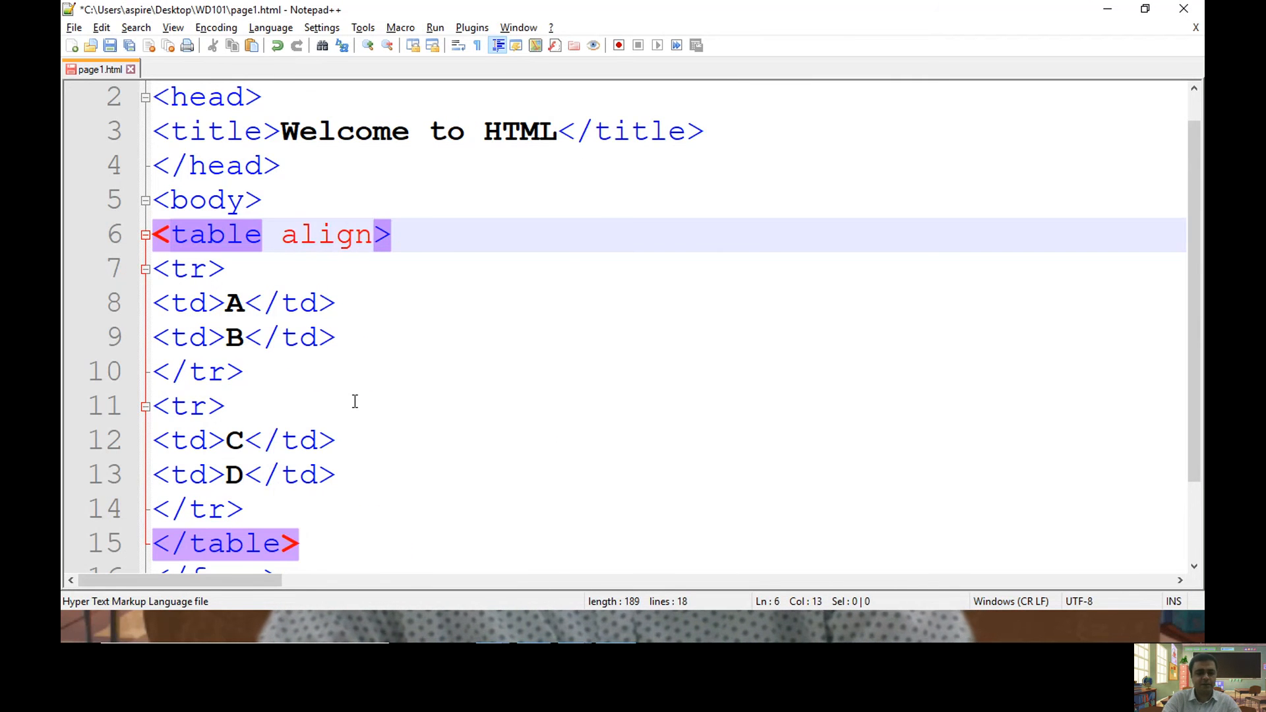
type("=\"center")
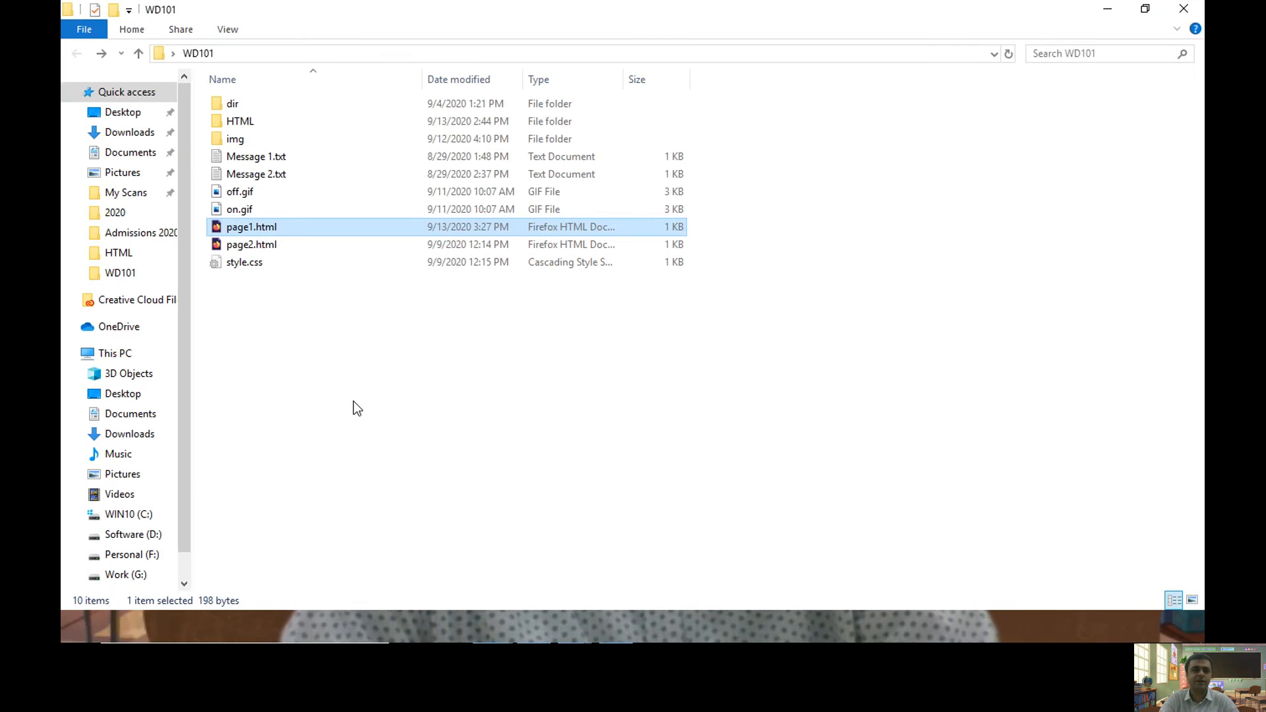
double_click(251, 226)
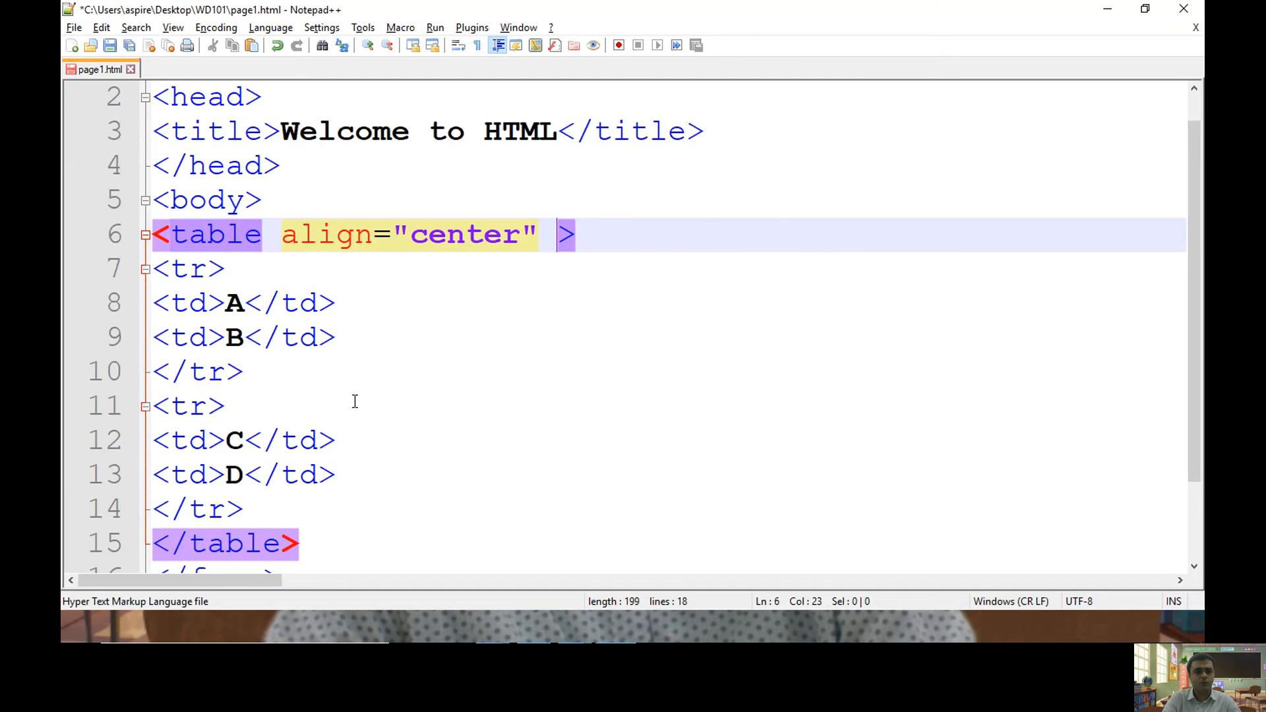
type("wid")
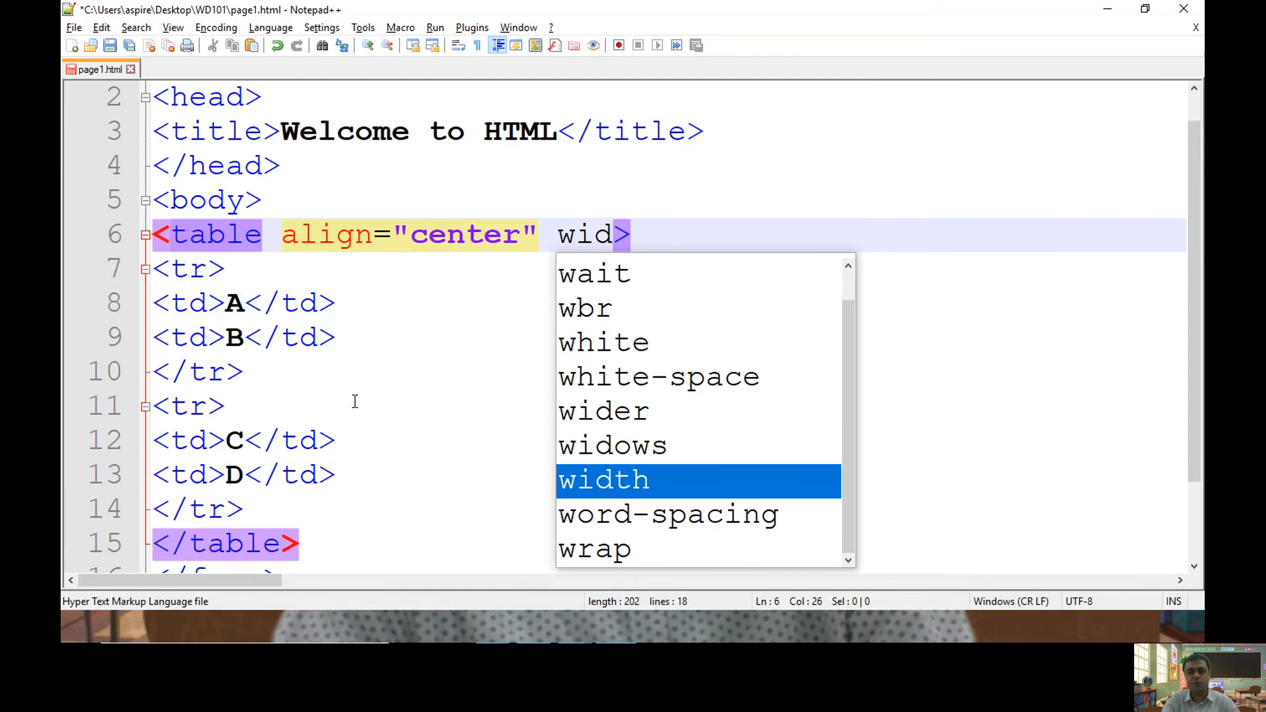
type("border=\"1")
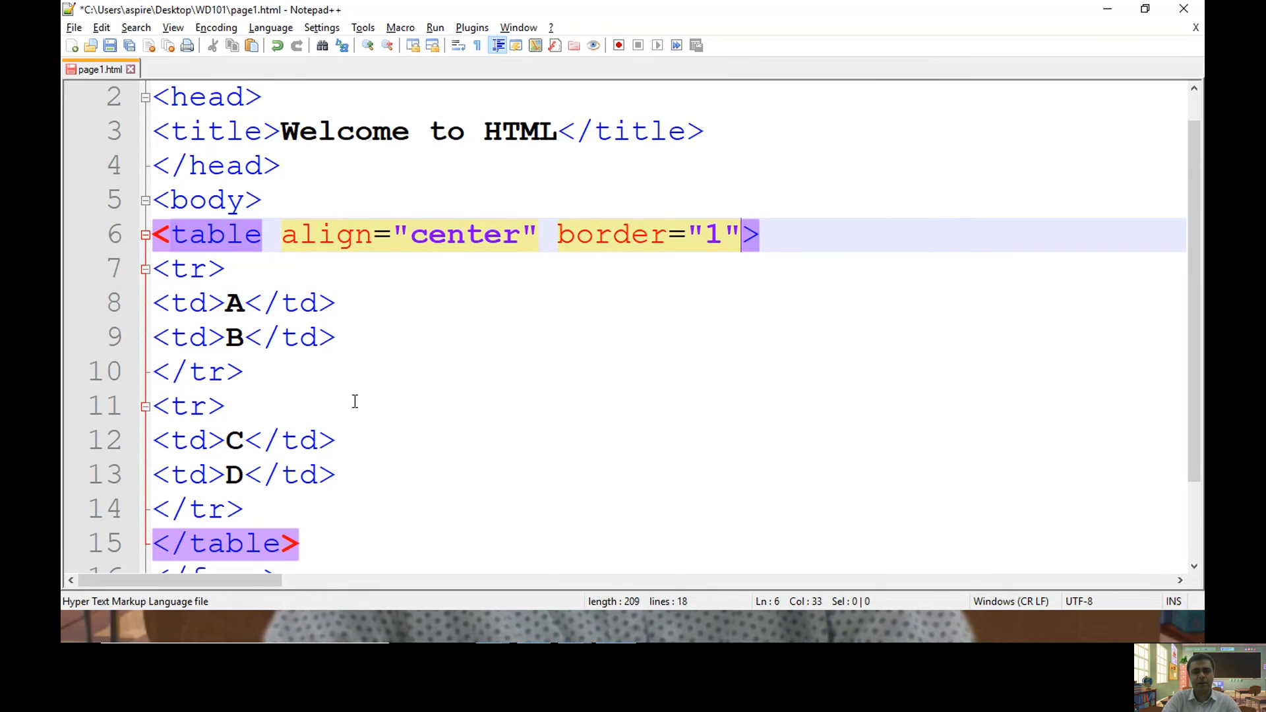
double_click(714, 235)
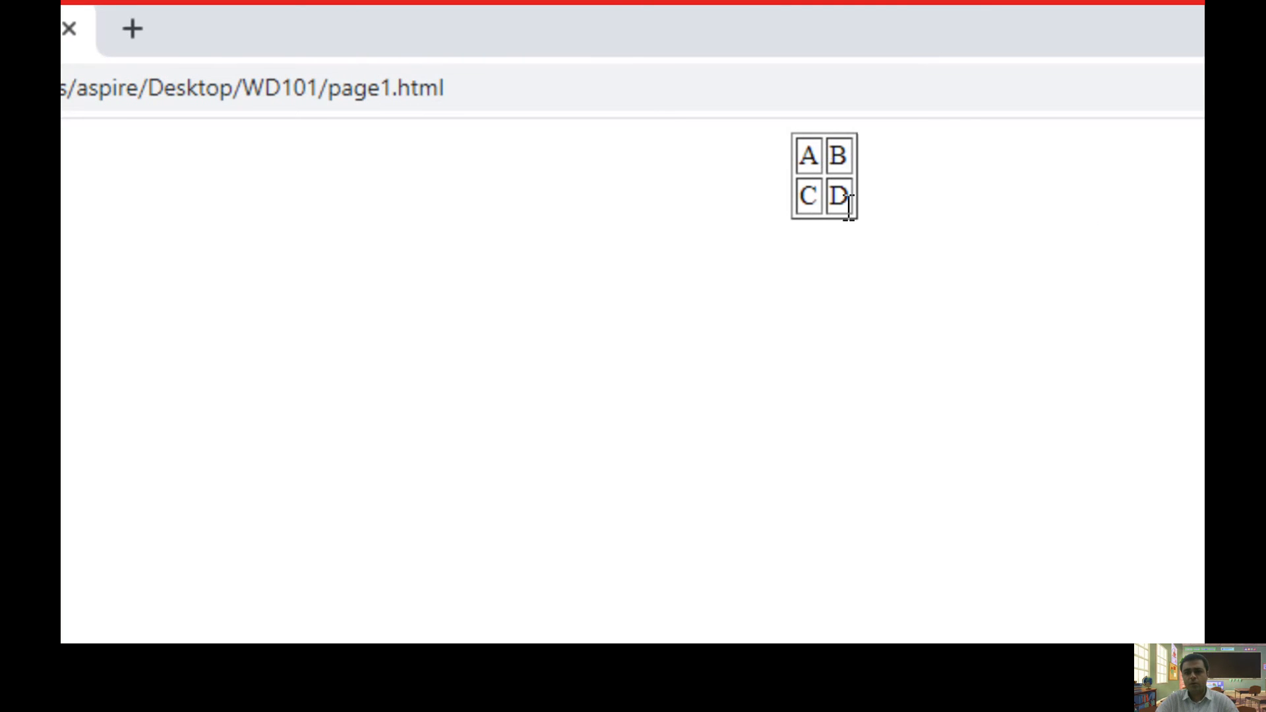
mouse_move(828, 166)
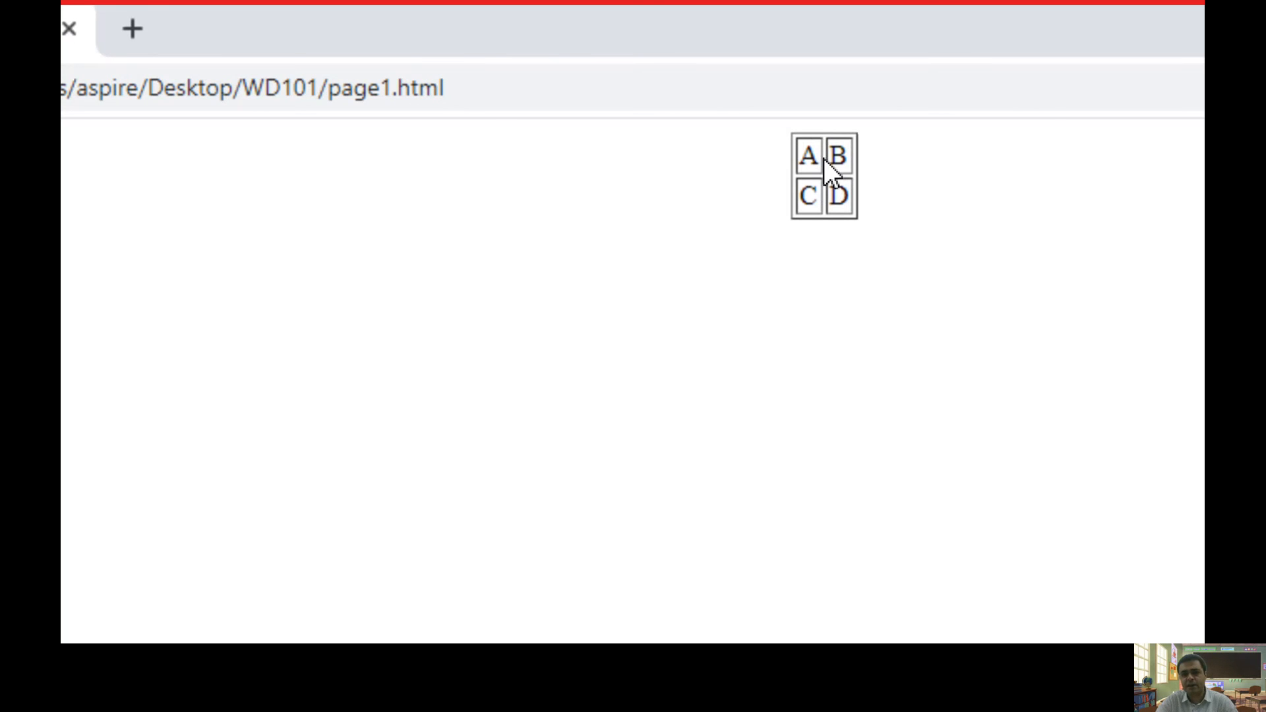
mouse_move(830, 175)
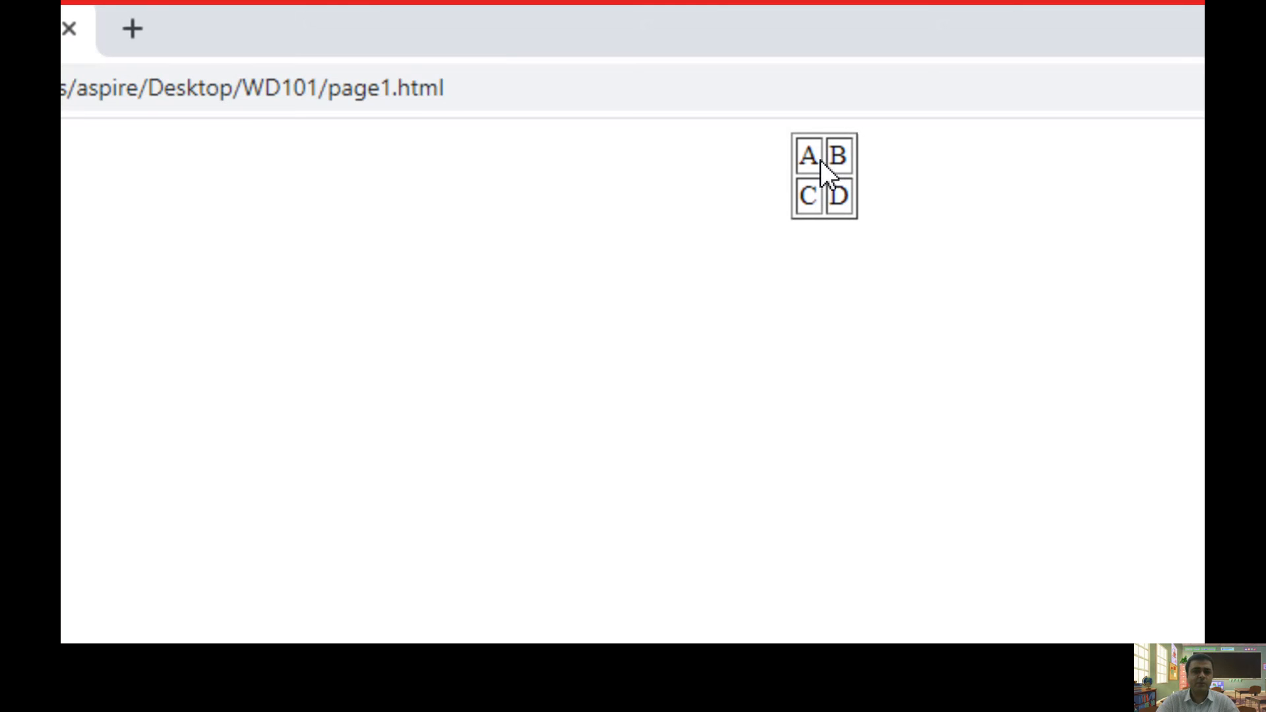
mouse_move(808, 145)
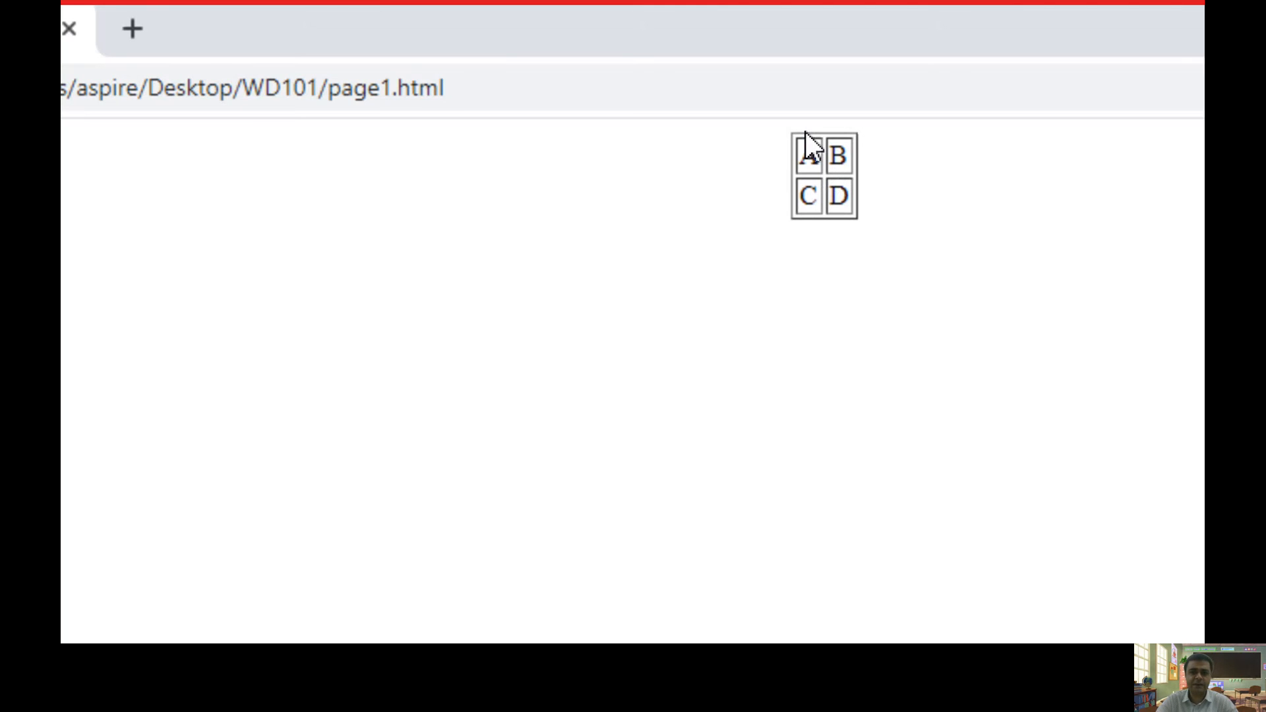
mouse_move(862, 143)
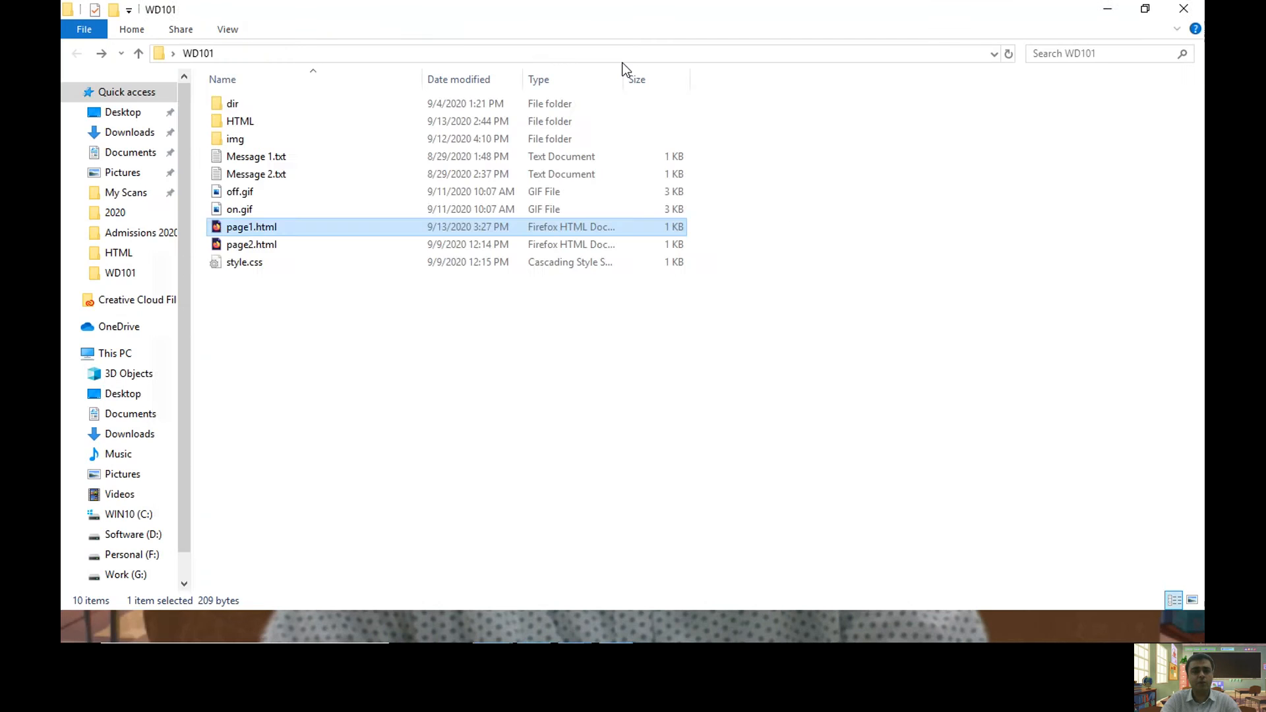
- Return to the code and begin a cell attribute after border="1"
double_click(250, 225)
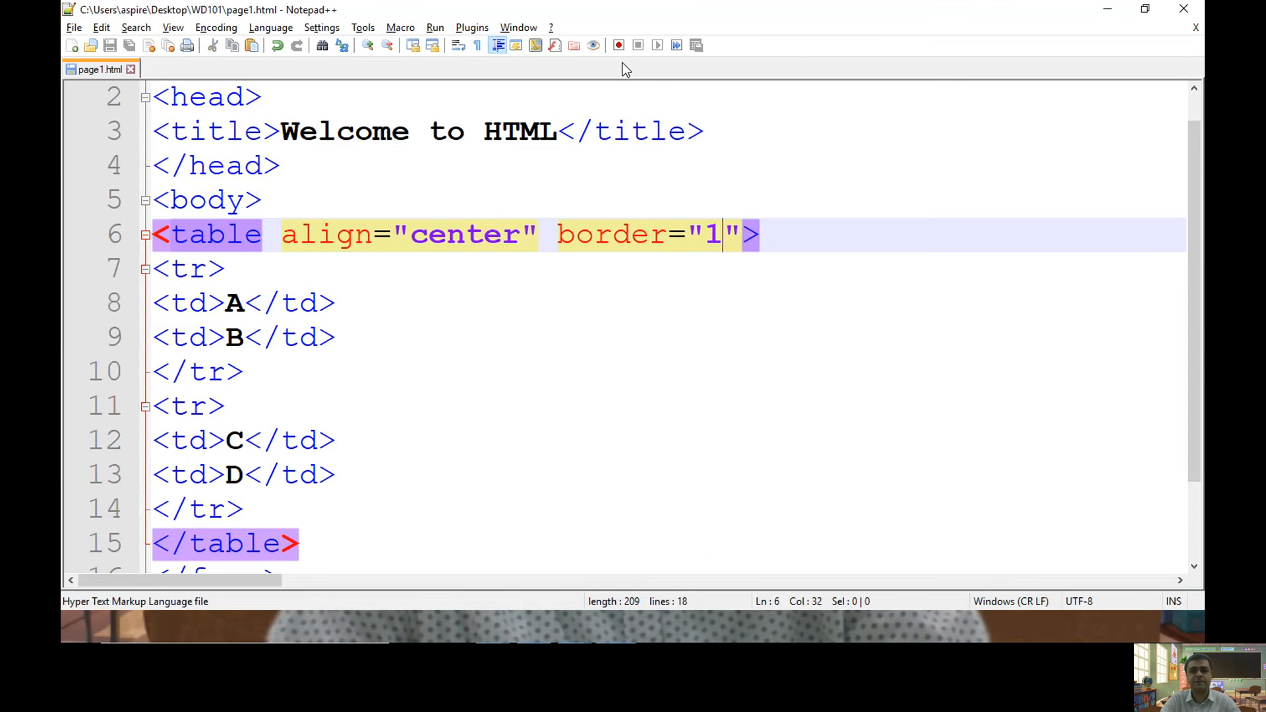
type("cell")
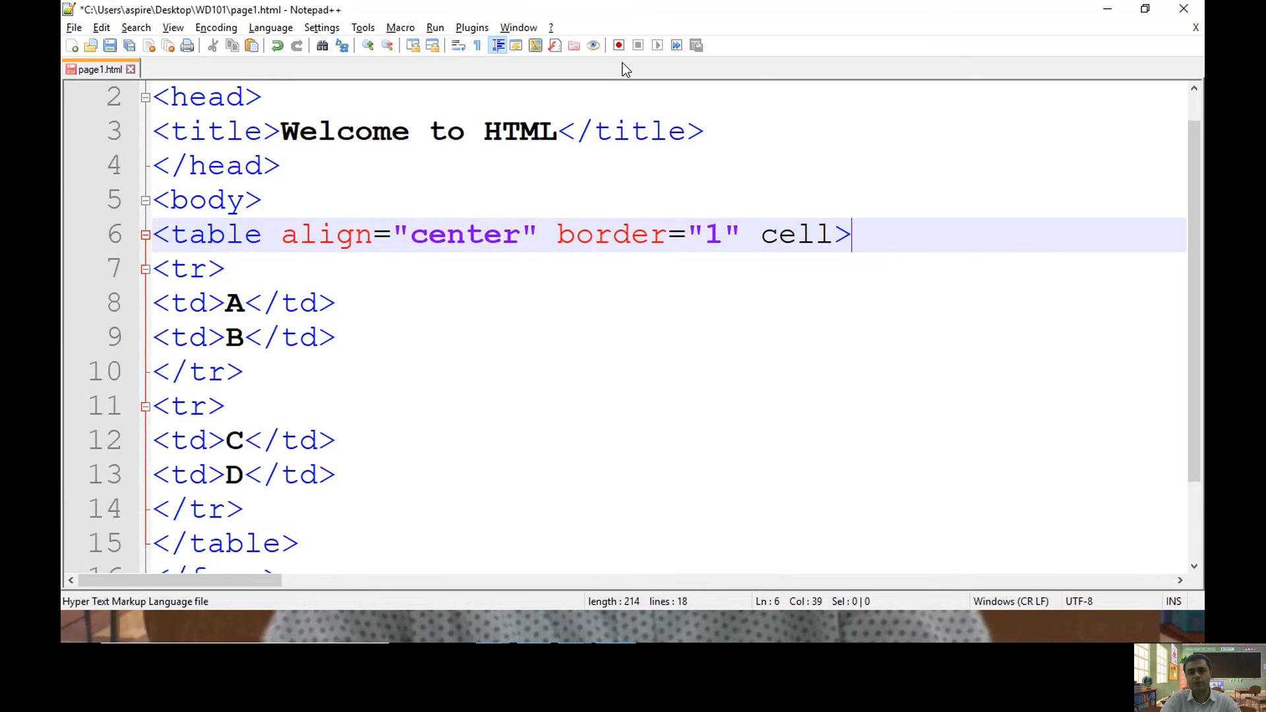
- Set the table's cellspacing to "5" for preview
type("spacing=")
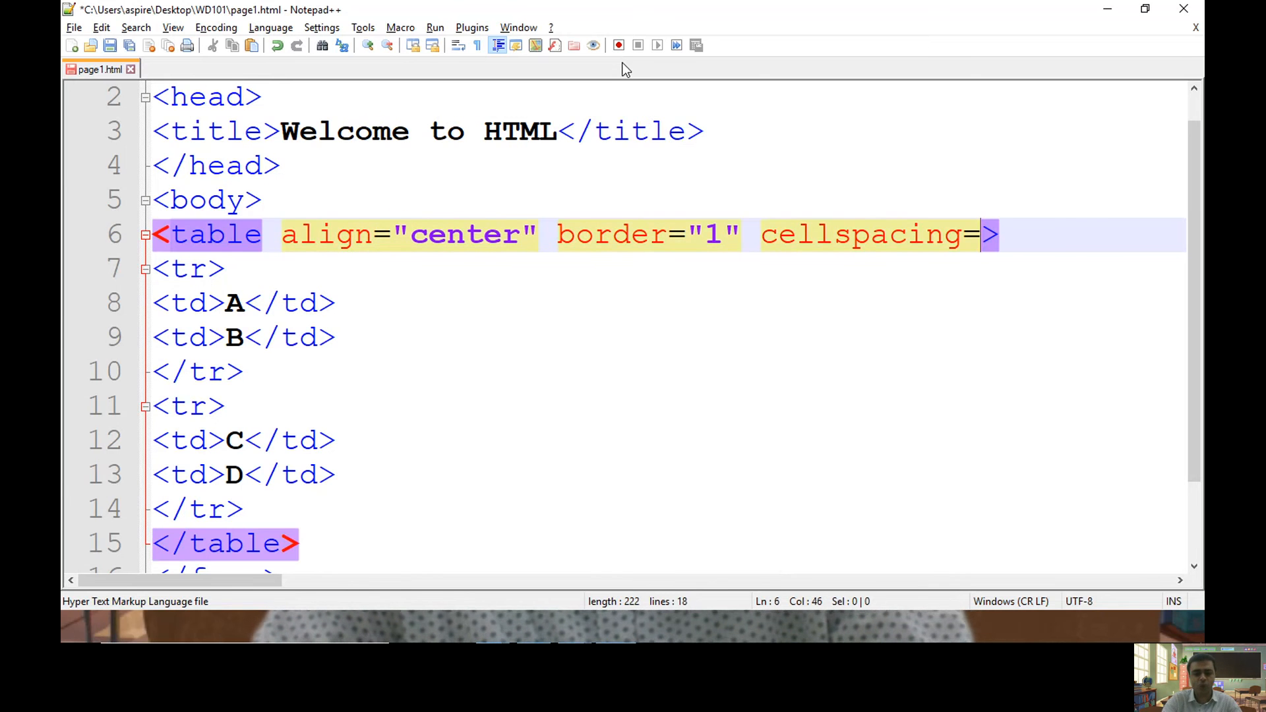
type("\"5\"")
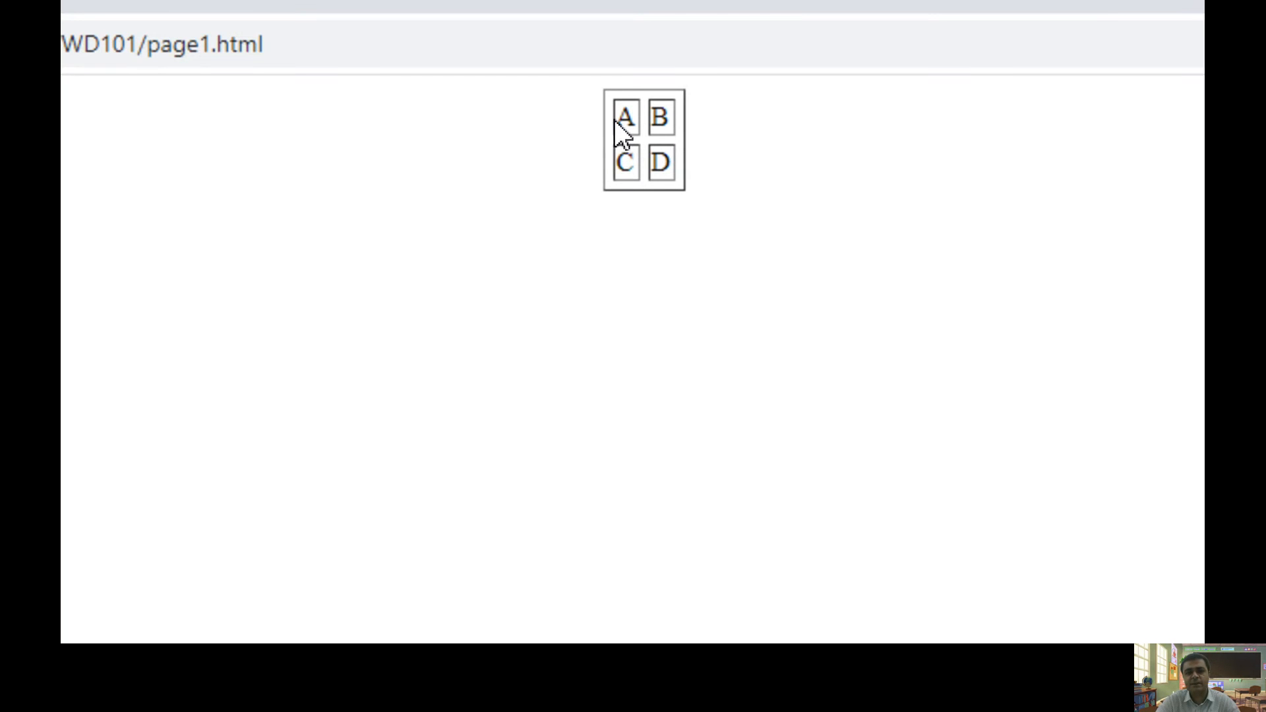
mouse_move(588, 102)
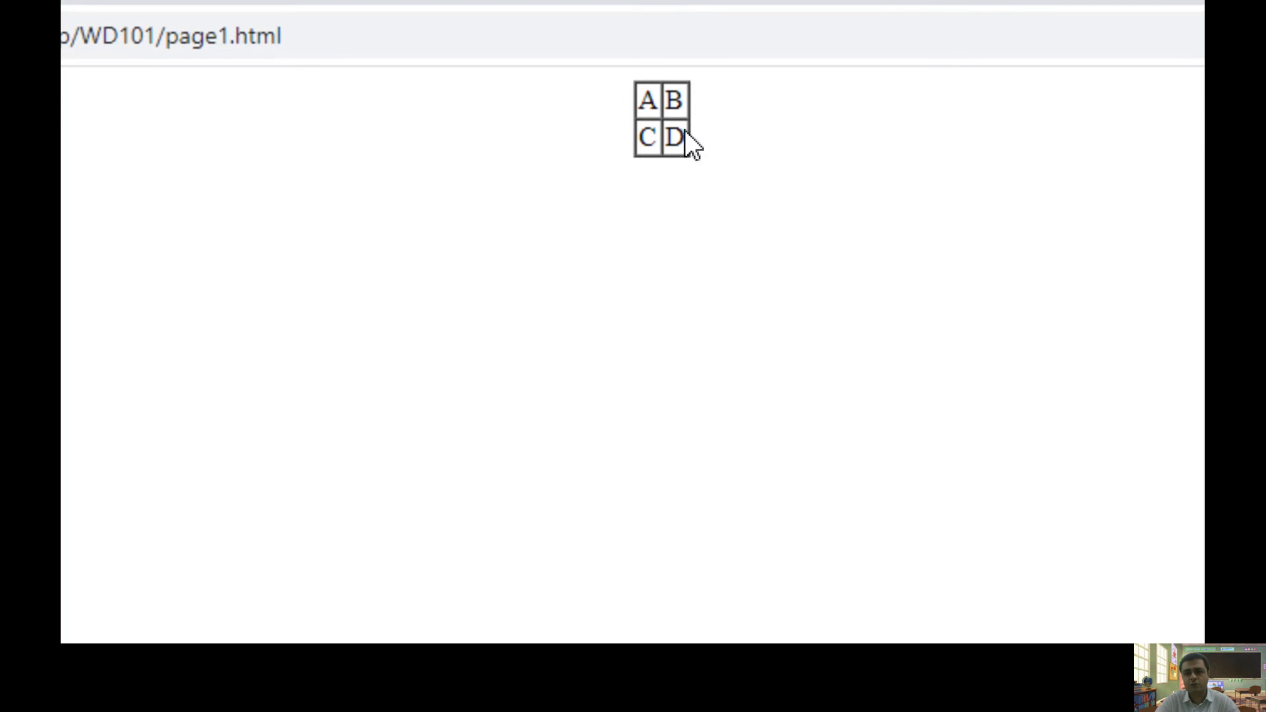
mouse_move(655, 187)
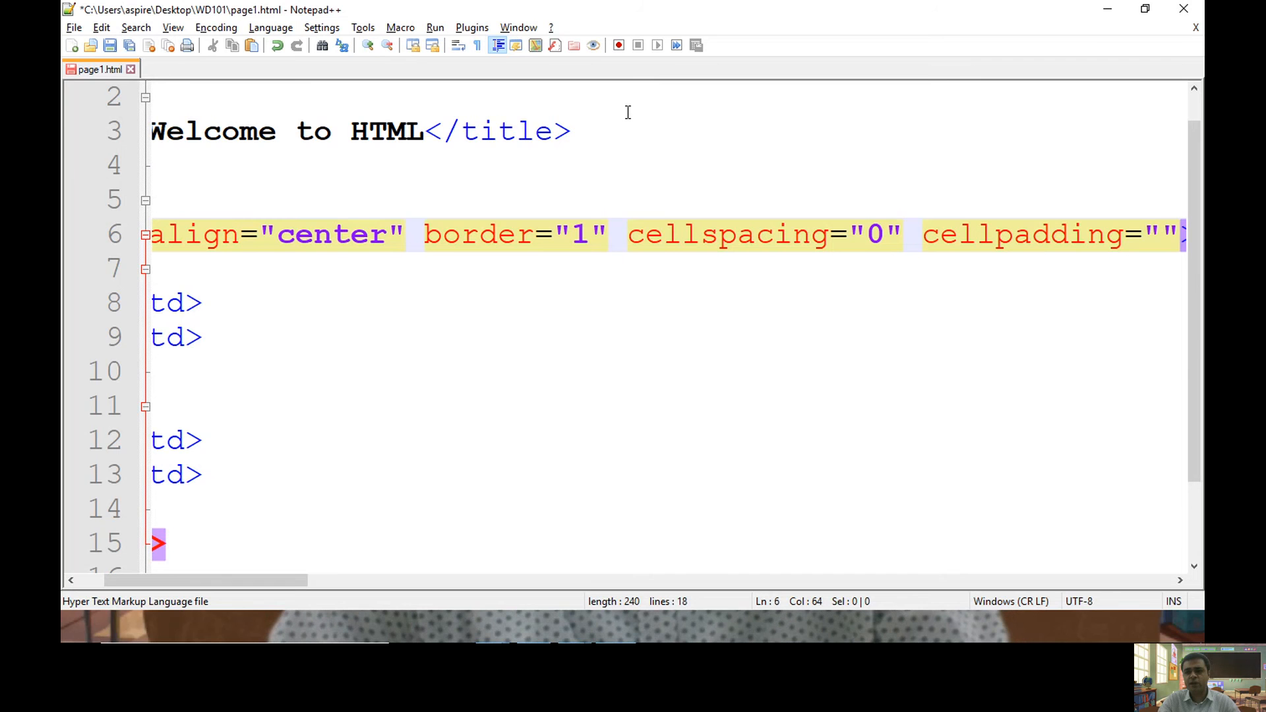
- Set the table's cellpadding to 5 and return to the code
key("Left")
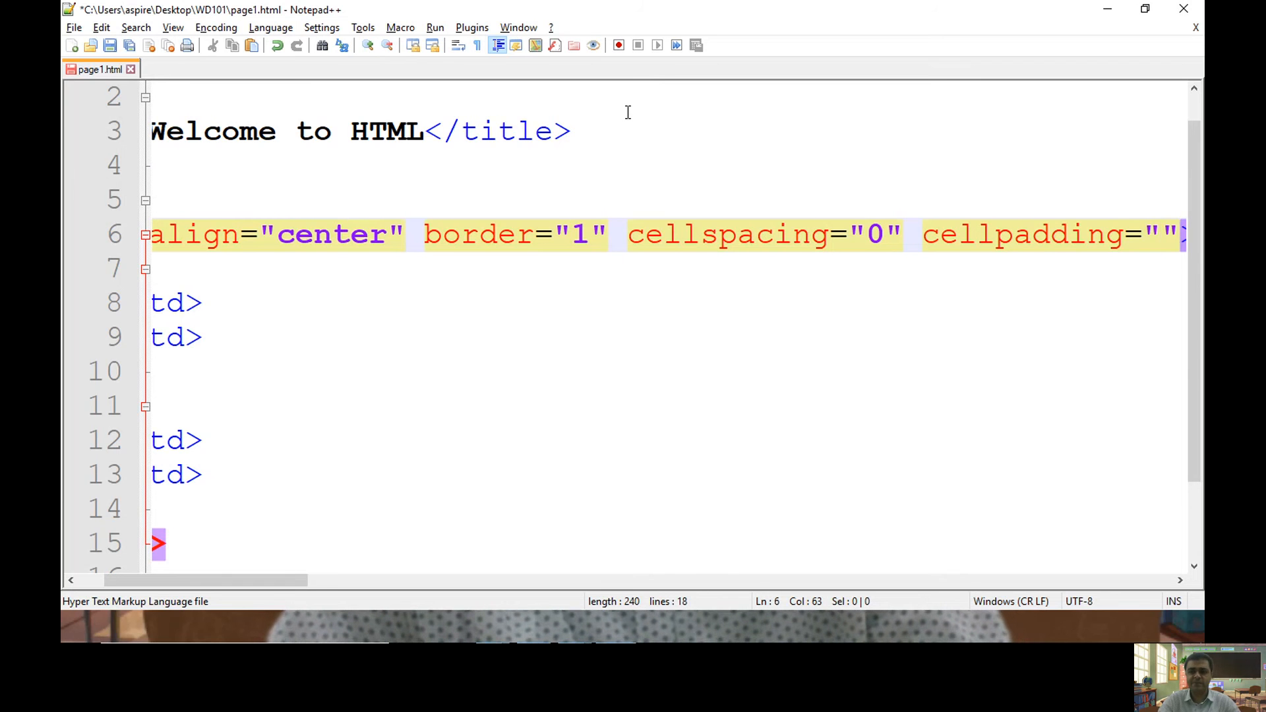
type("5")
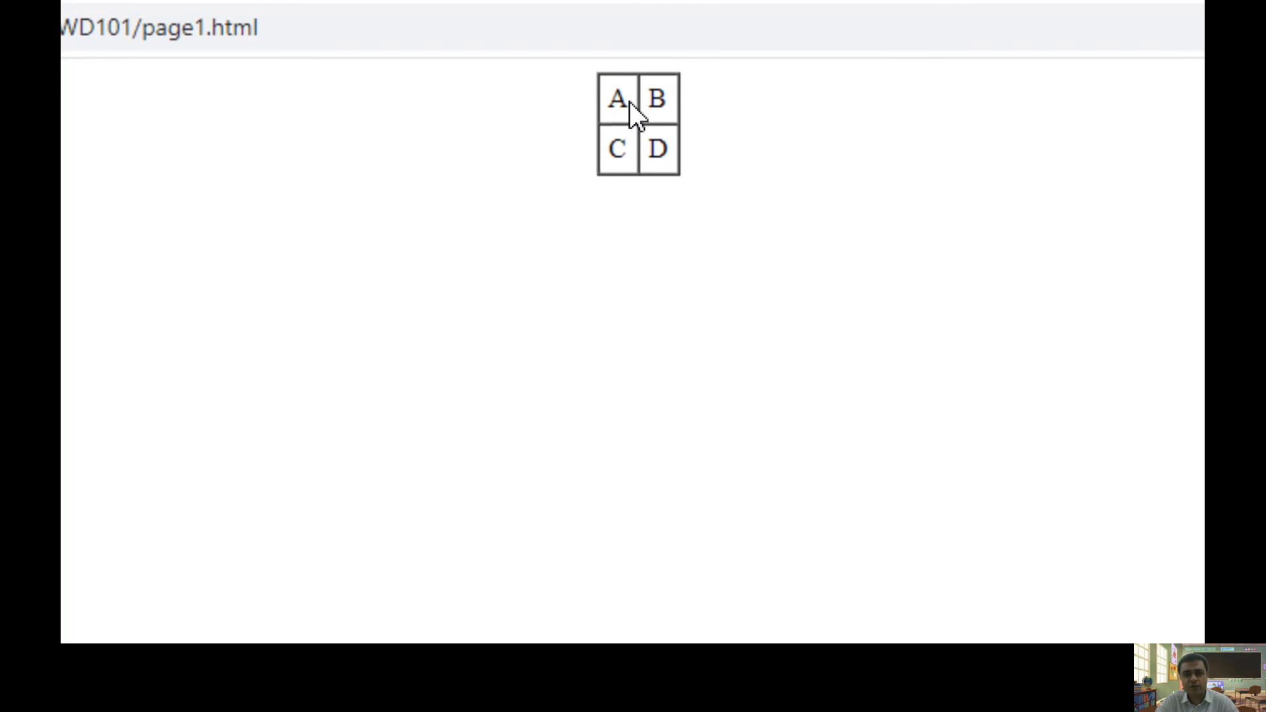
double_click(616, 100)
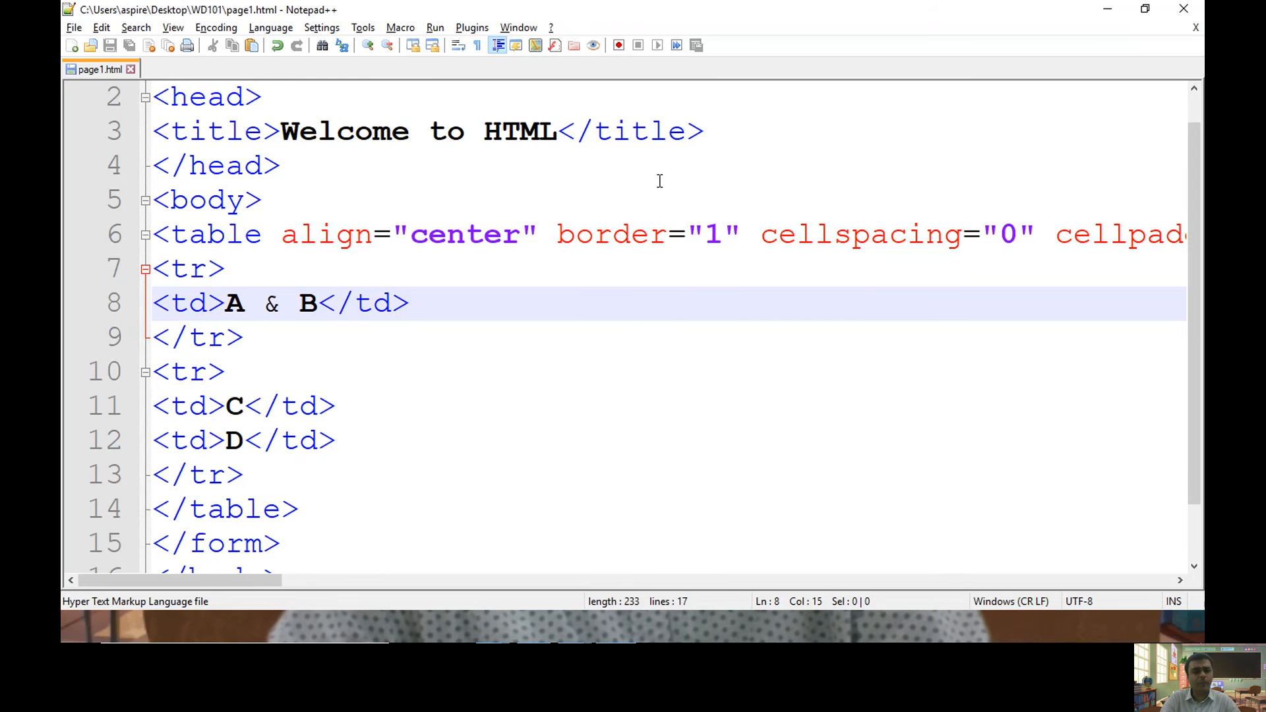
- Give the first row's A & B cell colspan="2" and save
left_click(408, 303)
type(" colspan=\"")
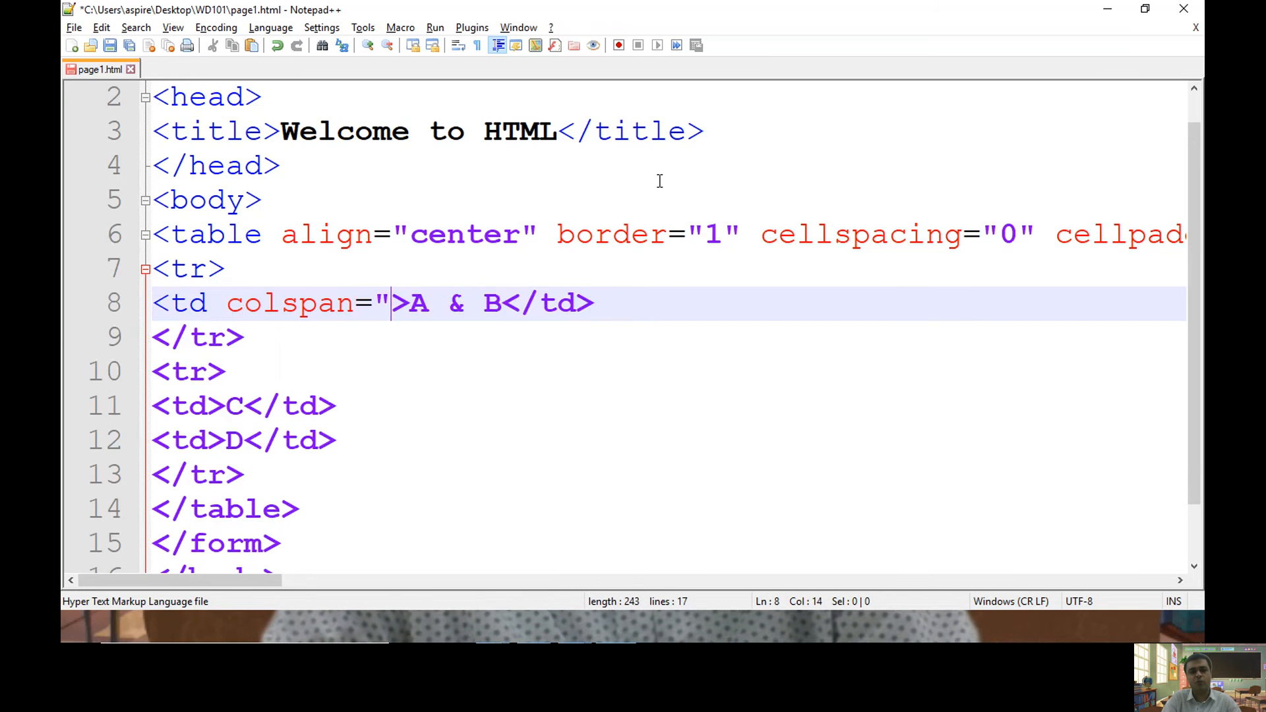
type("2\"")
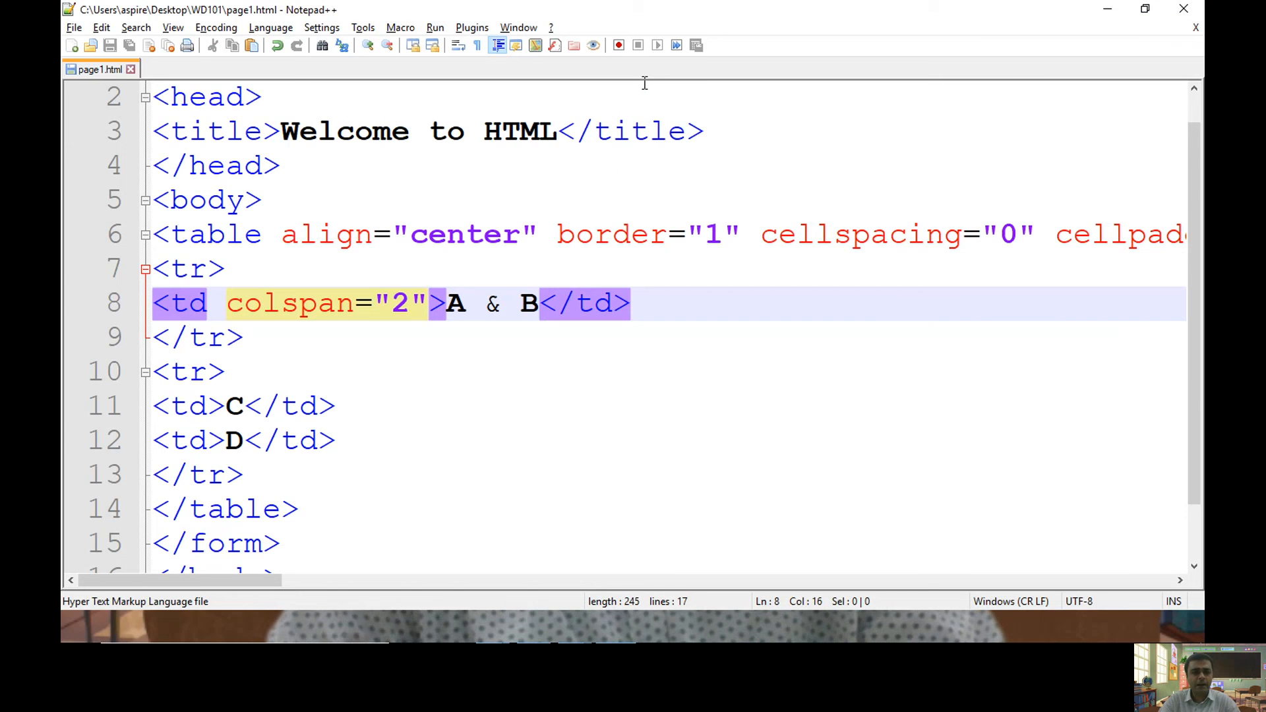
- Rework the table's td markup, dropping the second row's separate D cell
key("Delete")
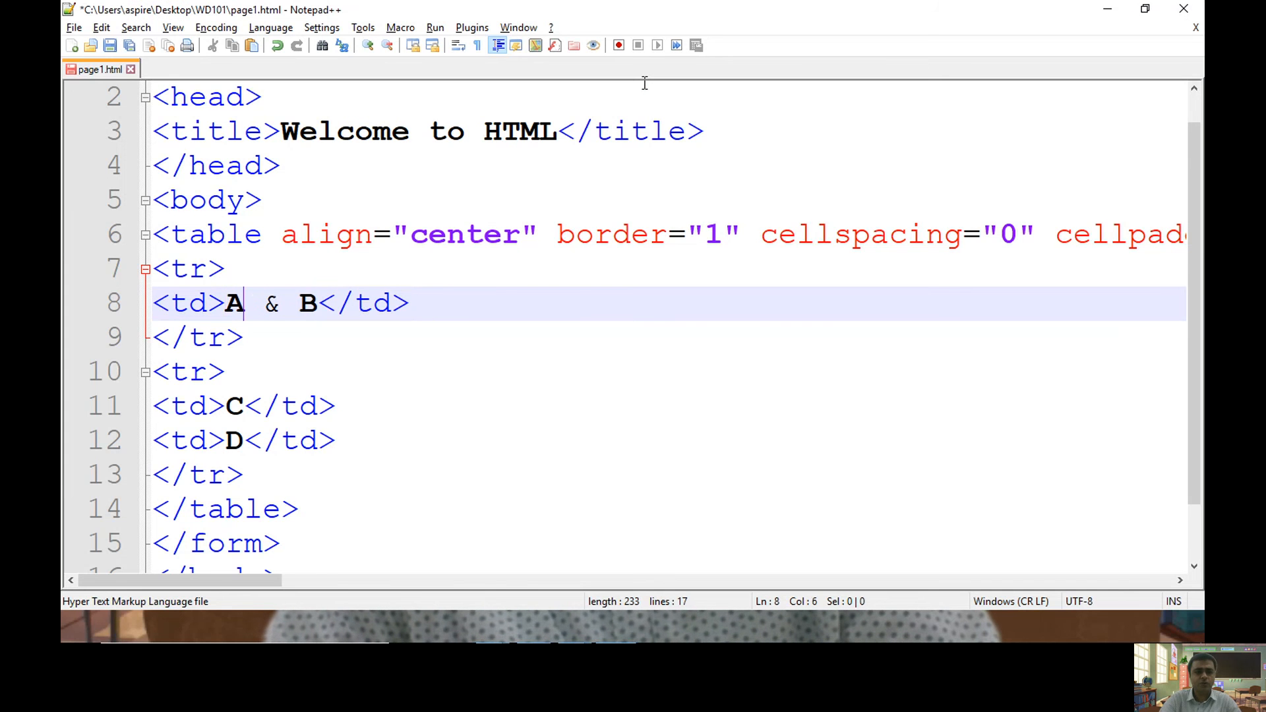
type("</")
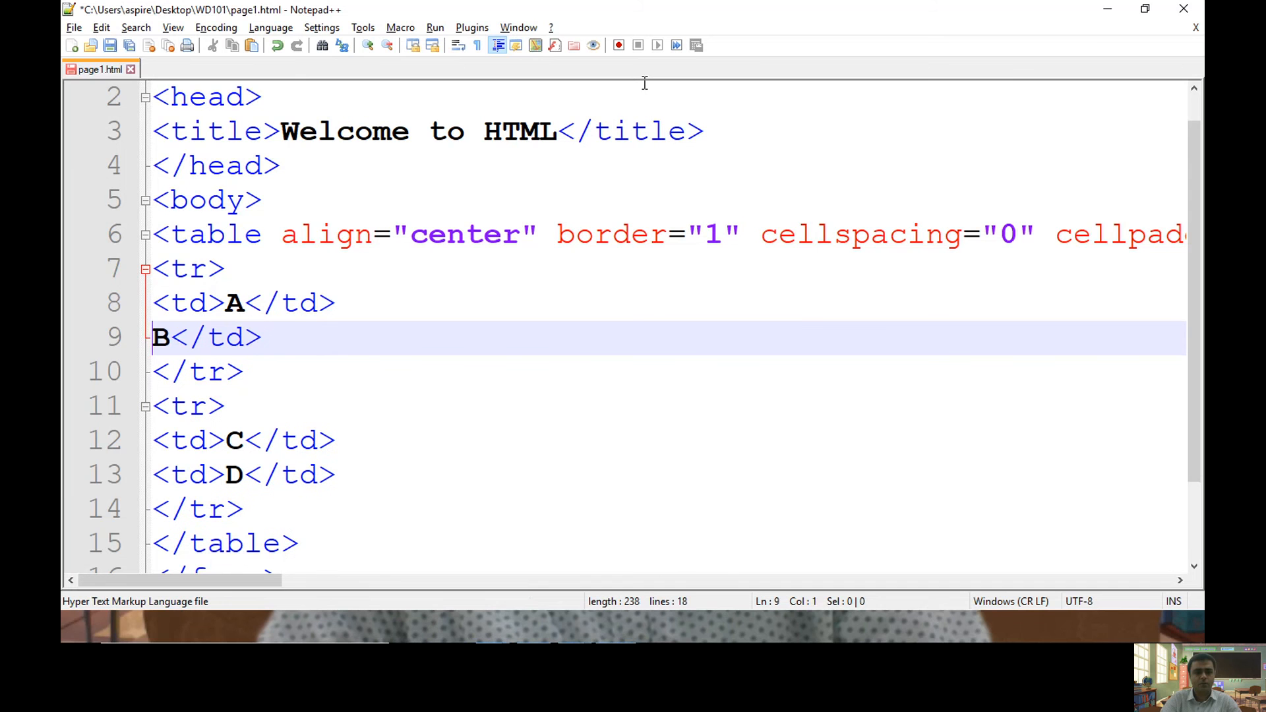
type("M")
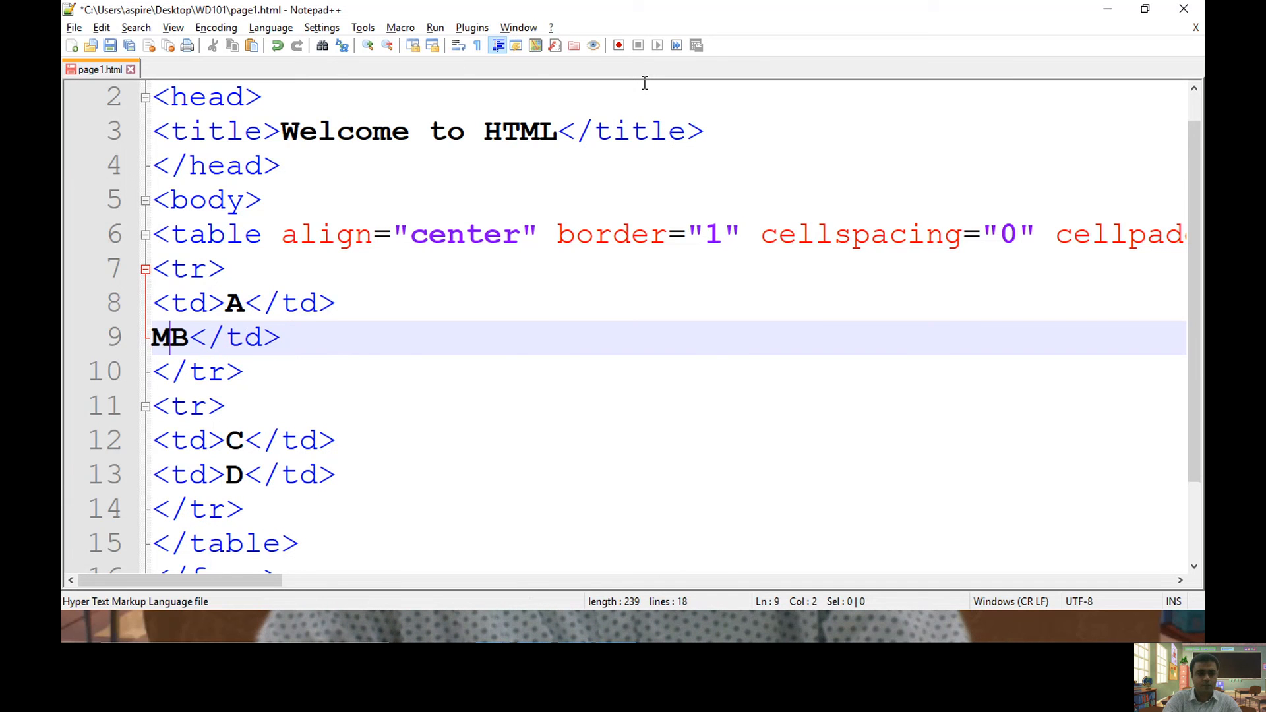
type("<td>")
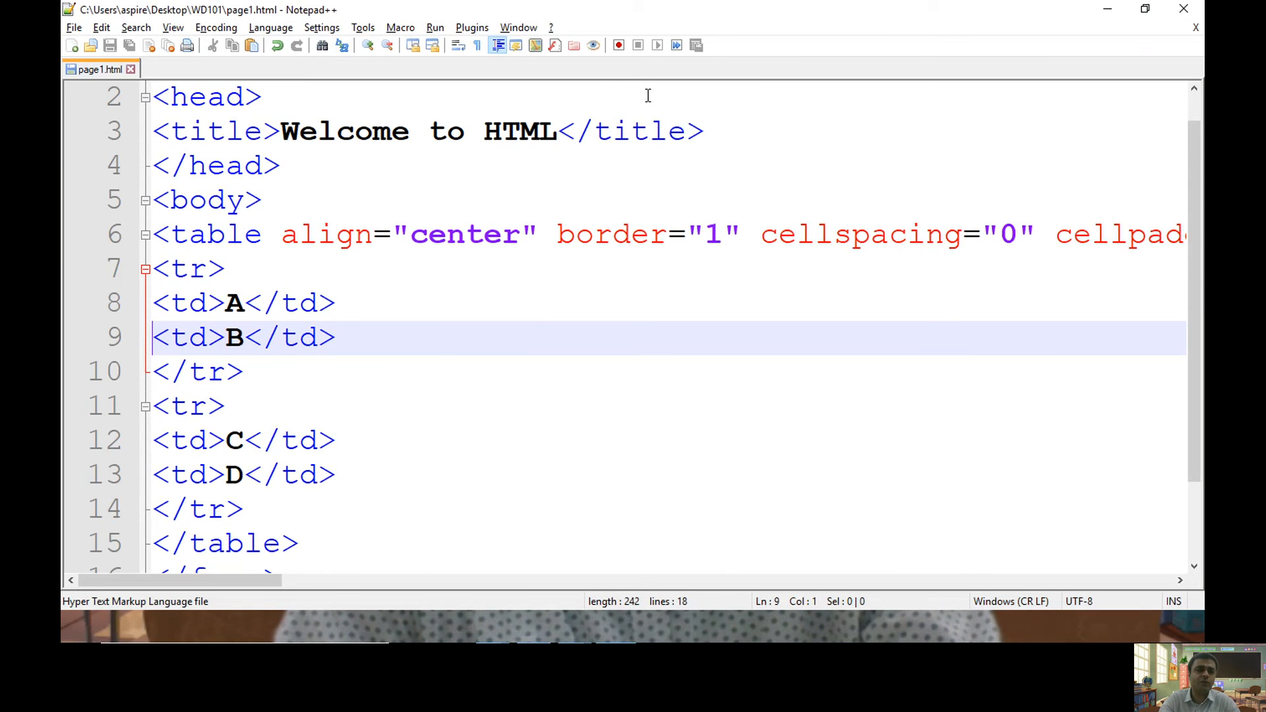
- Make the B cell read "B & D" and give its td rowspan="2"
left_click(225, 336)
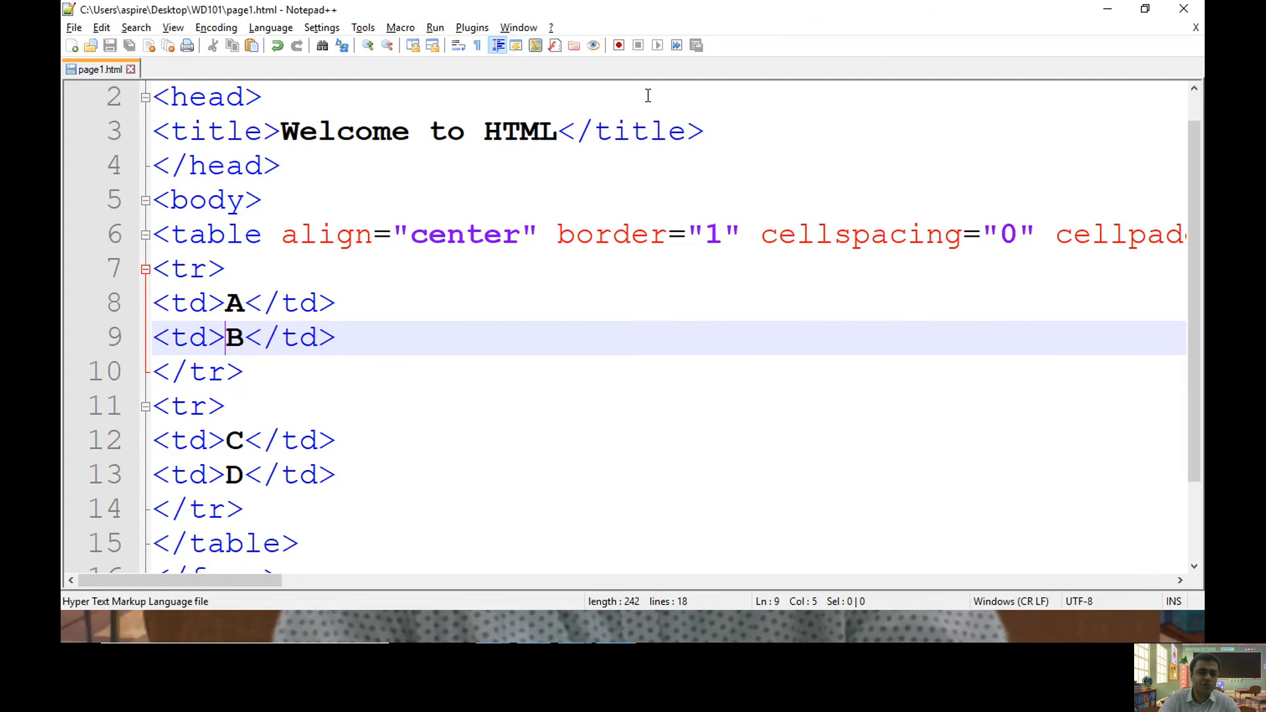
type("& D")
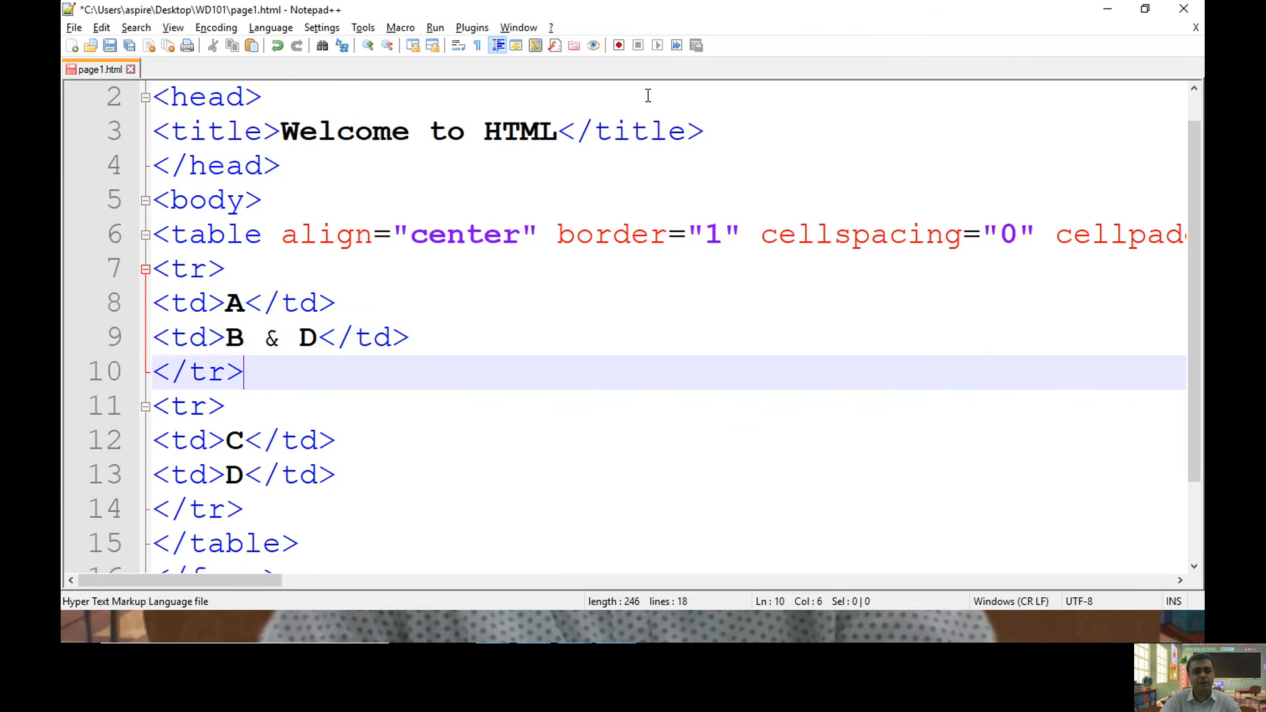
left_click(242, 475)
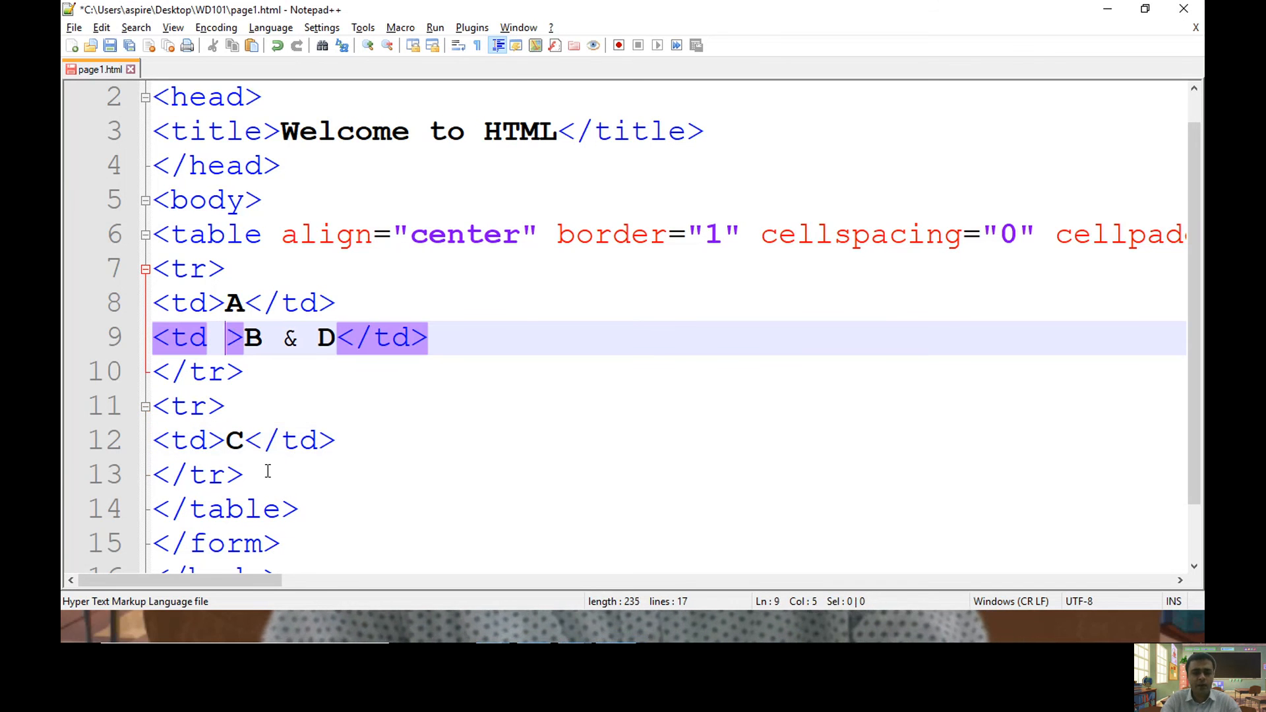
type("rowspan")
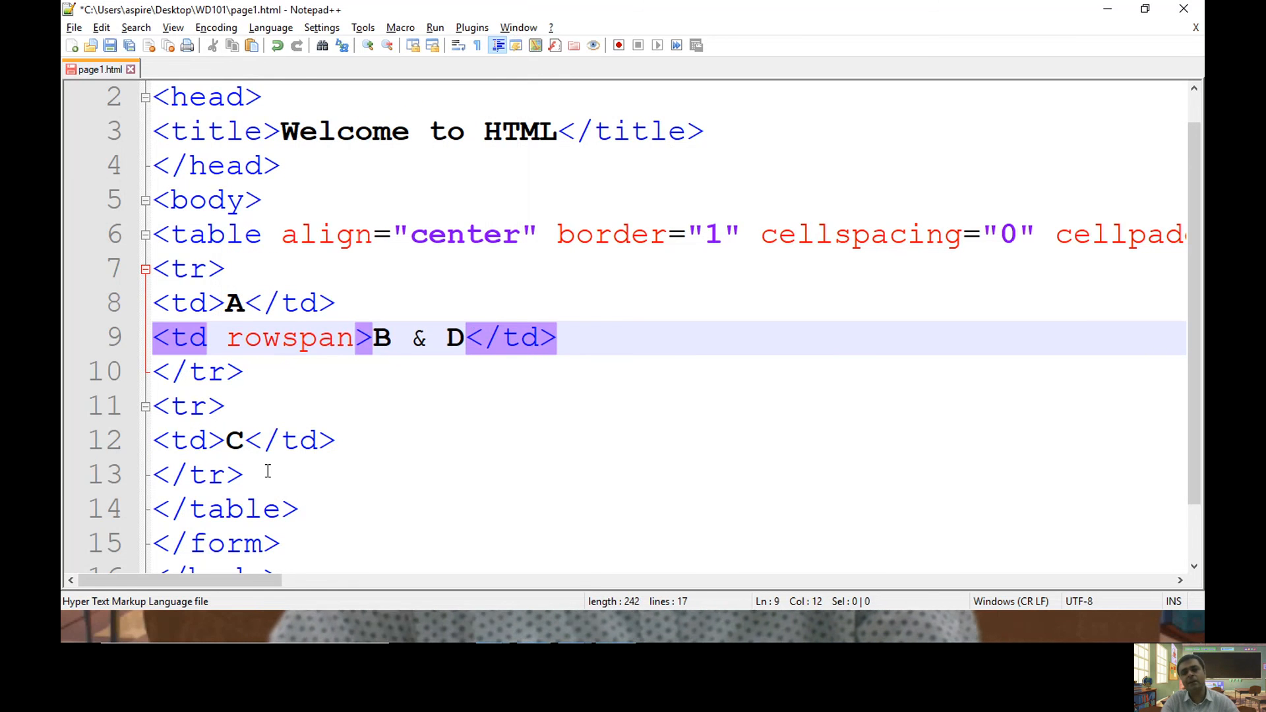
type("=\"2\"")
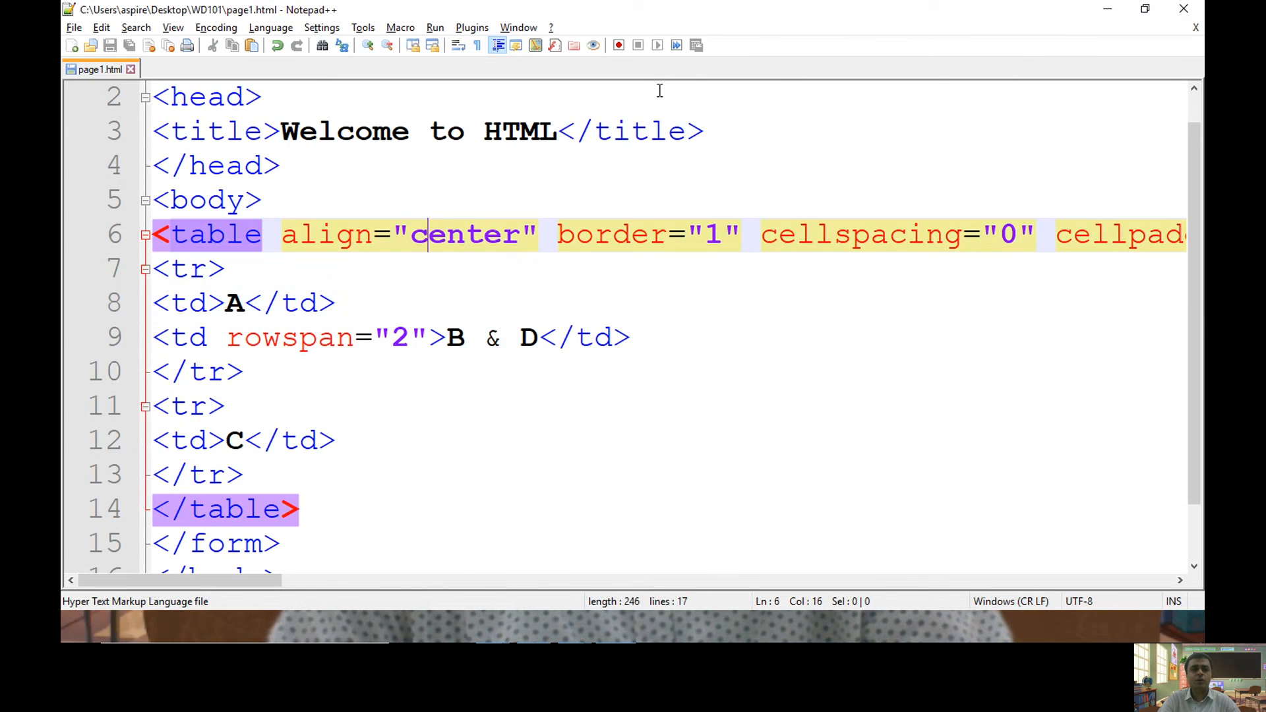
- Remove the rowspan attribute and re-add <td>D</td> so A, B, C, D are separate cells
left_click(351, 302)
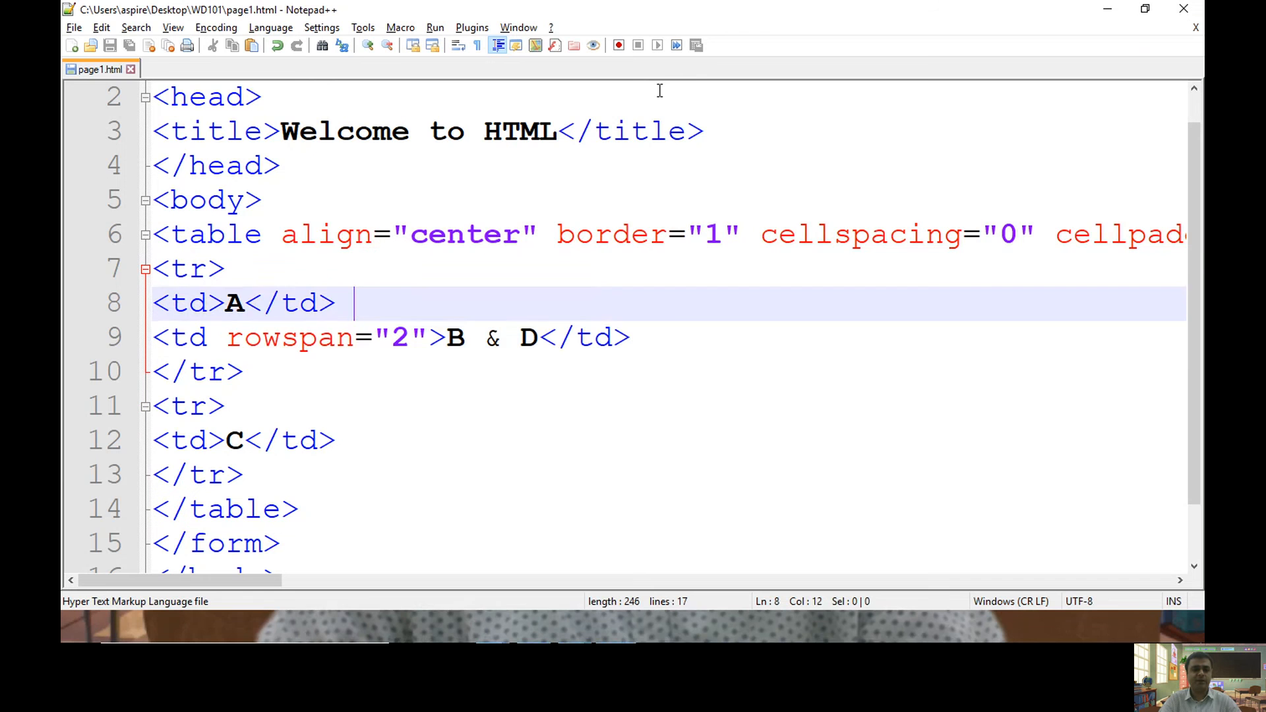
double_click(289, 337)
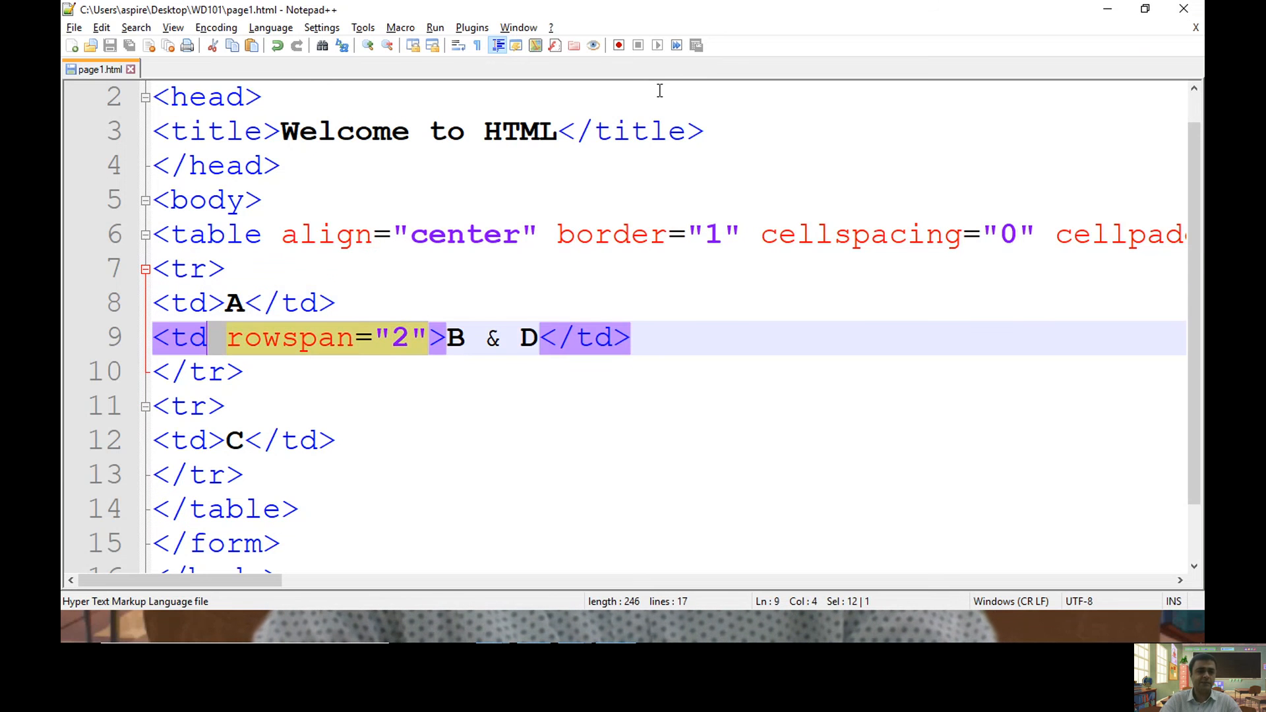
key("Delete")
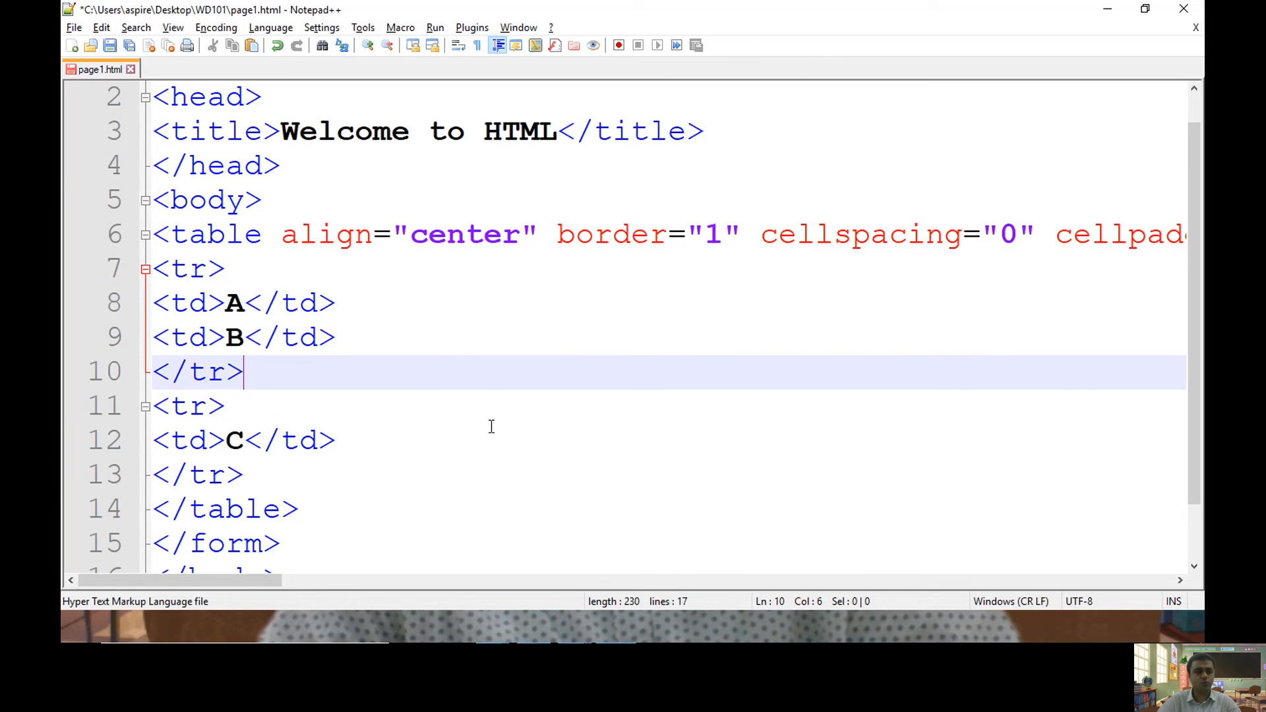
type("D")
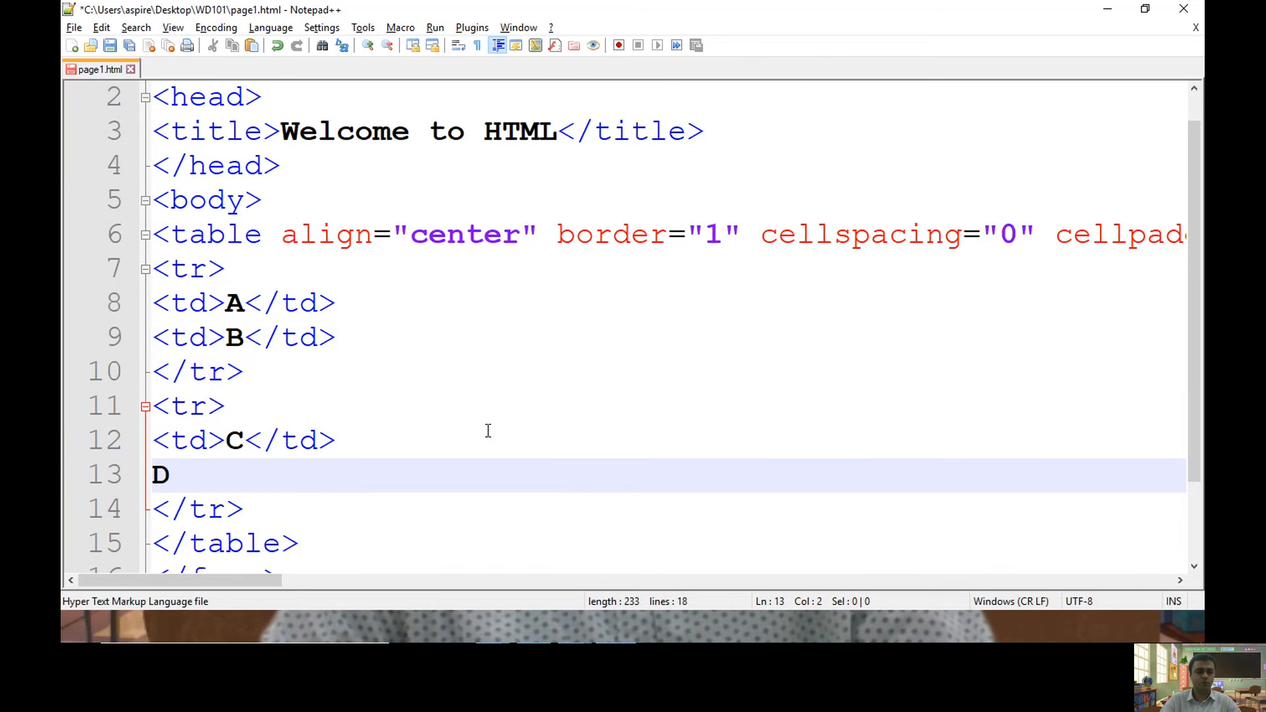
type("<td>")
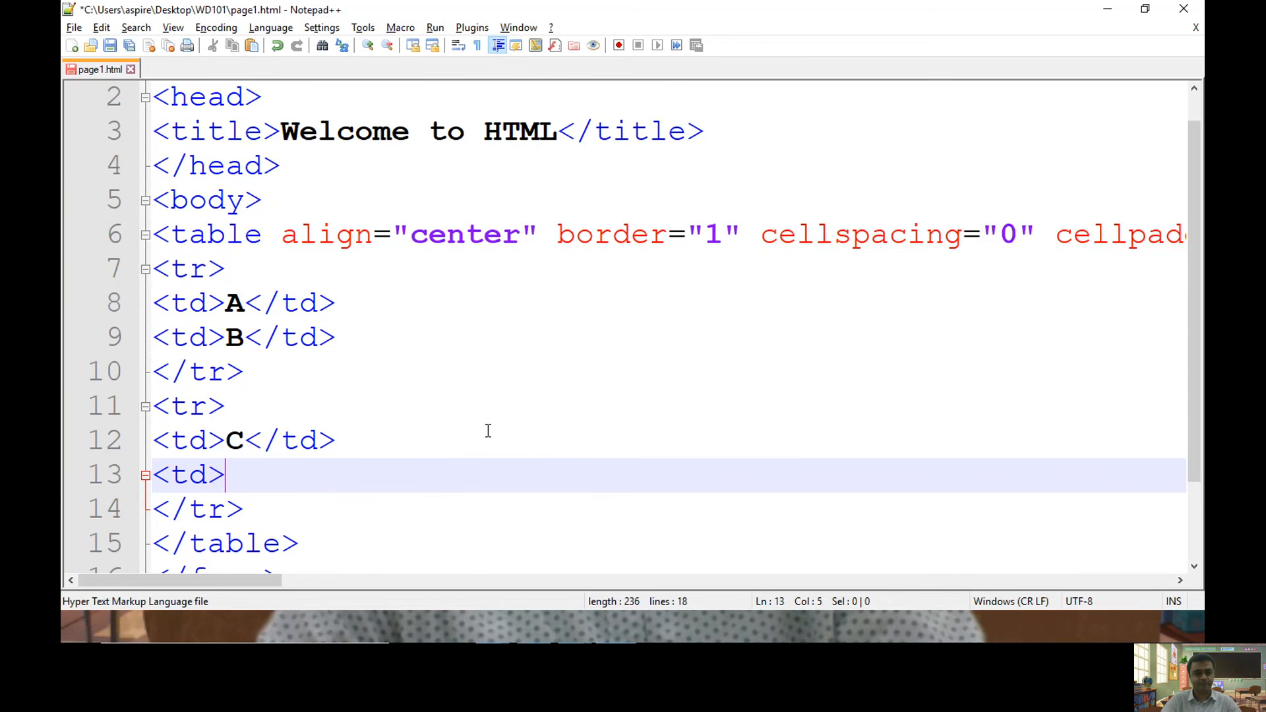
type("D</td>")
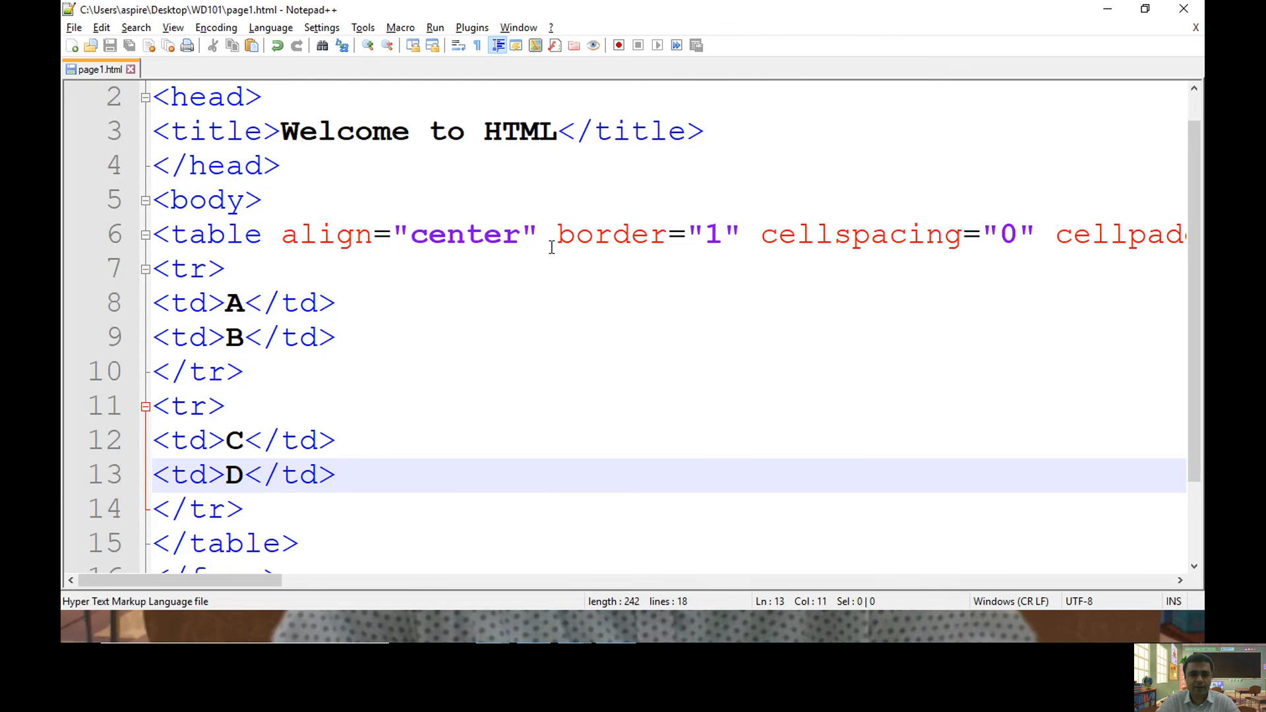
- Add height="200px" and width="200px" attributes to the table tag
type("height=")
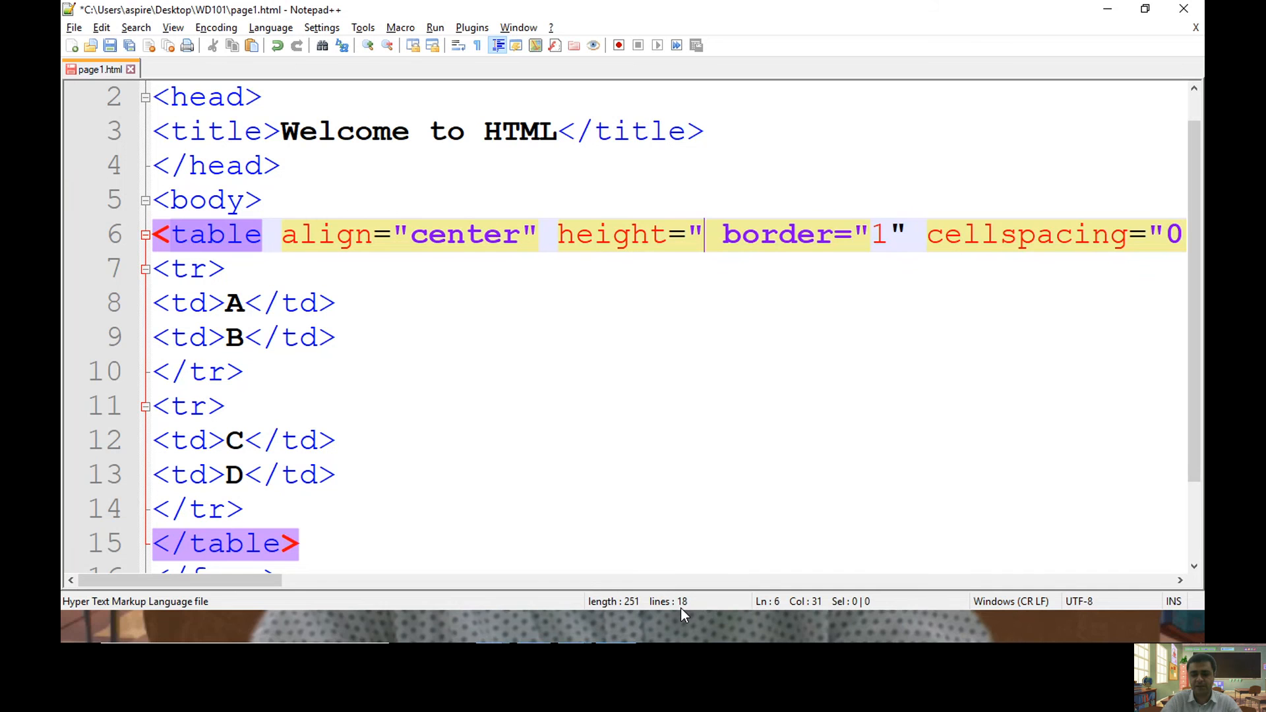
type("30")
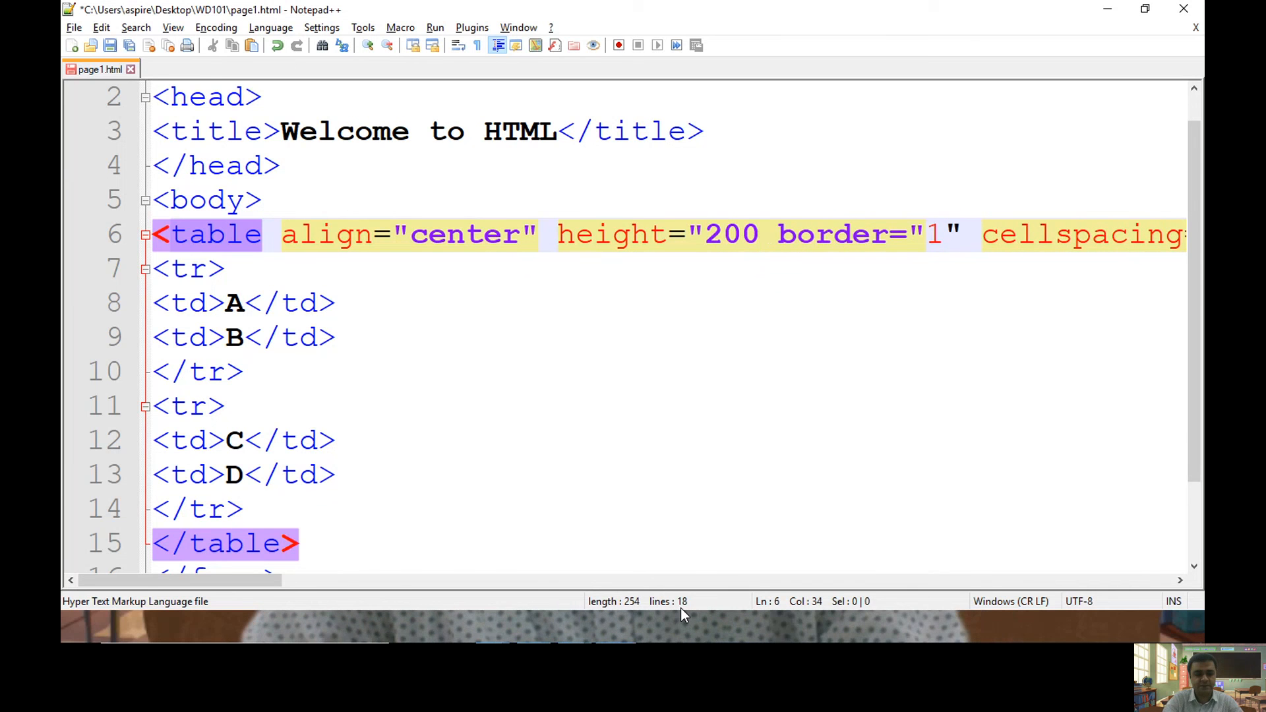
type("px\"")
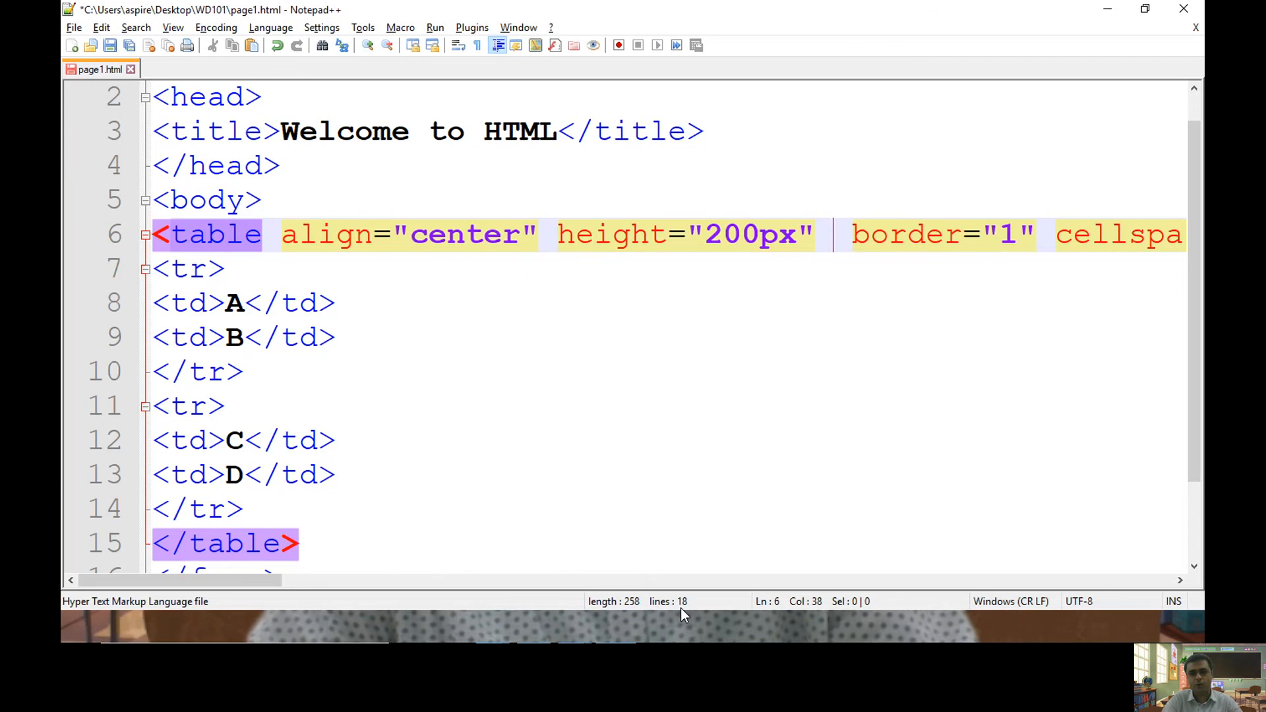
type("width")
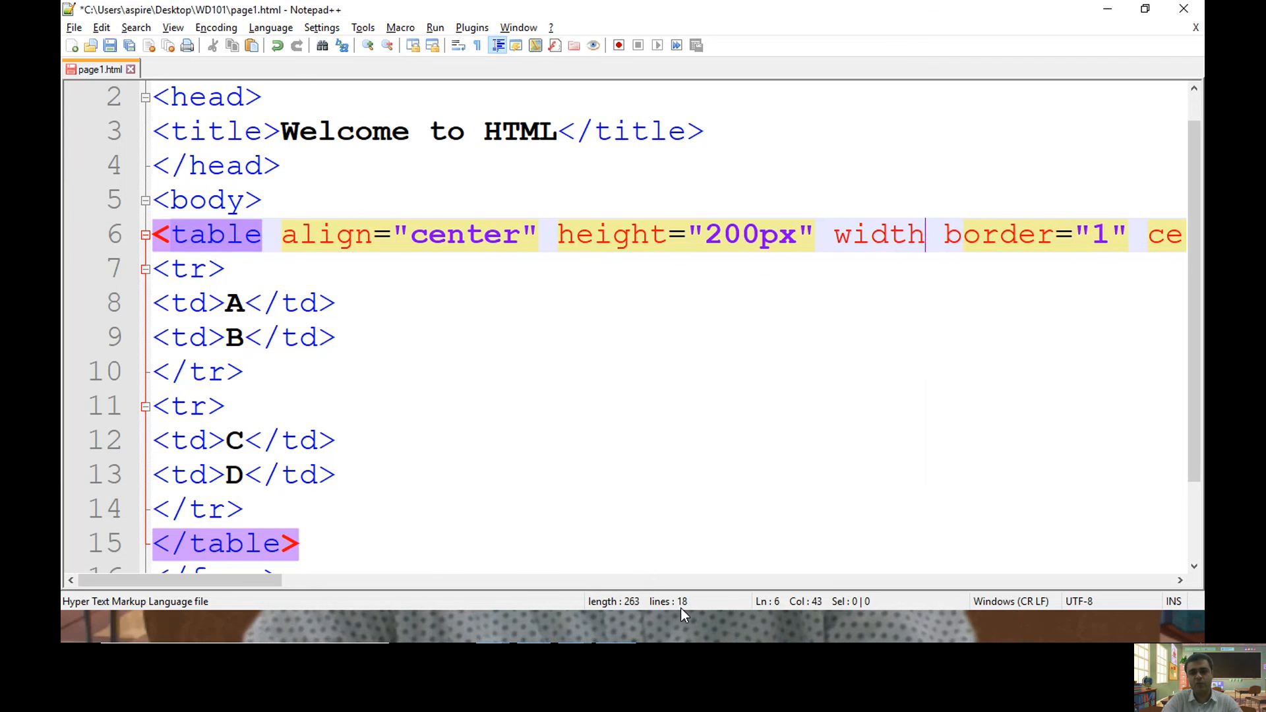
type("=\"")
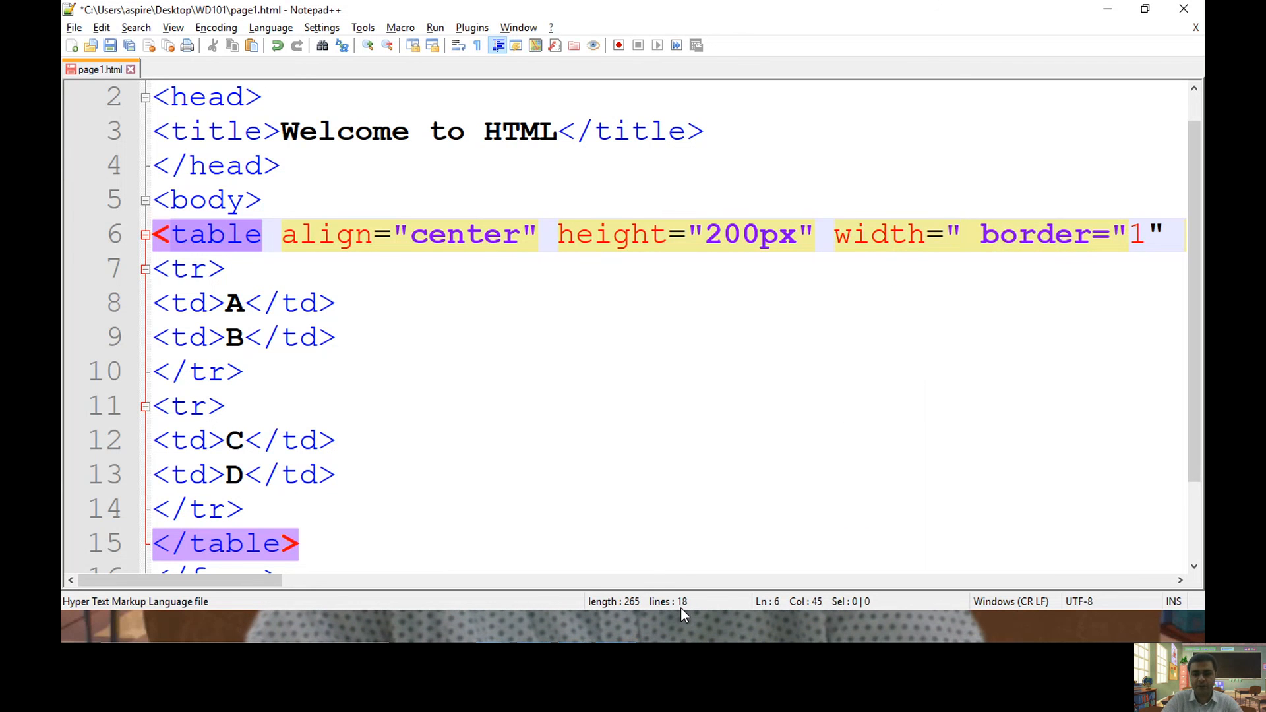
type("200px")
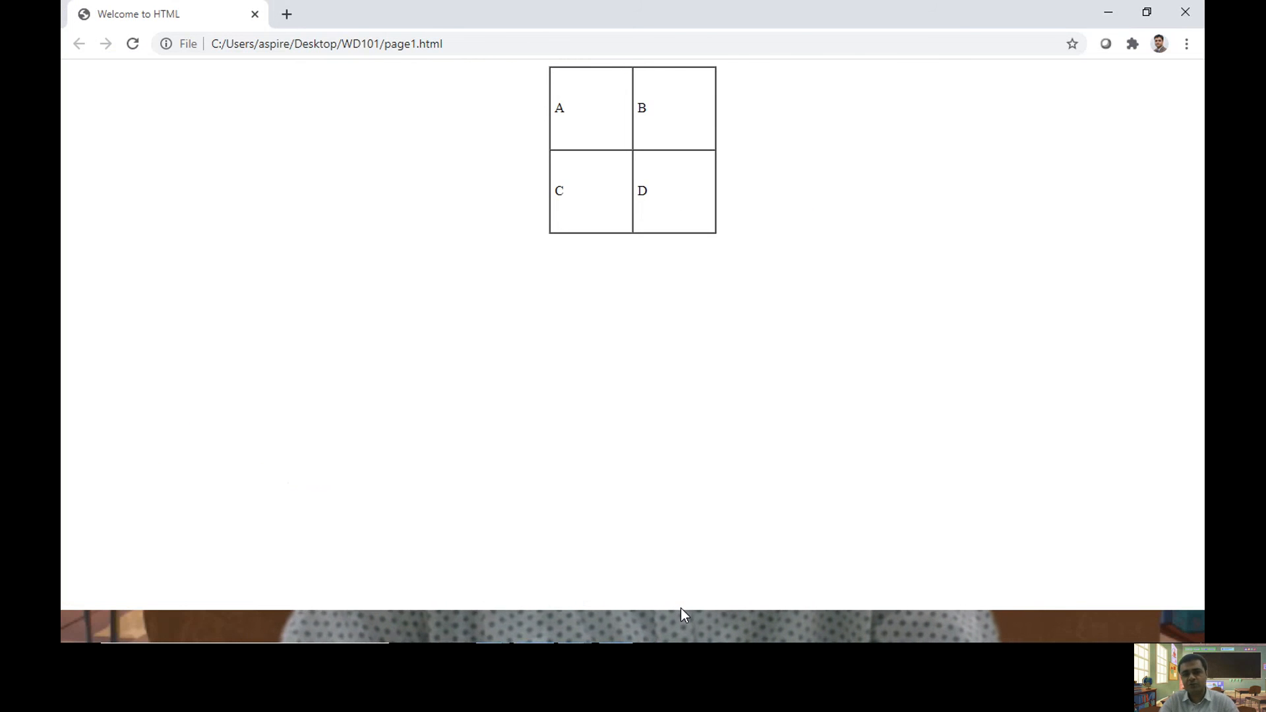
- Change the table height from 200px to 100%, keeping width 200px
key("alt+tab")
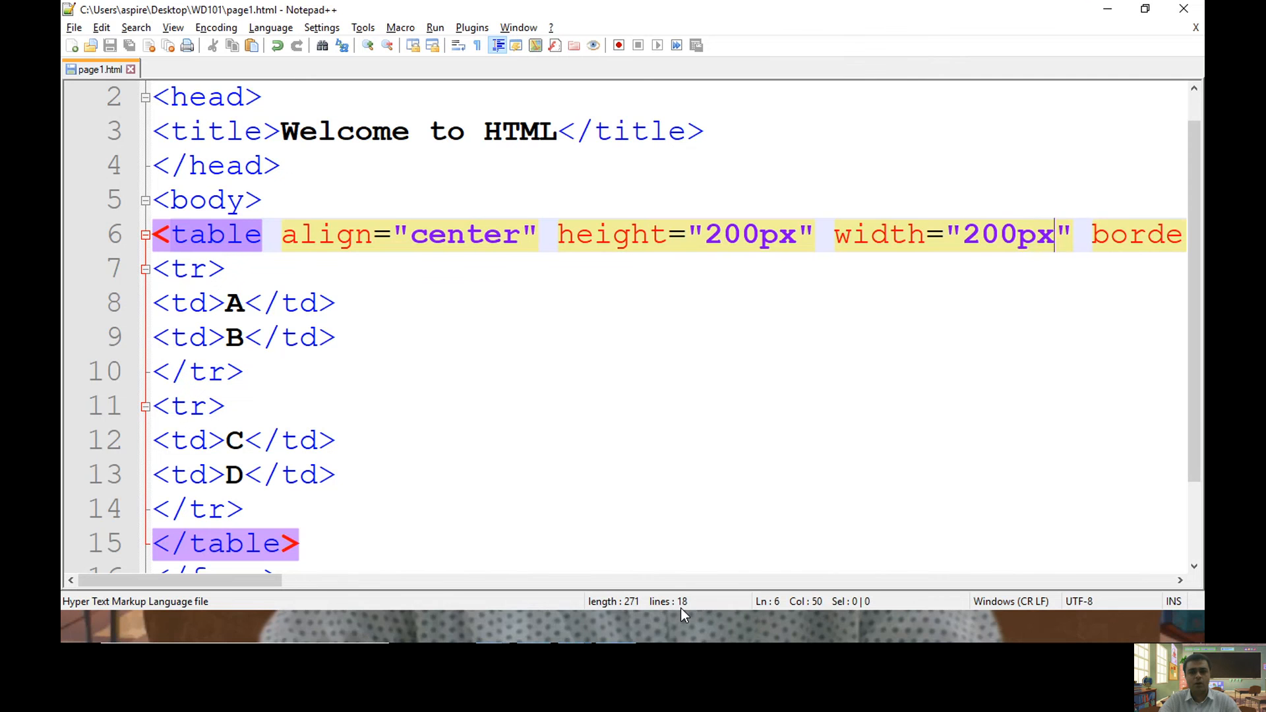
left_click(799, 235)
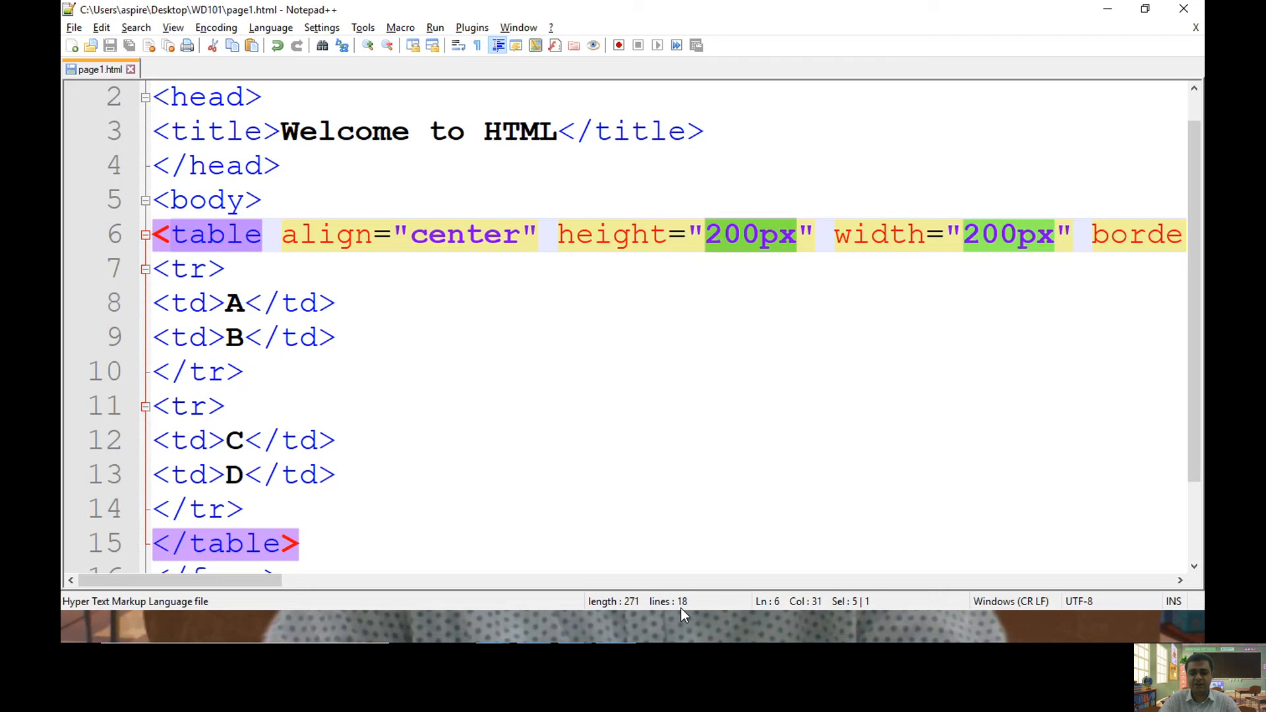
type("100%")
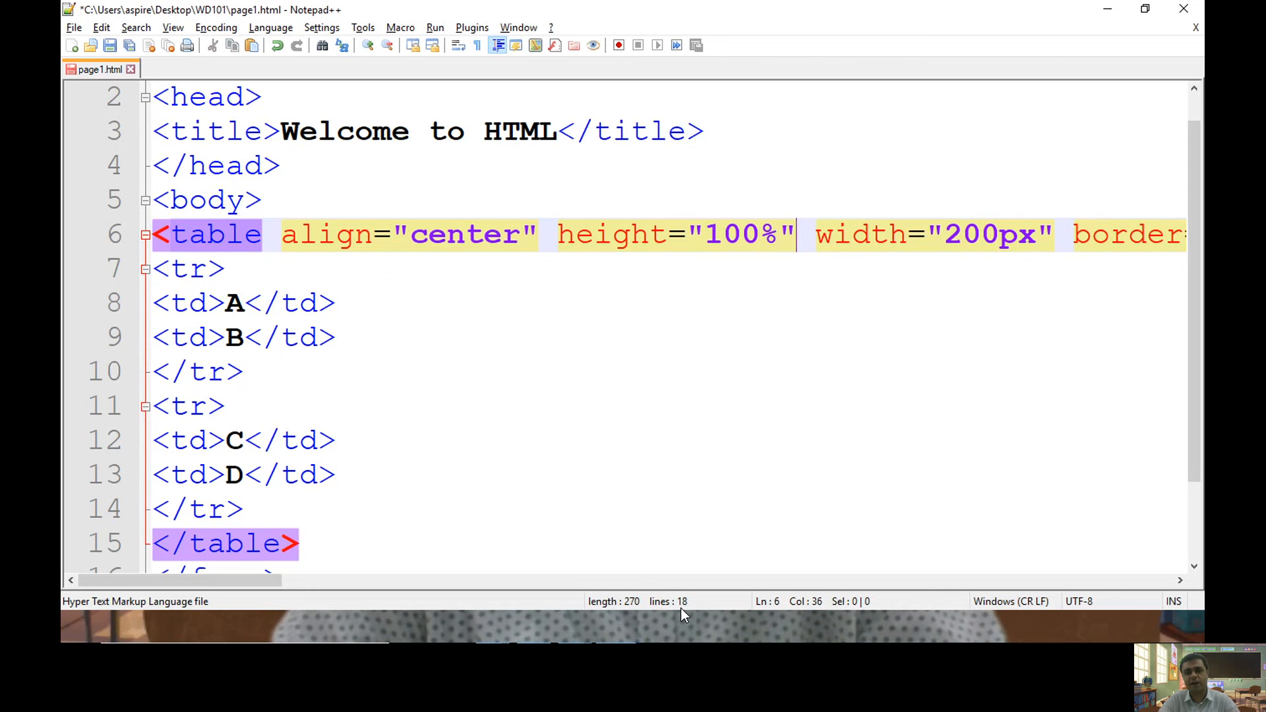
double_click(973, 235)
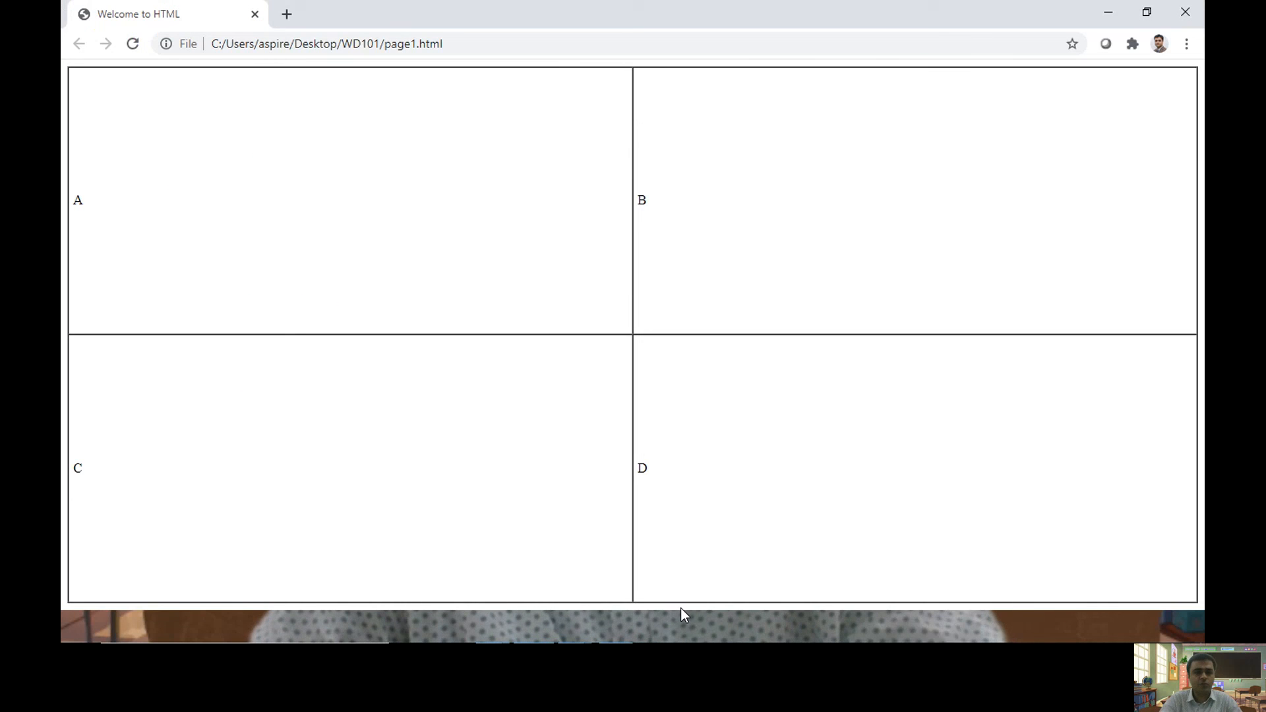
mouse_move(764, 472)
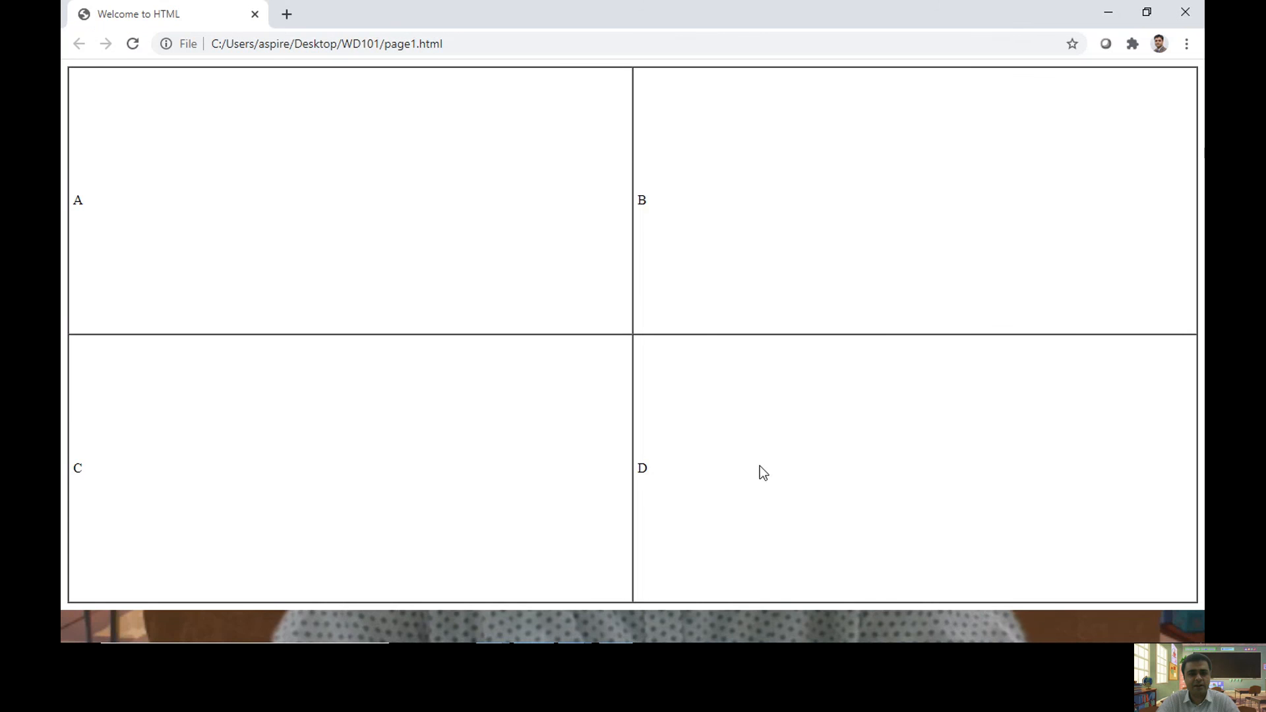
mouse_move(706, 288)
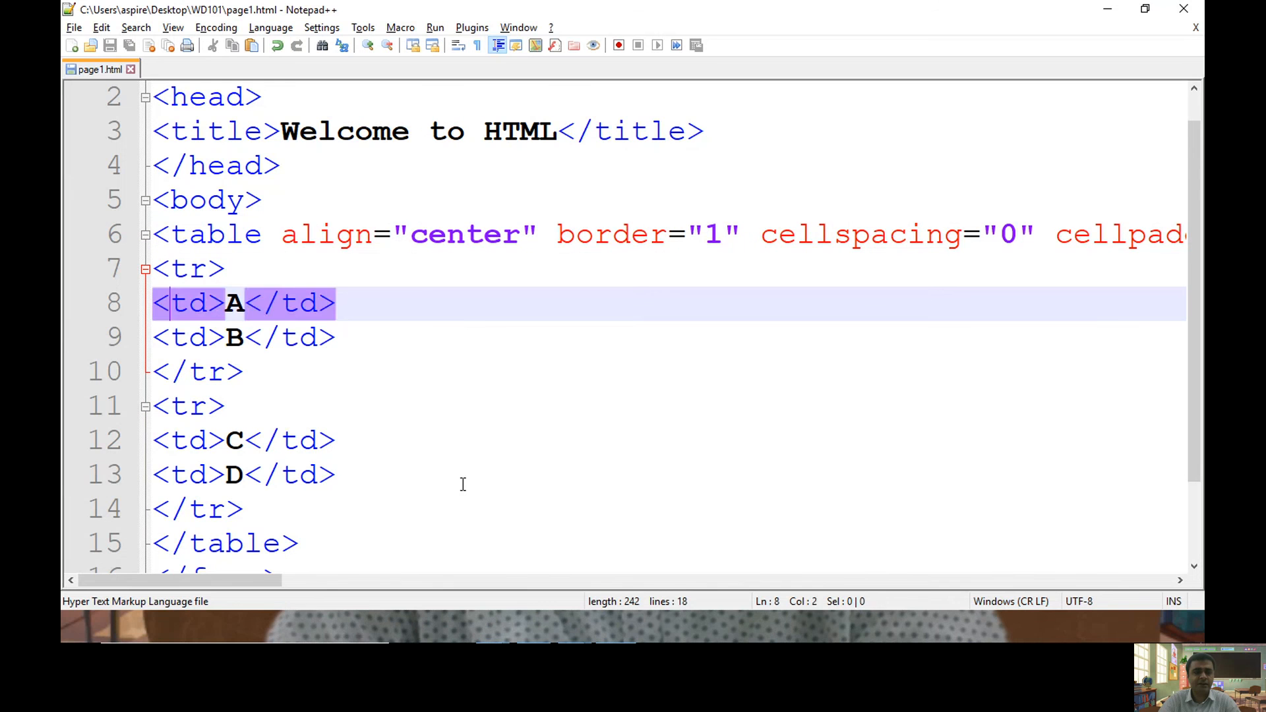
- Label the cells Name and City and fill the first row with Amit, Rajkot
type("Name")
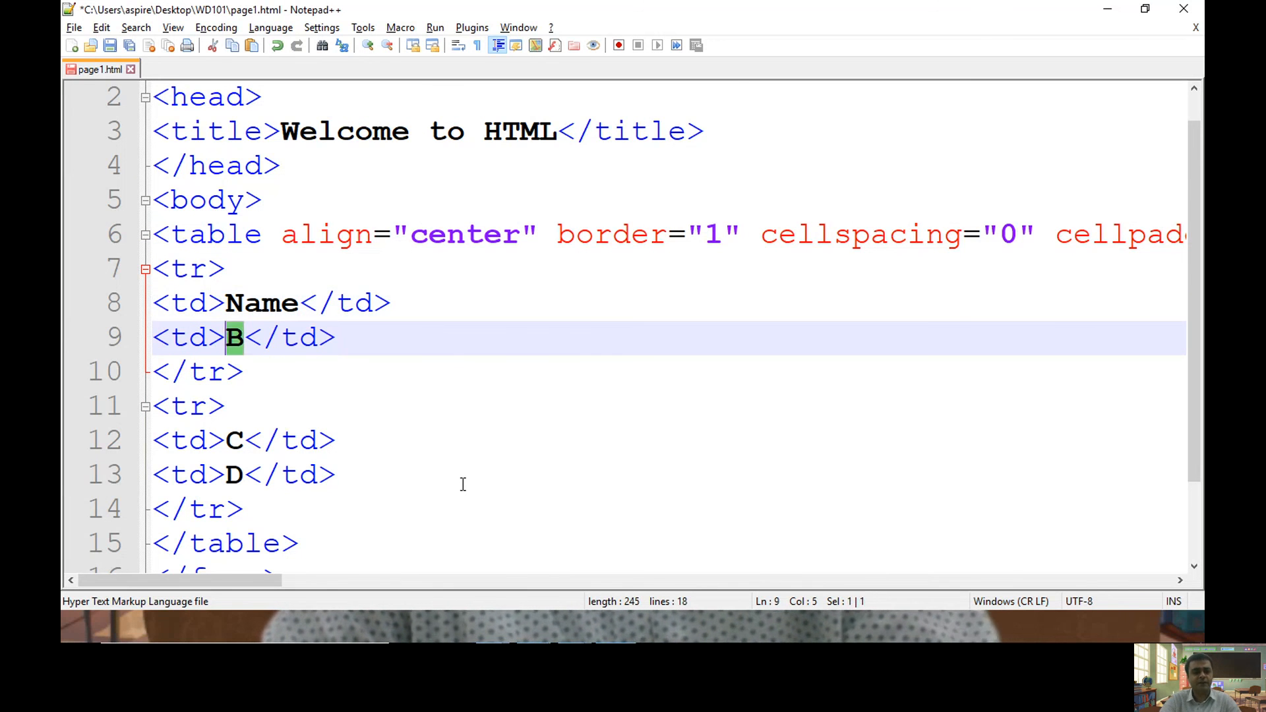
type("City")
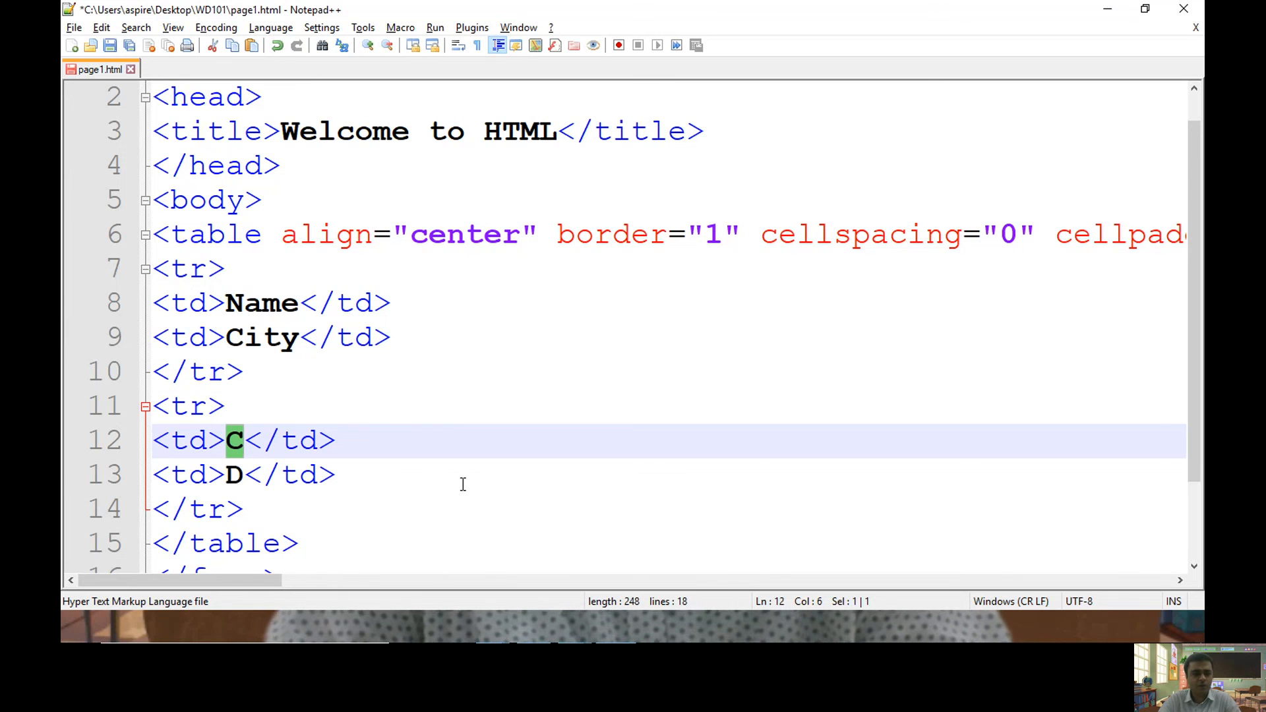
type("A")
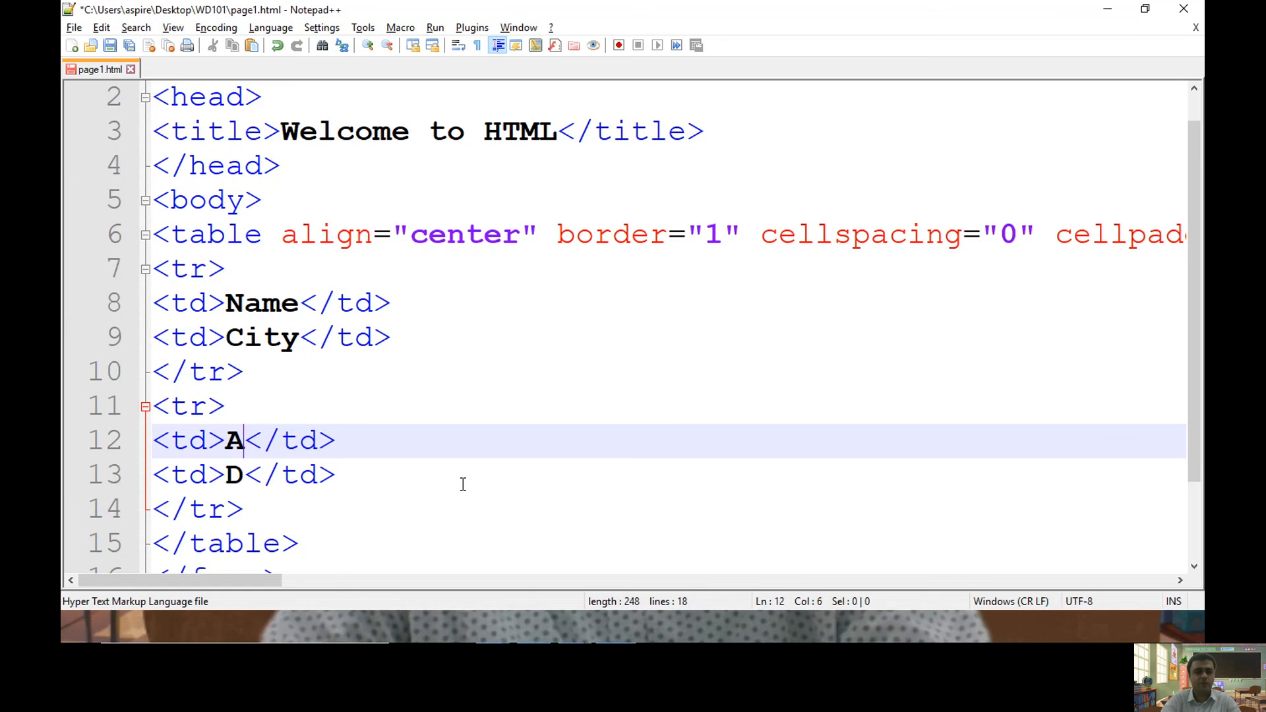
type("mit")
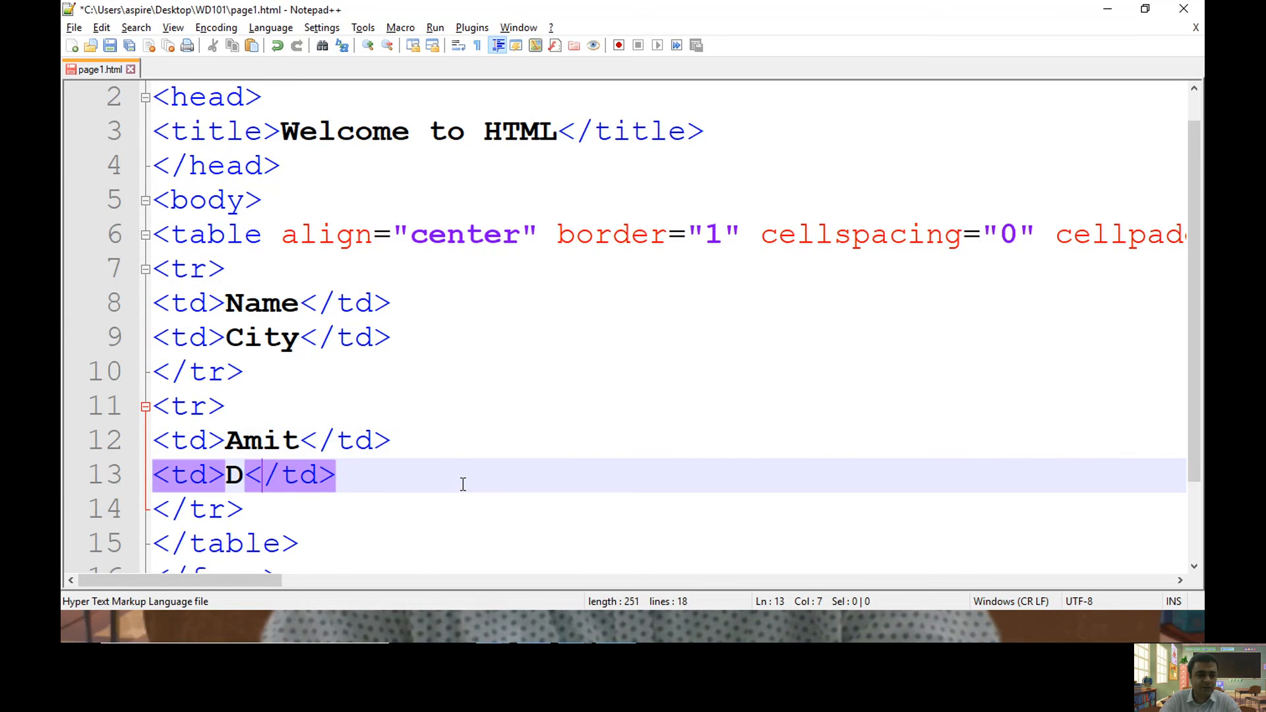
type("ajkot")
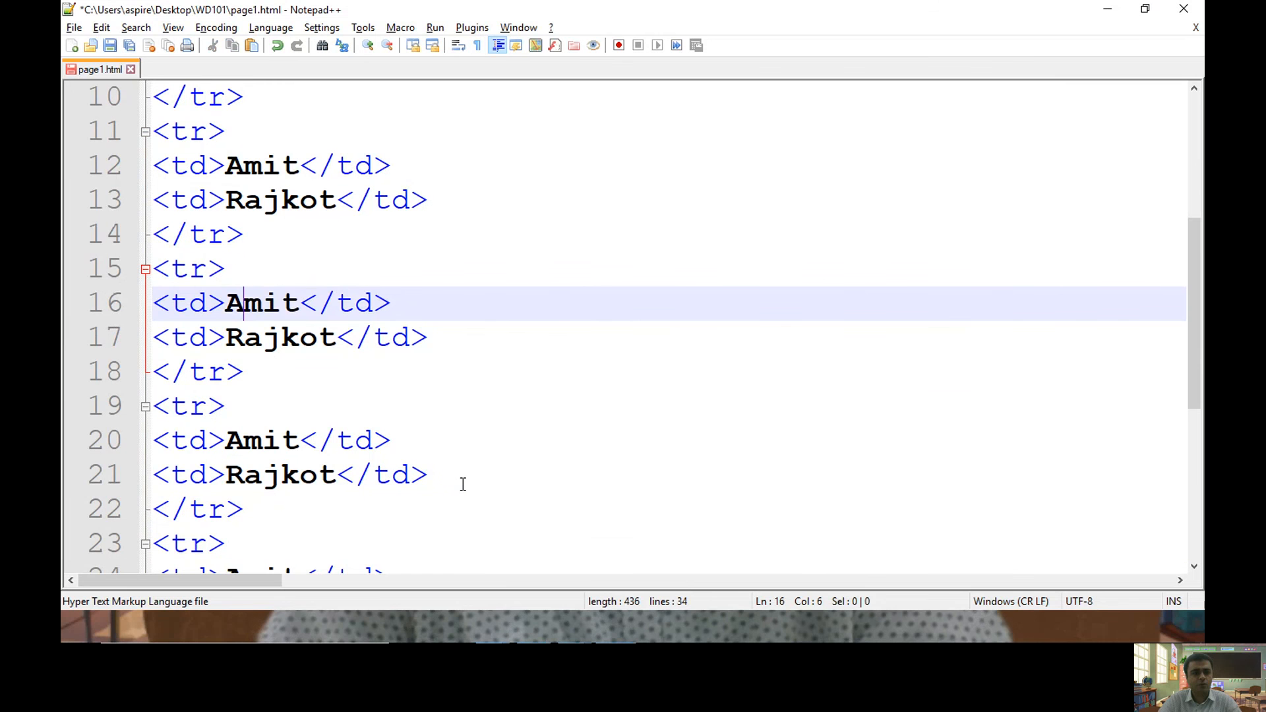
- Add rows for Jainil, Vihan, Nirav (Ahmedabad) and a Surat entry, then save
type("Jainil")
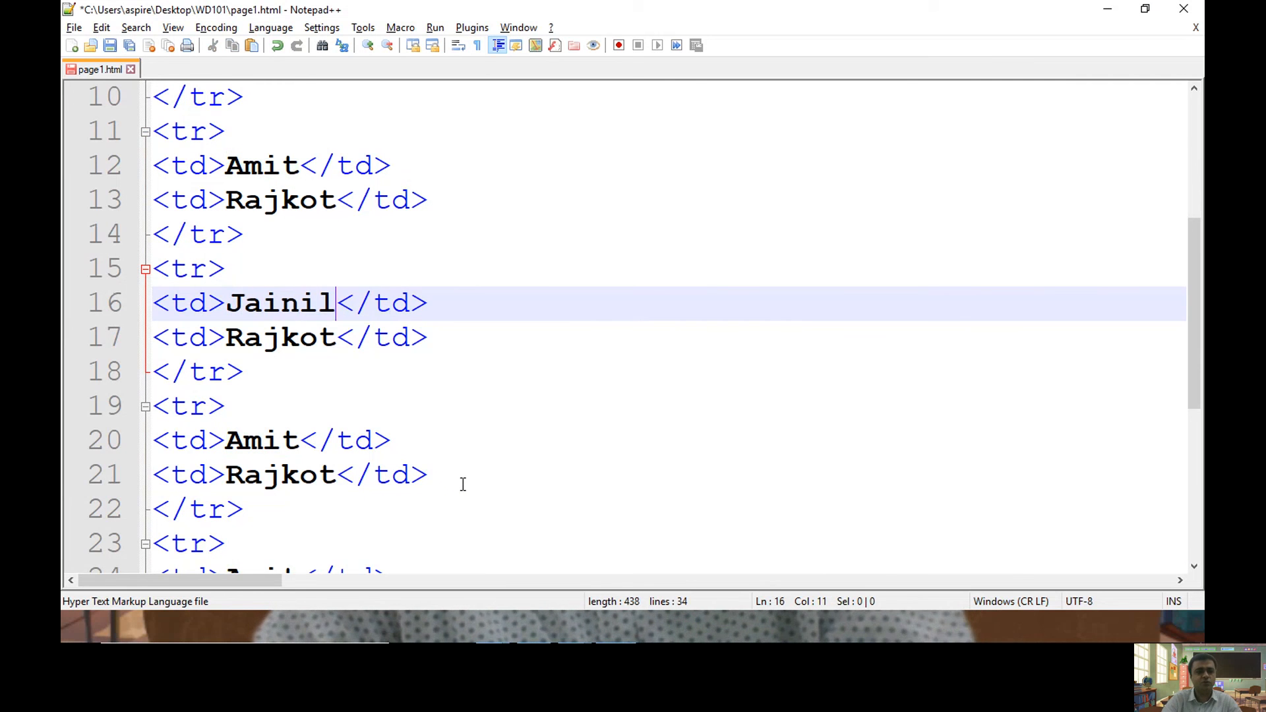
double_click(280, 336)
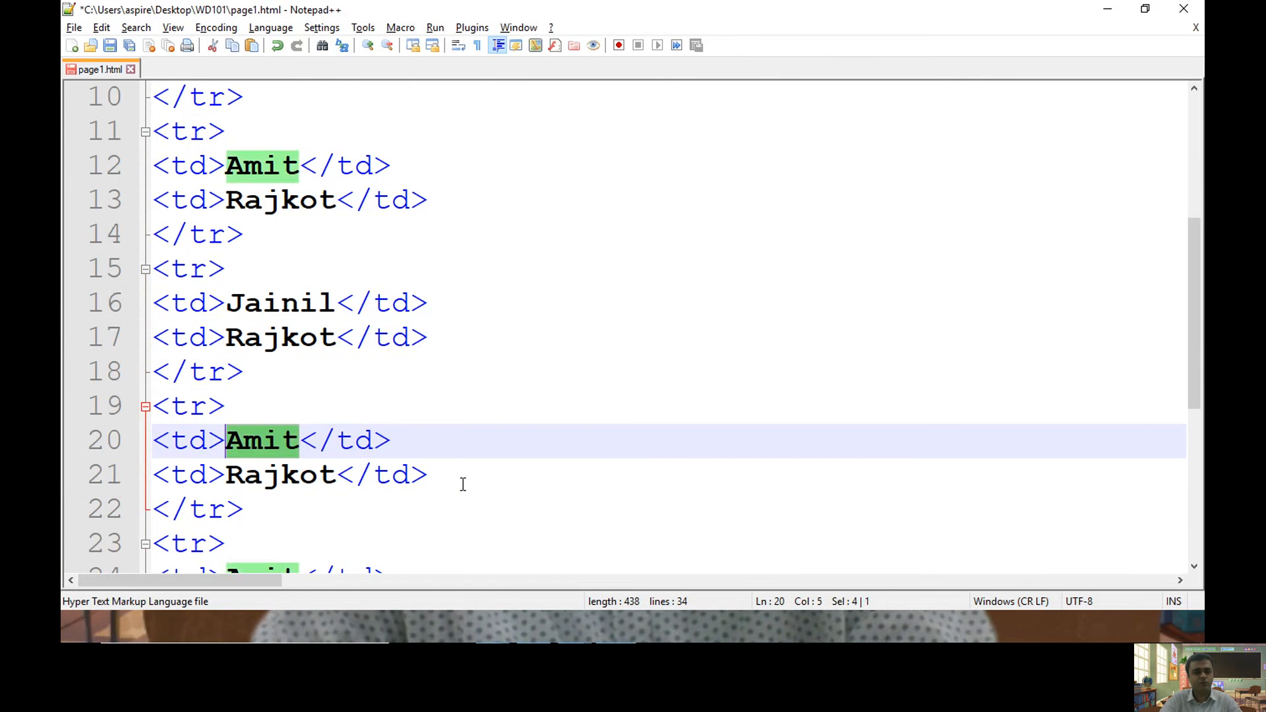
type("Vihan")
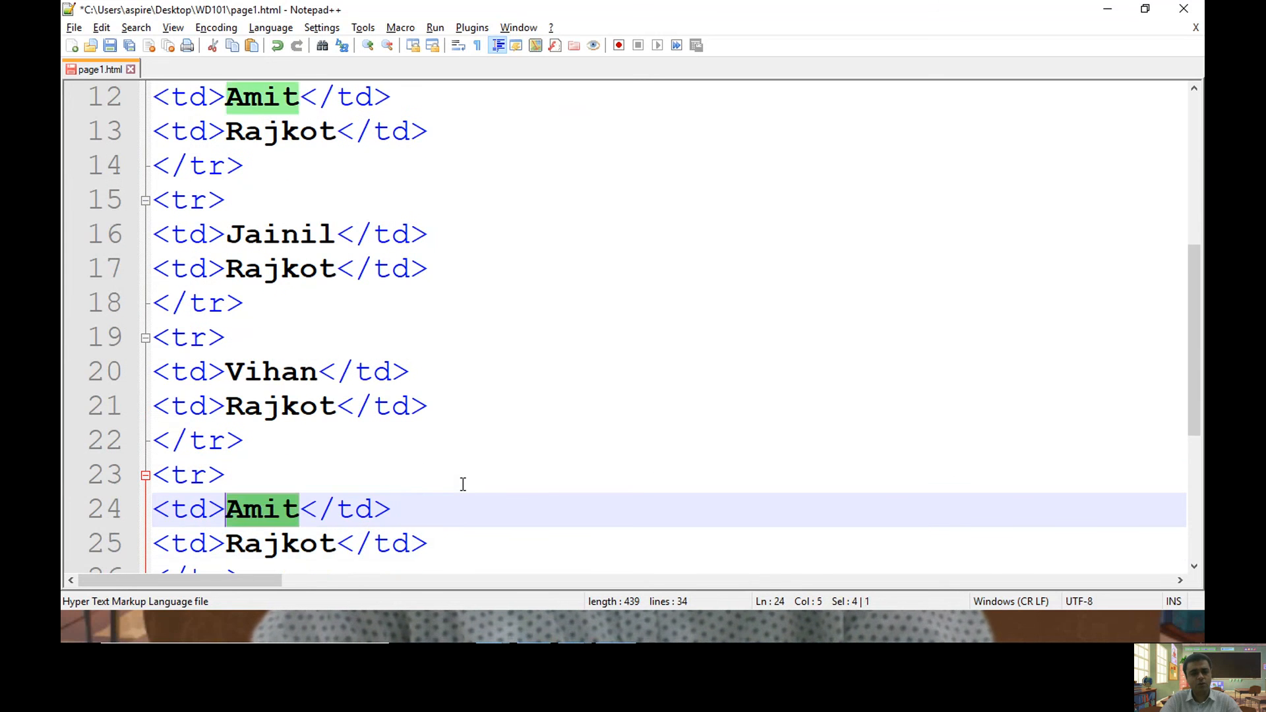
type("Nirav")
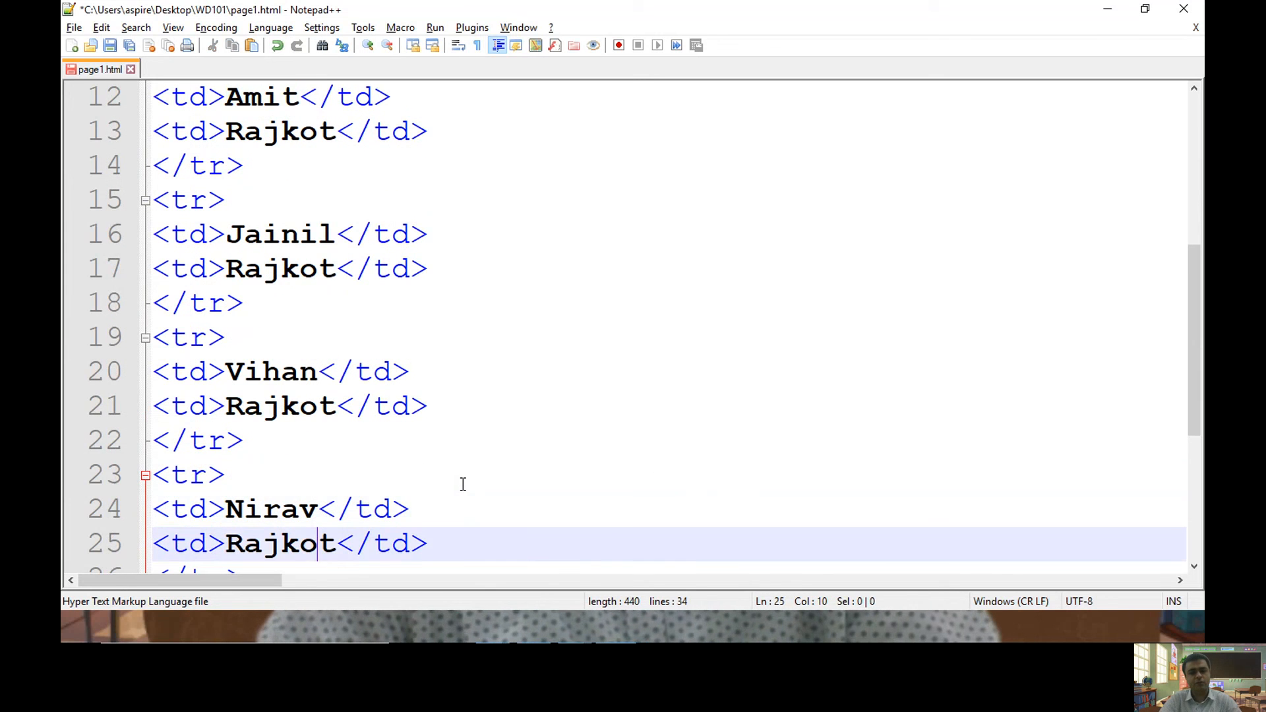
type("Ahm")
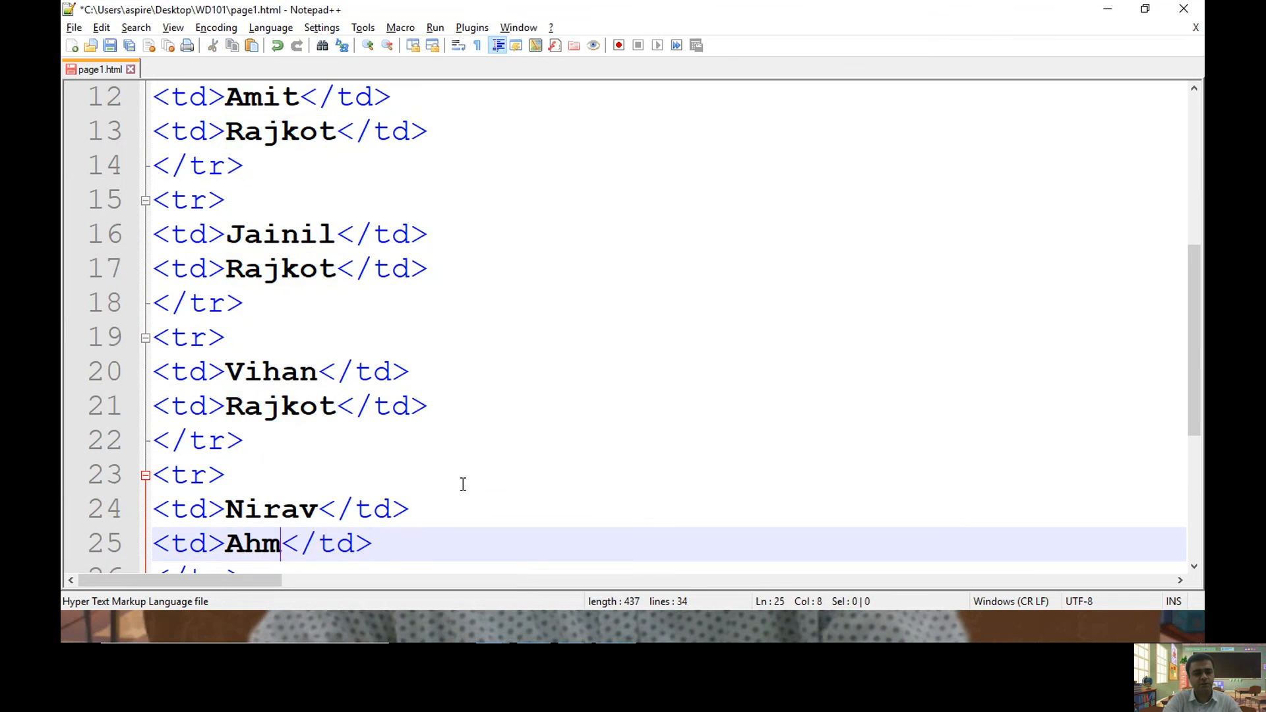
type("edabad")
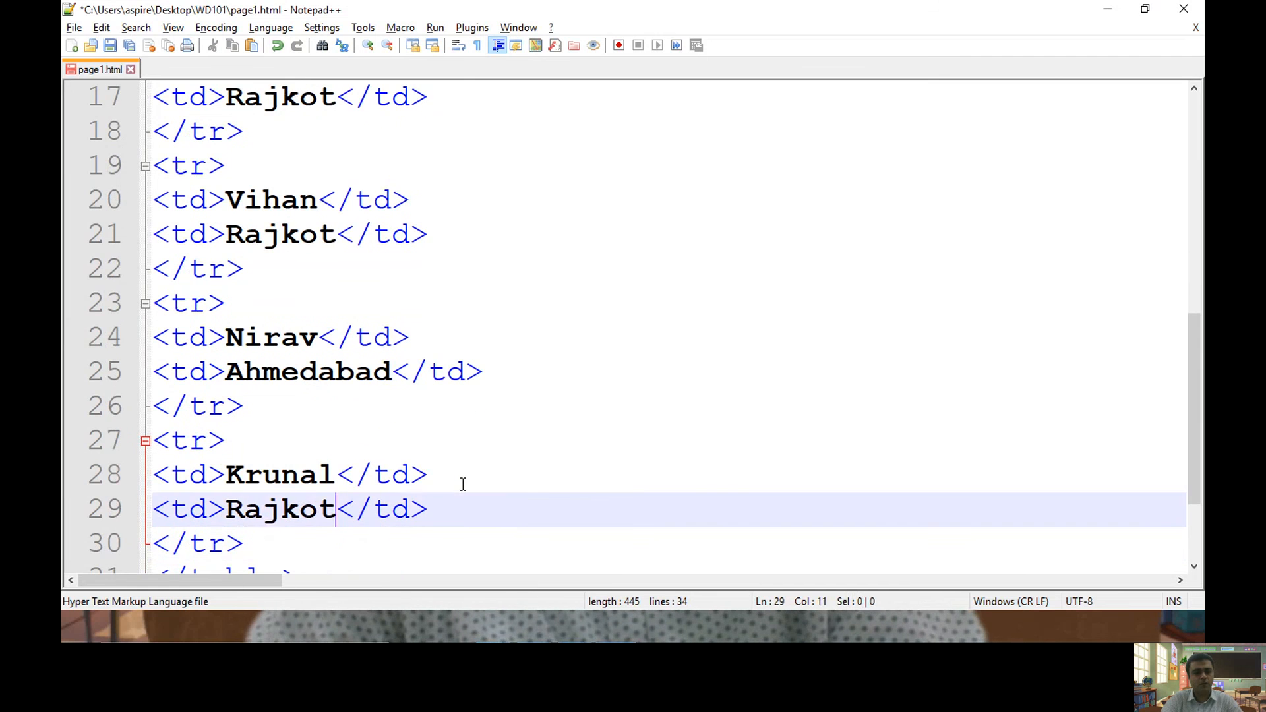
type("Surat")
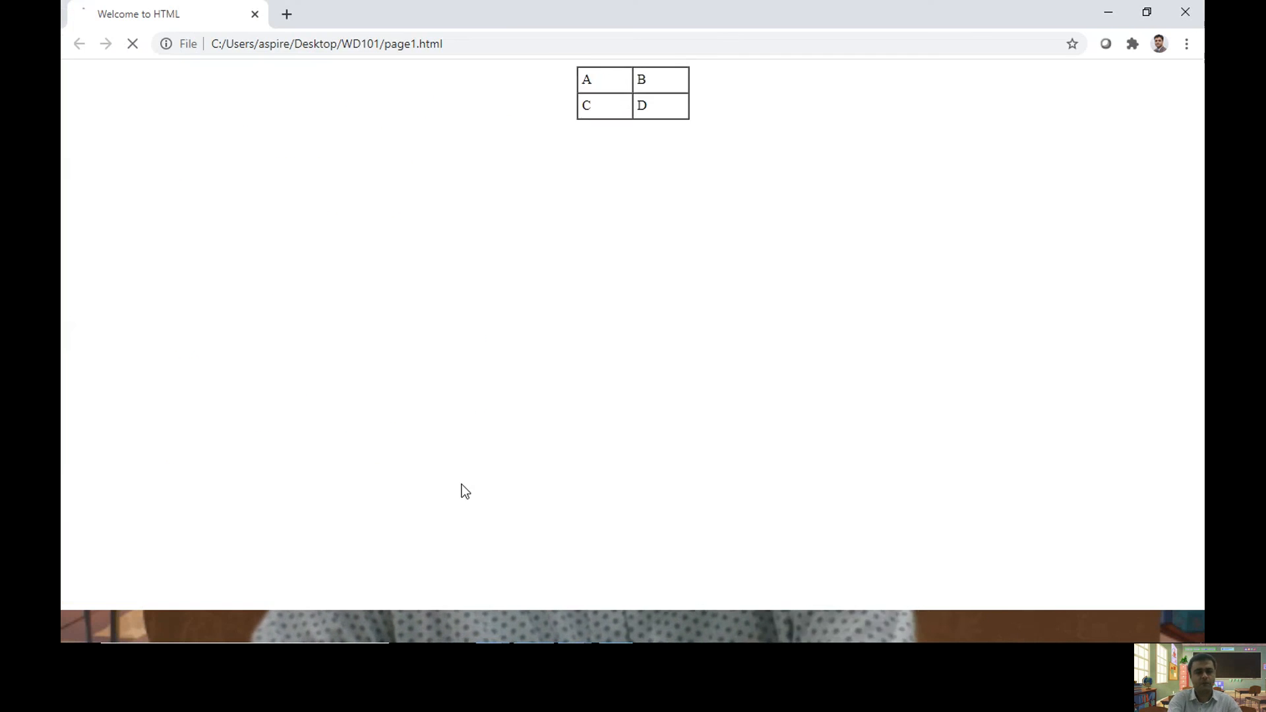
left_click(132, 44)
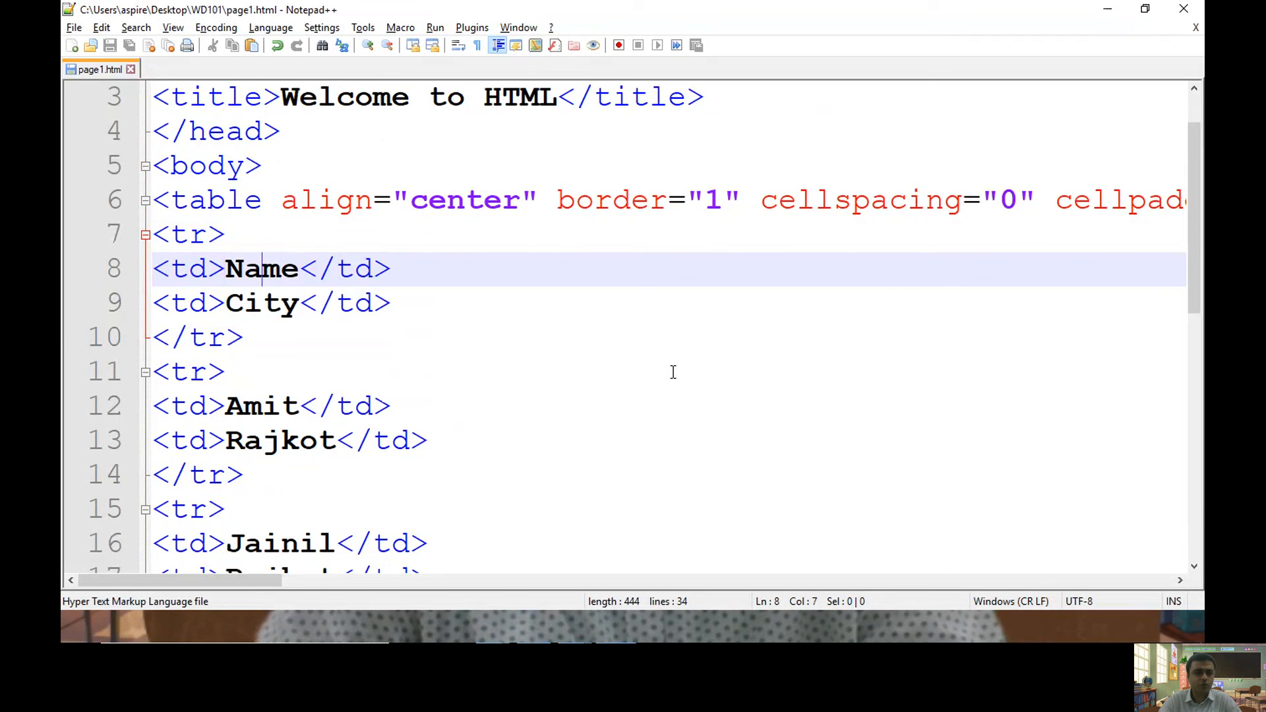
- Convert the Name and City cells from td to th header tags
type("th")
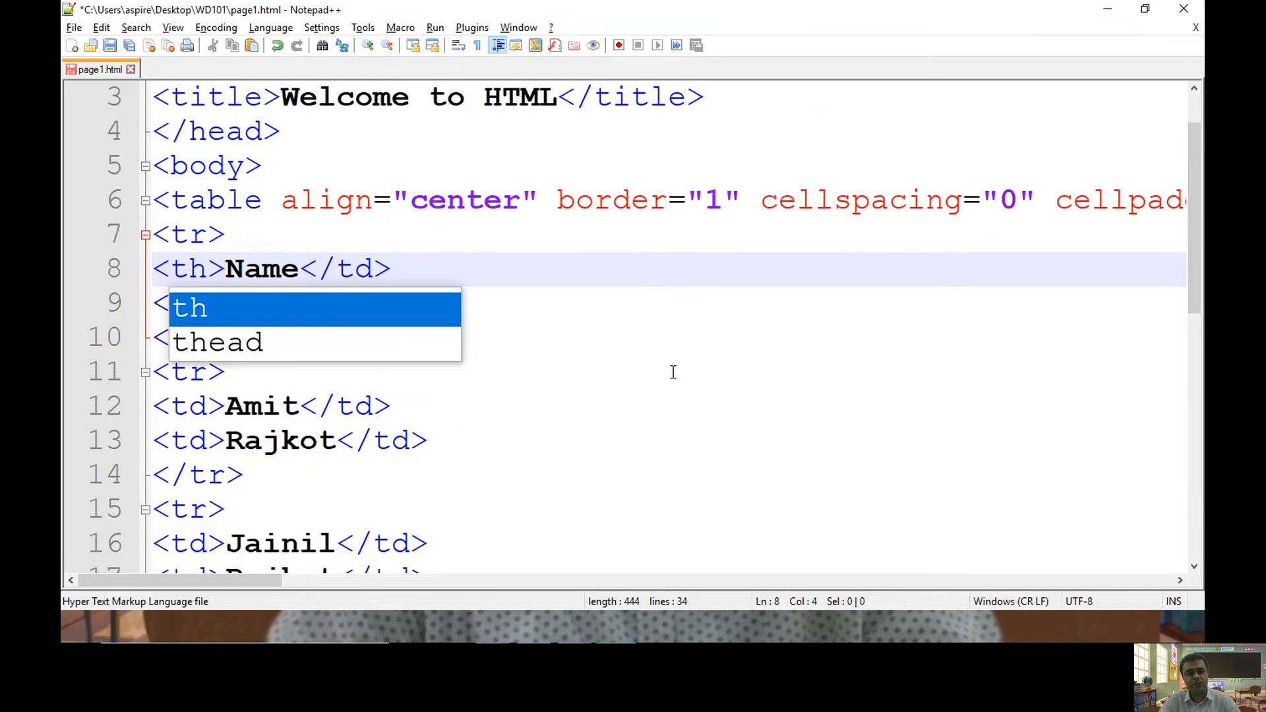
type("<th>City</td>")
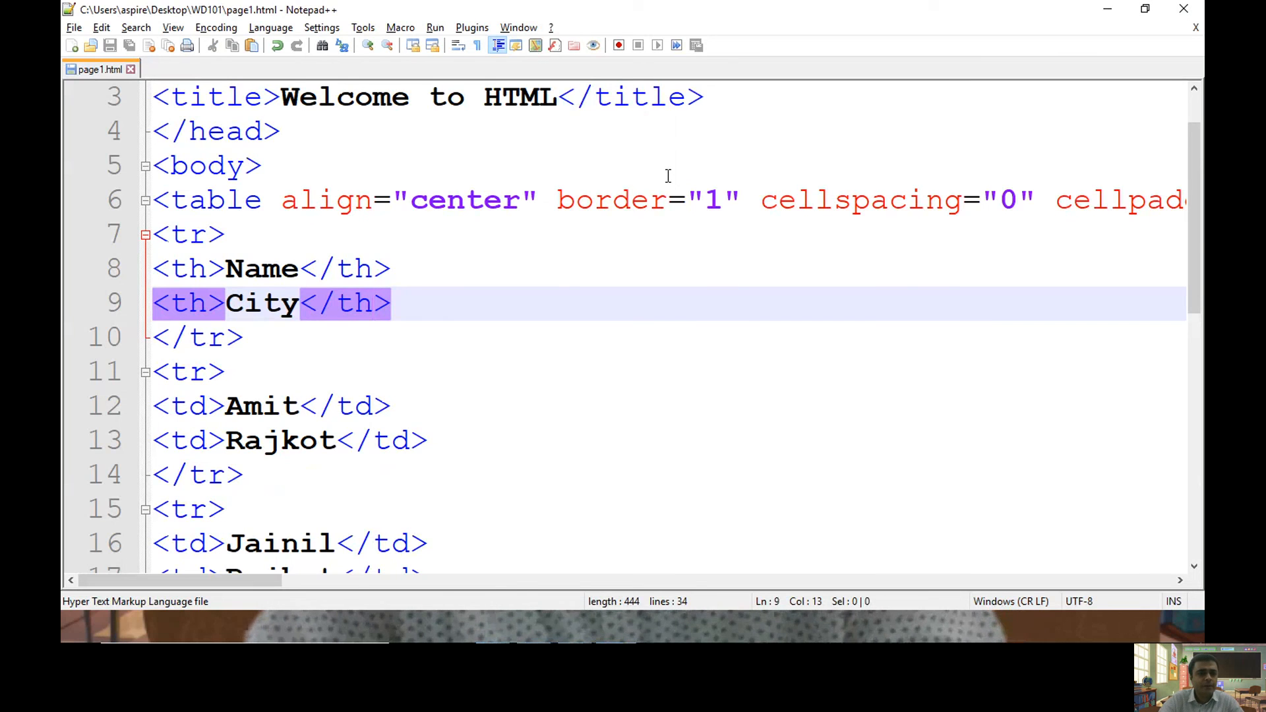
left_click(226, 269)
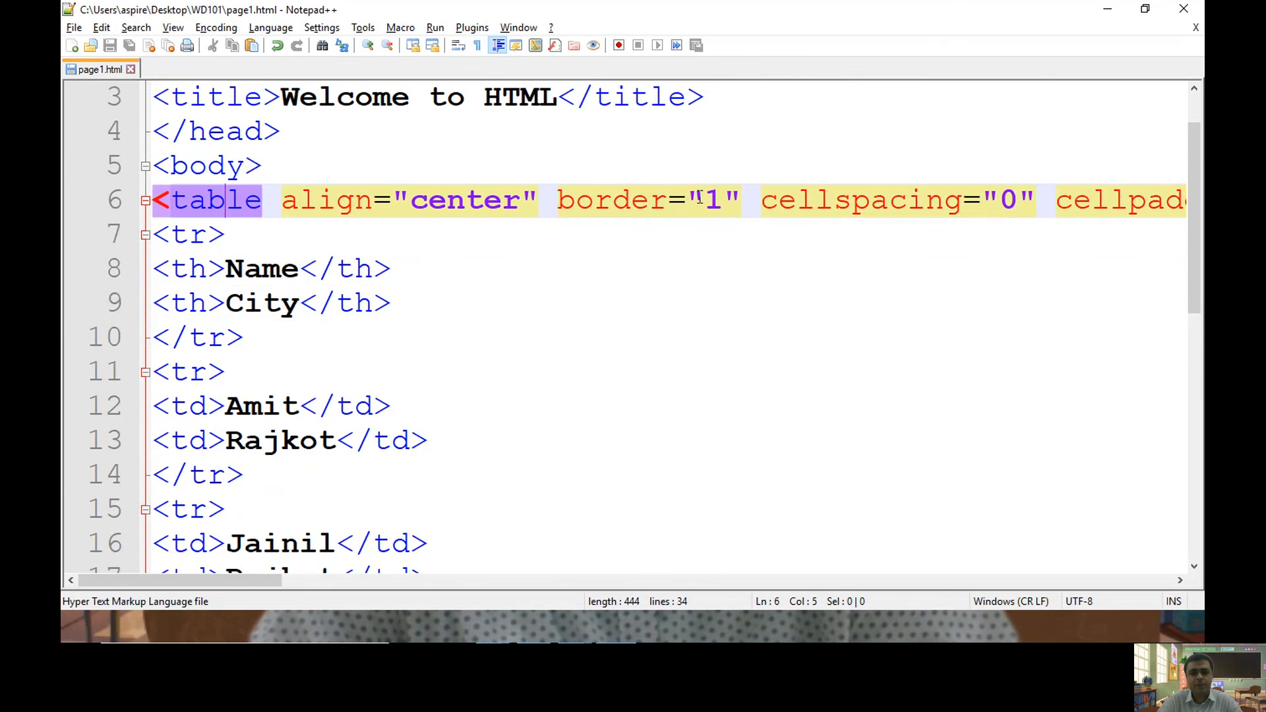
- Set border="0" and give the header tr bgcolor="yellow" (after trying blue), then reload
type("0")
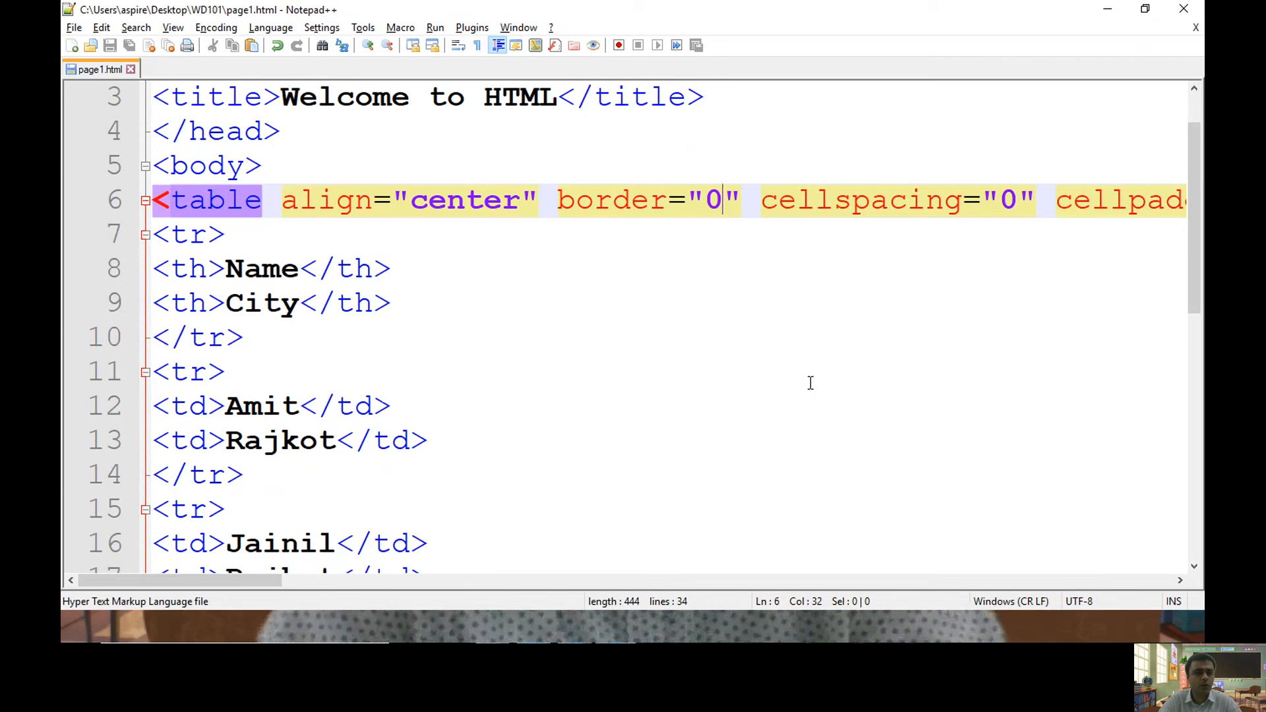
left_click(407, 269)
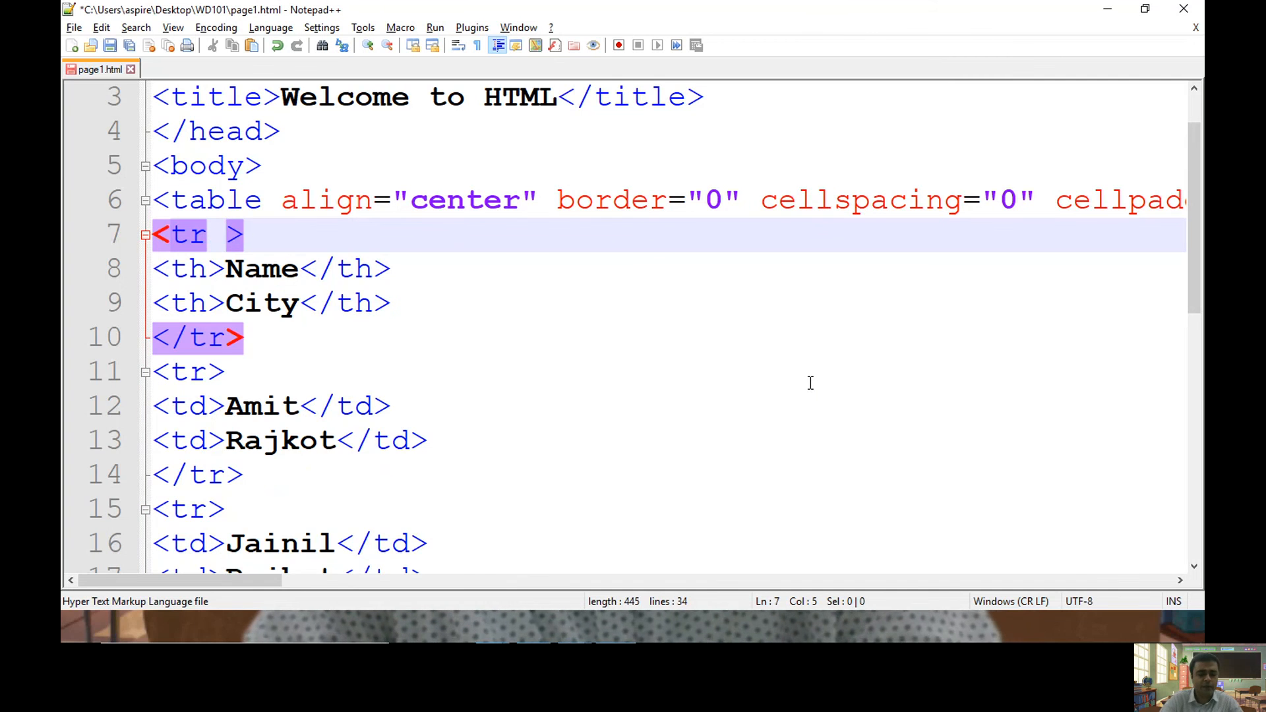
type("bgcolor")
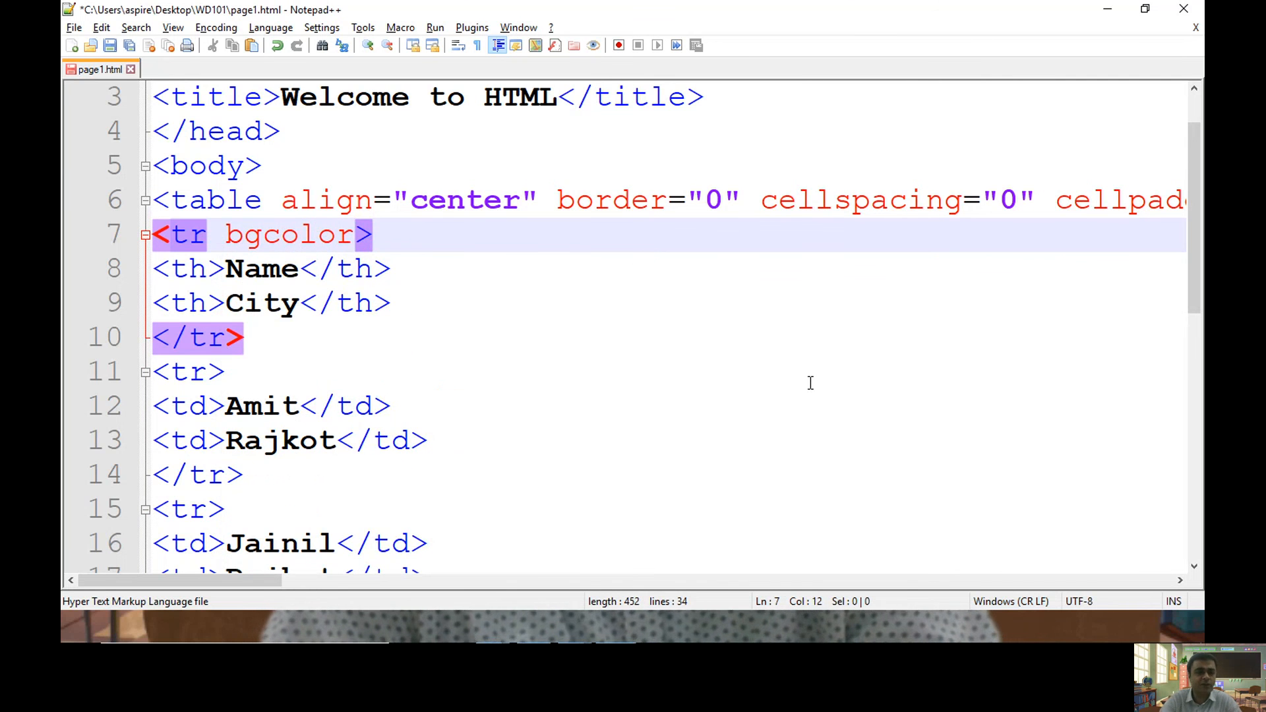
type("=\"")
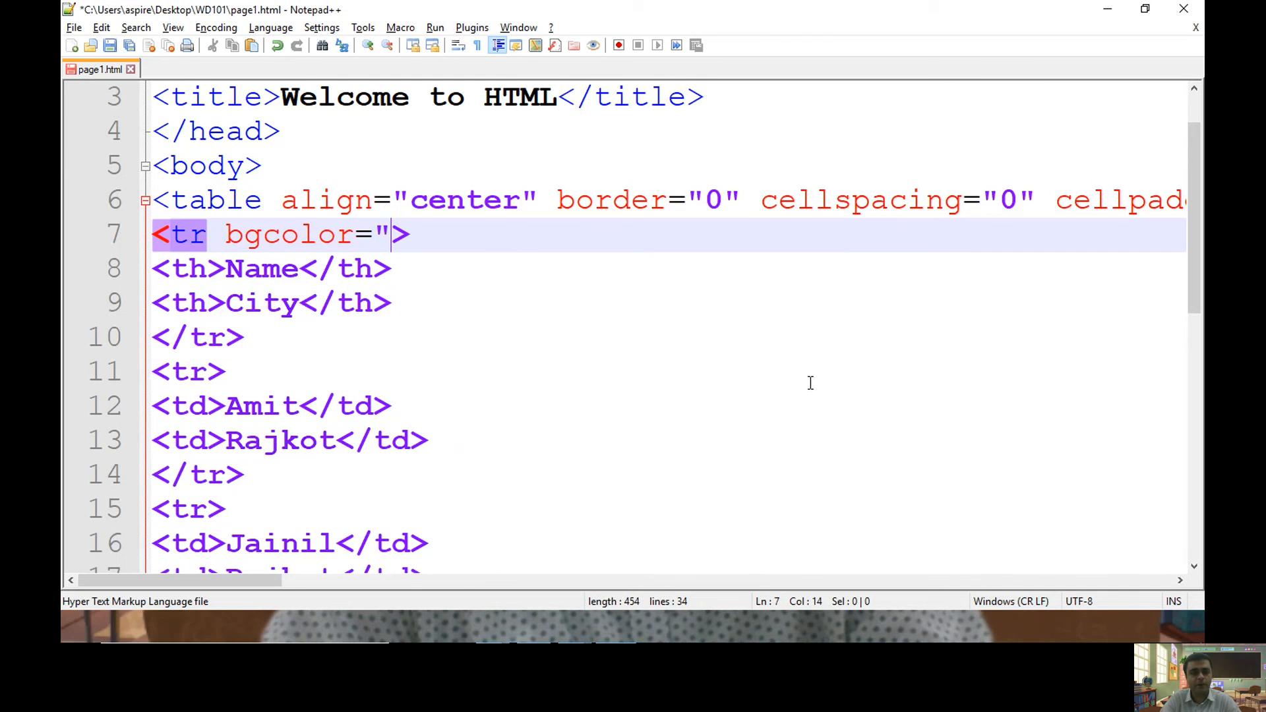
type("b")
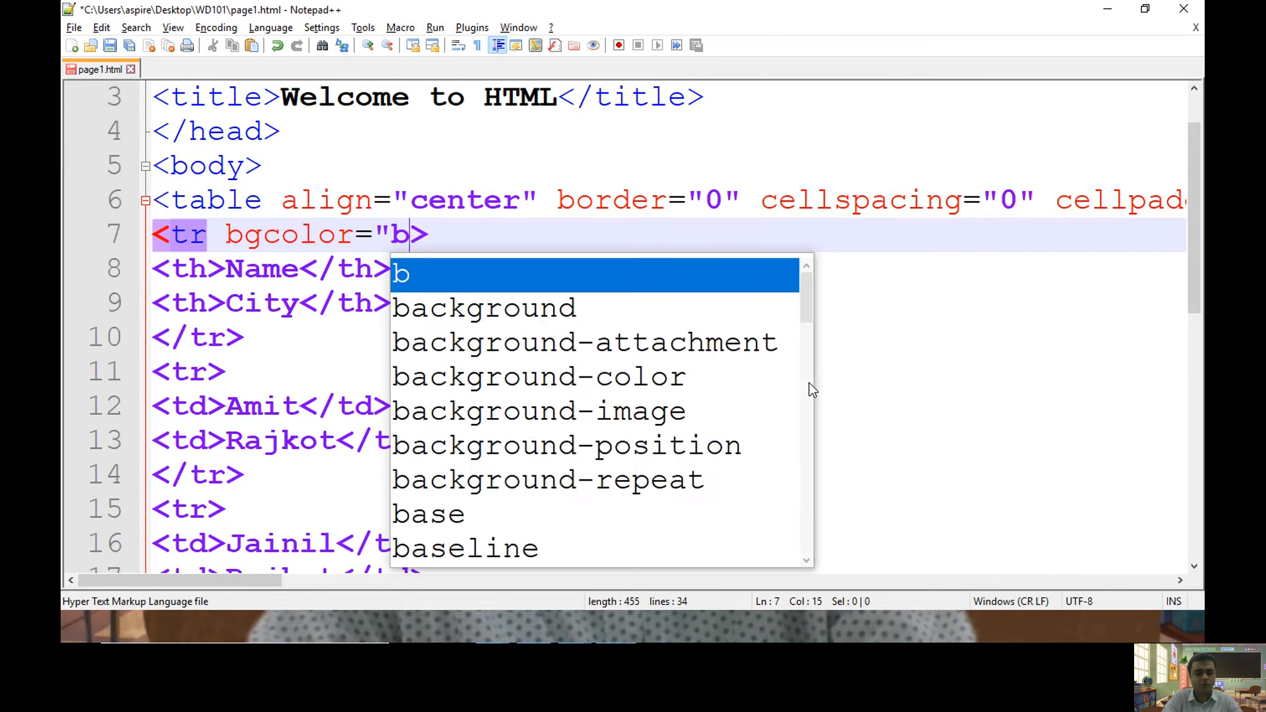
type("lue")
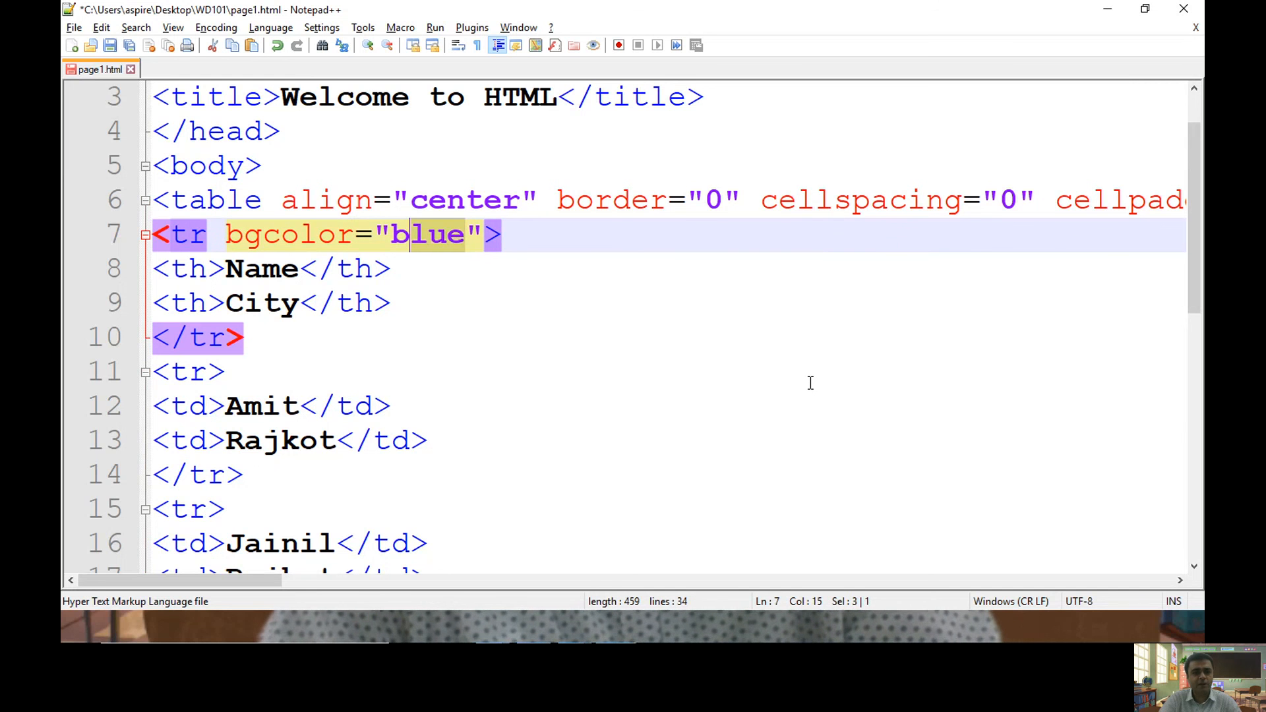
type("yellow")
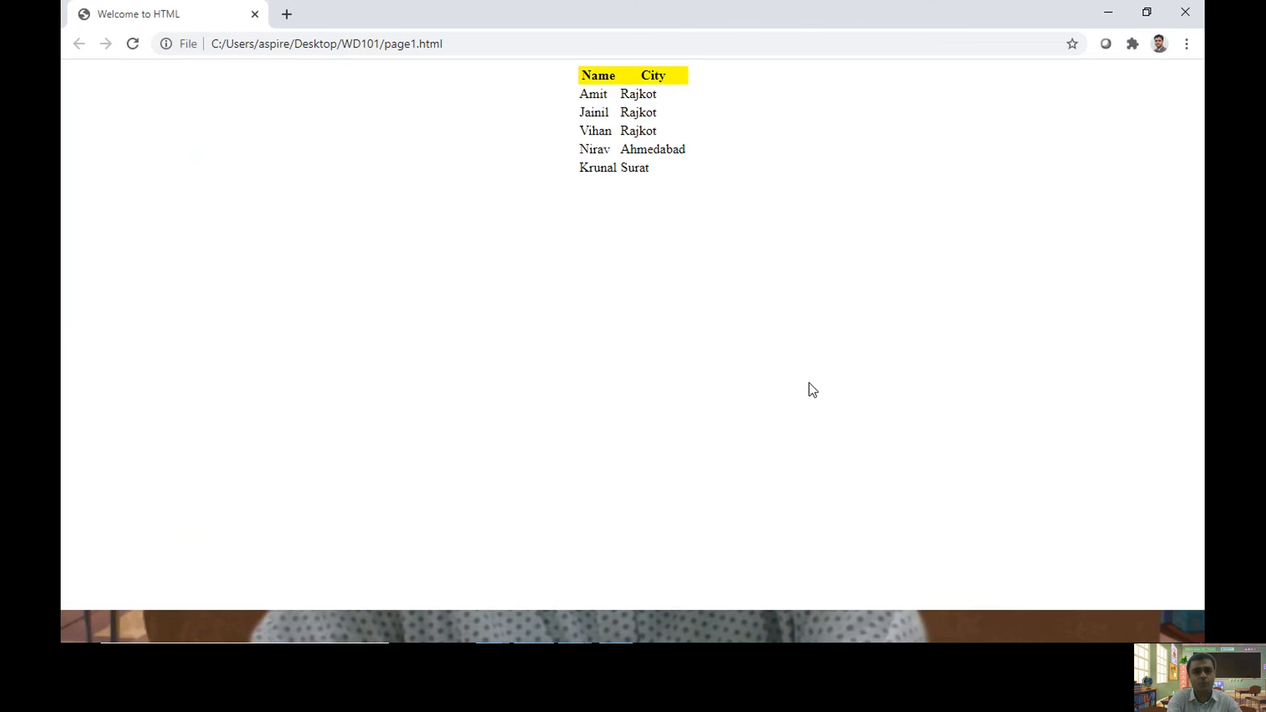
mouse_move(603, 93)
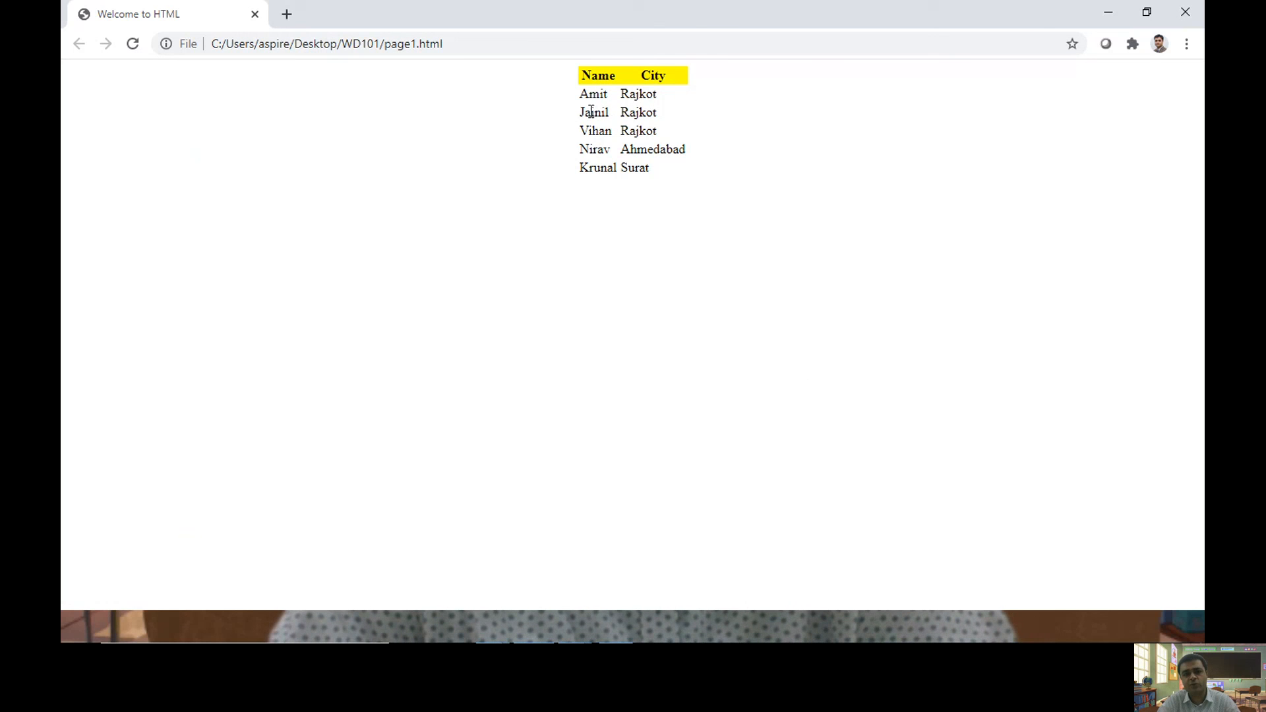
left_click_drag(579, 112, 658, 112)
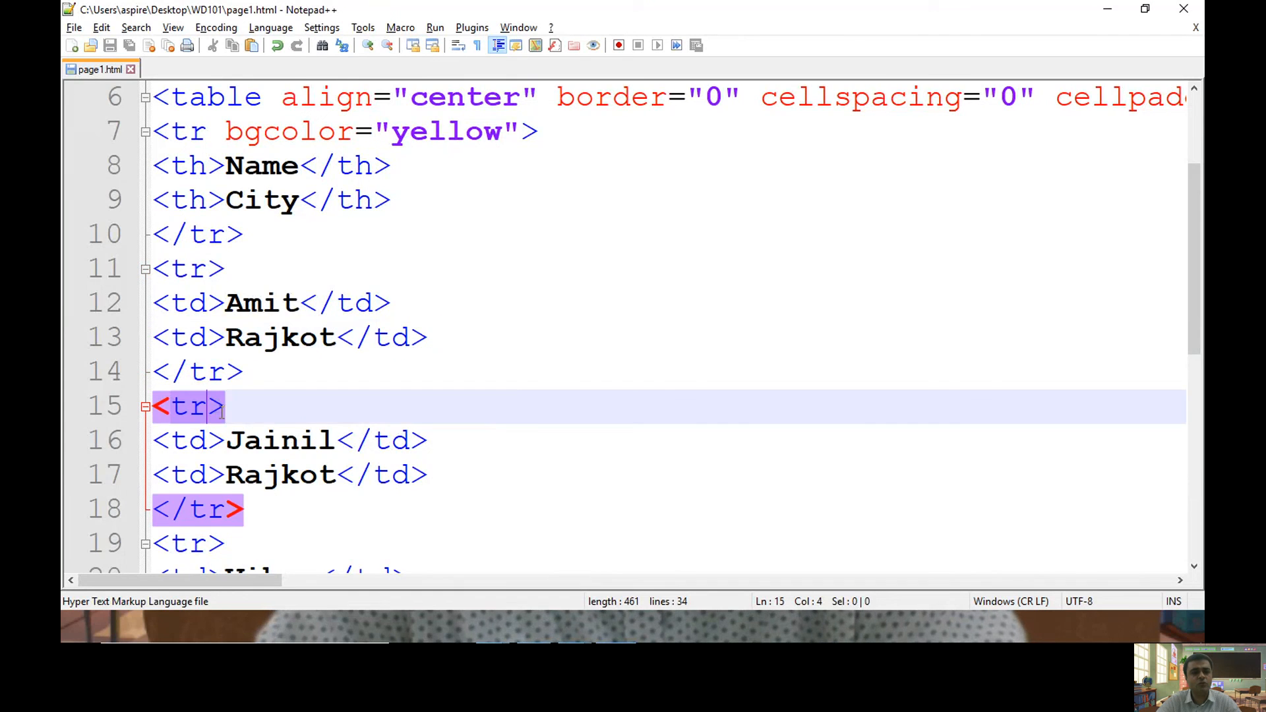
- Add bgcolor="yellow" to Jainil's row tr so row colours alternate
type("bgcolor=\"yellow\"")
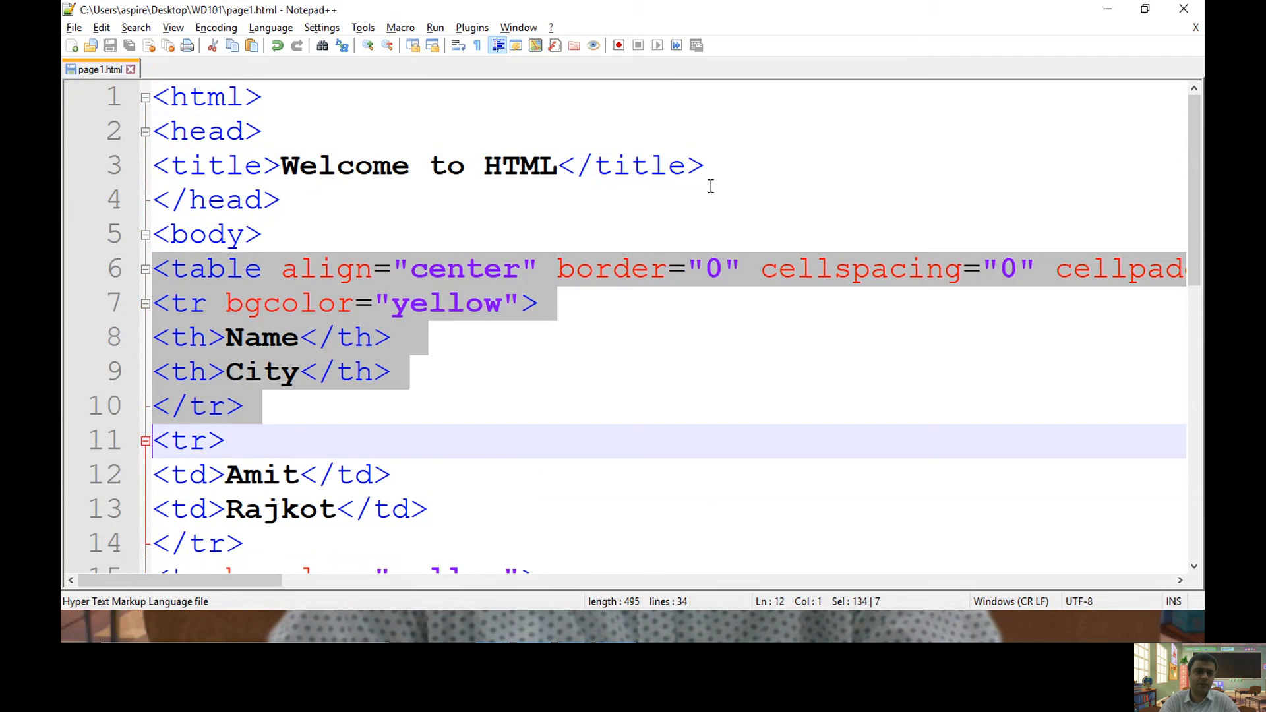
- Write a new <table> with tr rows of two empty <td></td> cells and close it
scroll("down", 3)
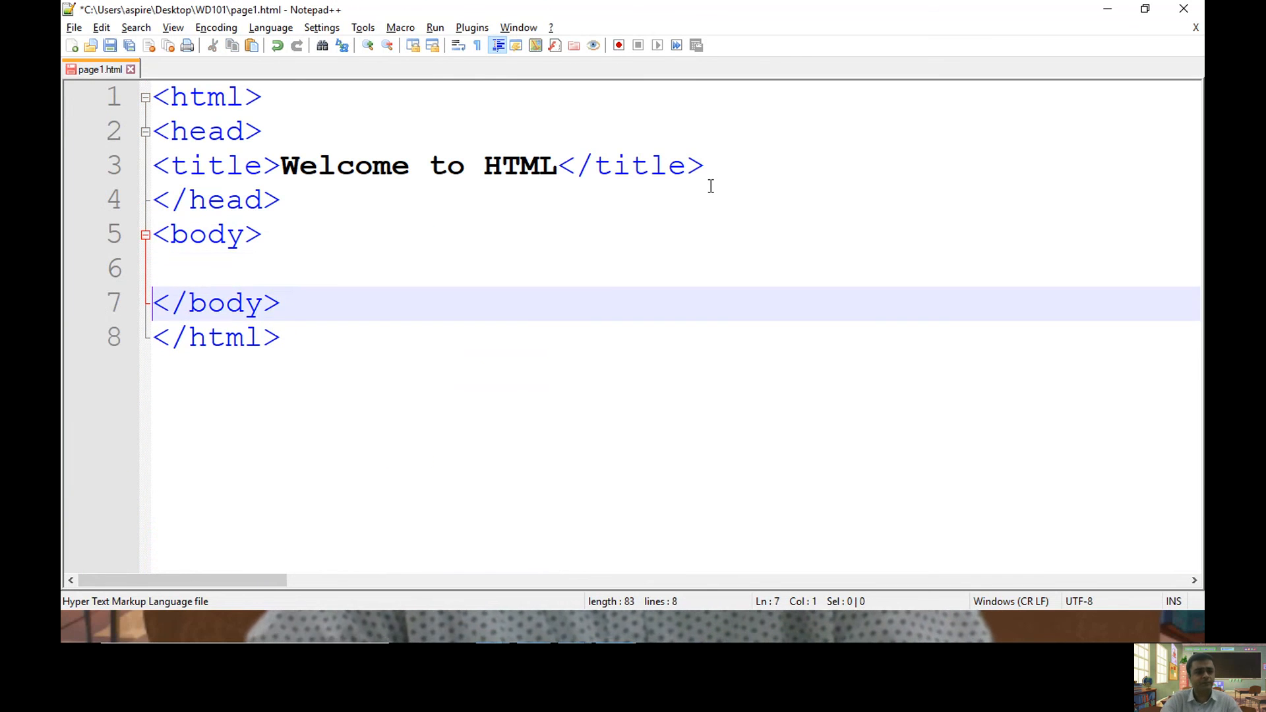
type("<table>")
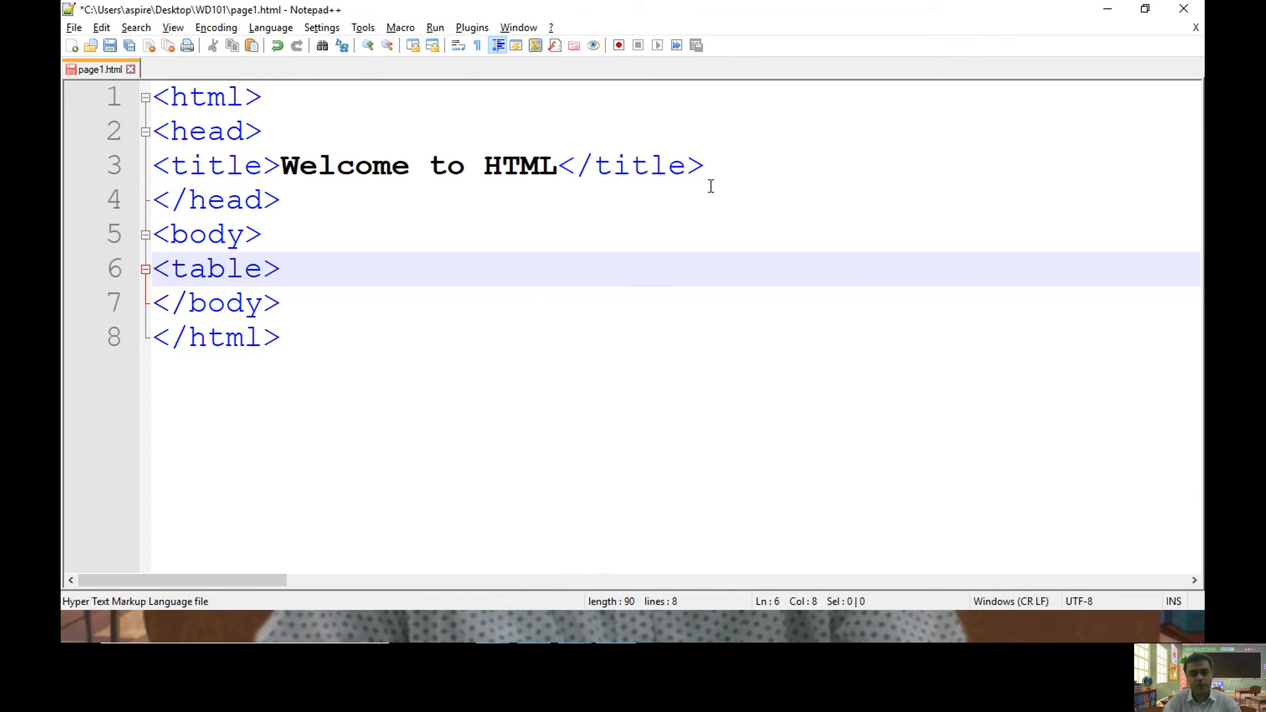
type("</")
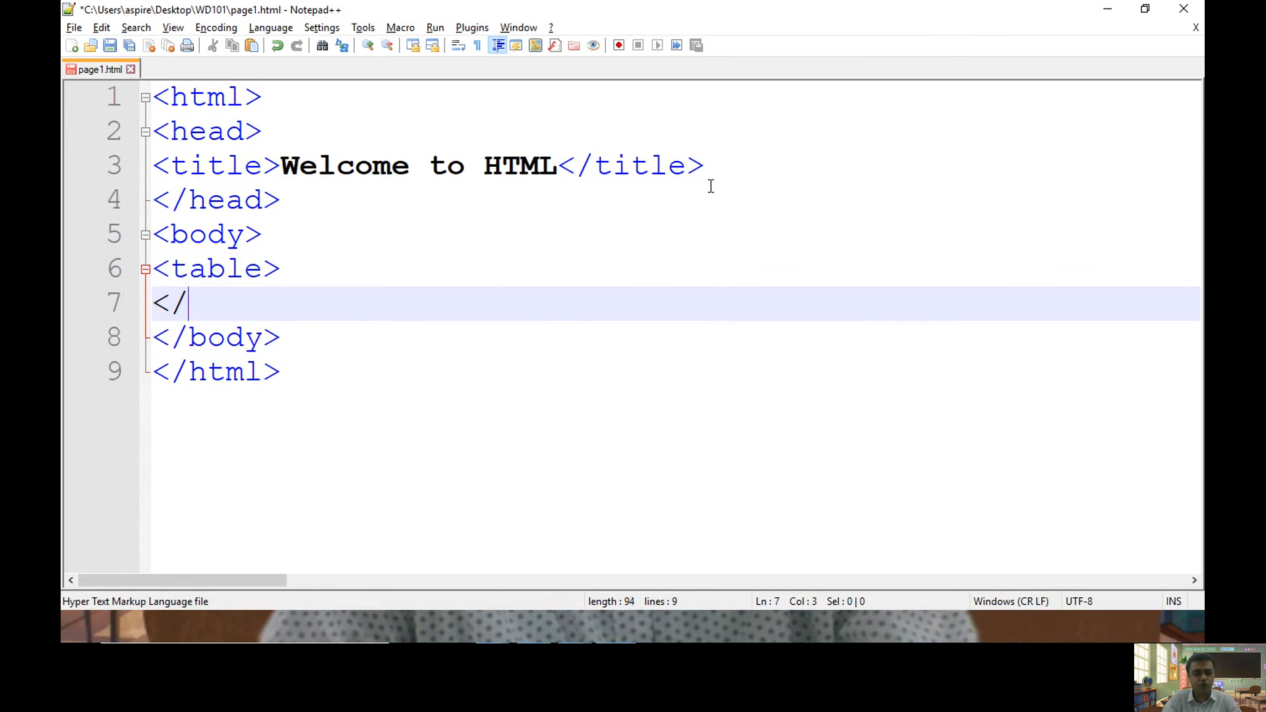
type("t")
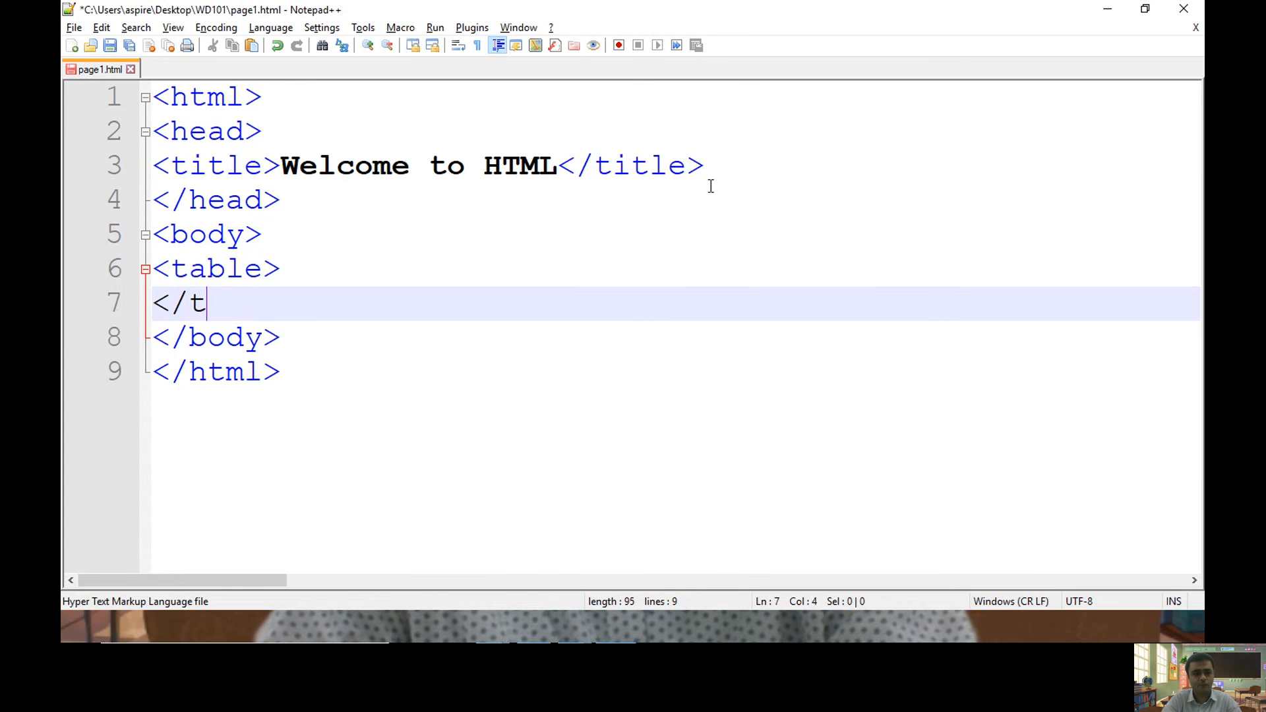
type("able")
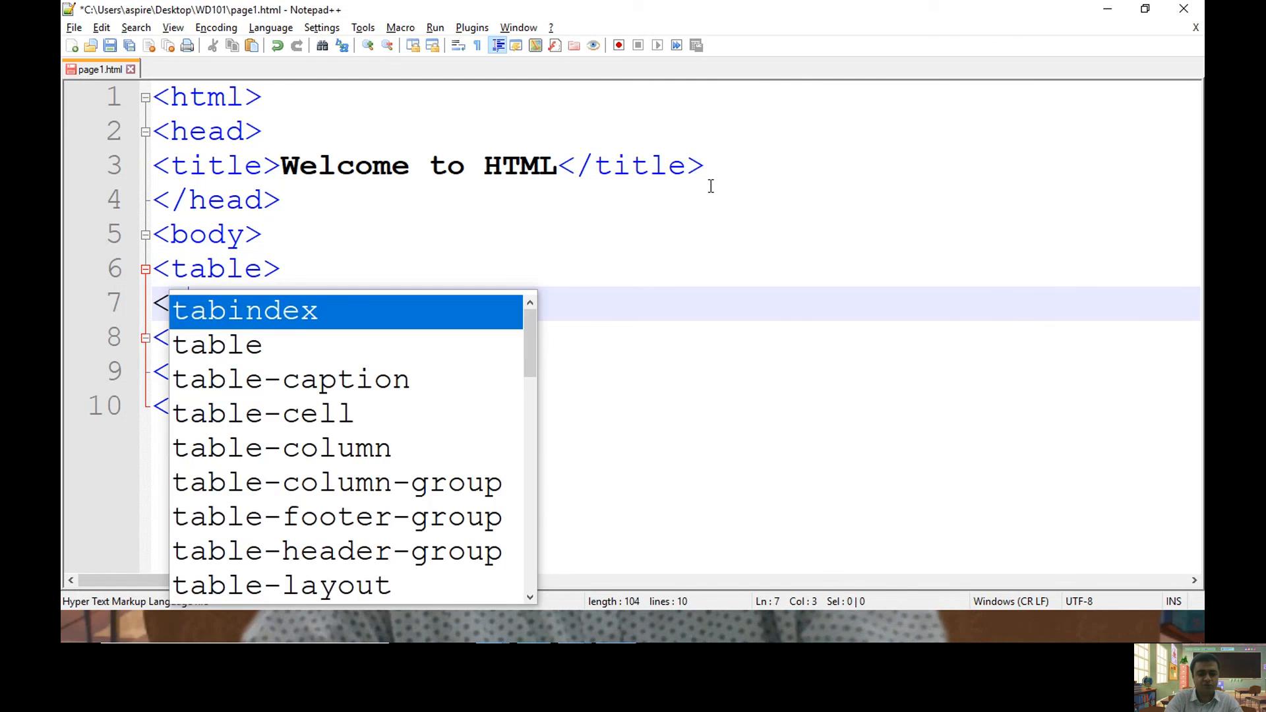
type("td>")
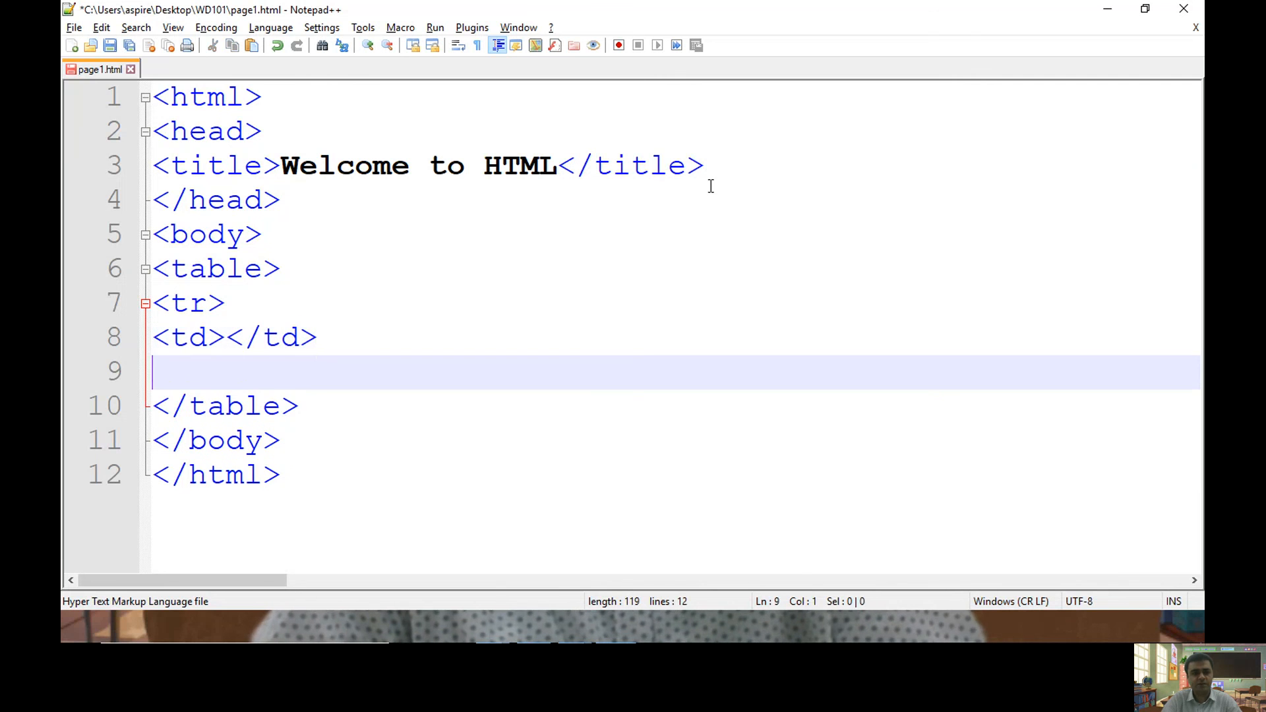
type("<td></td>")
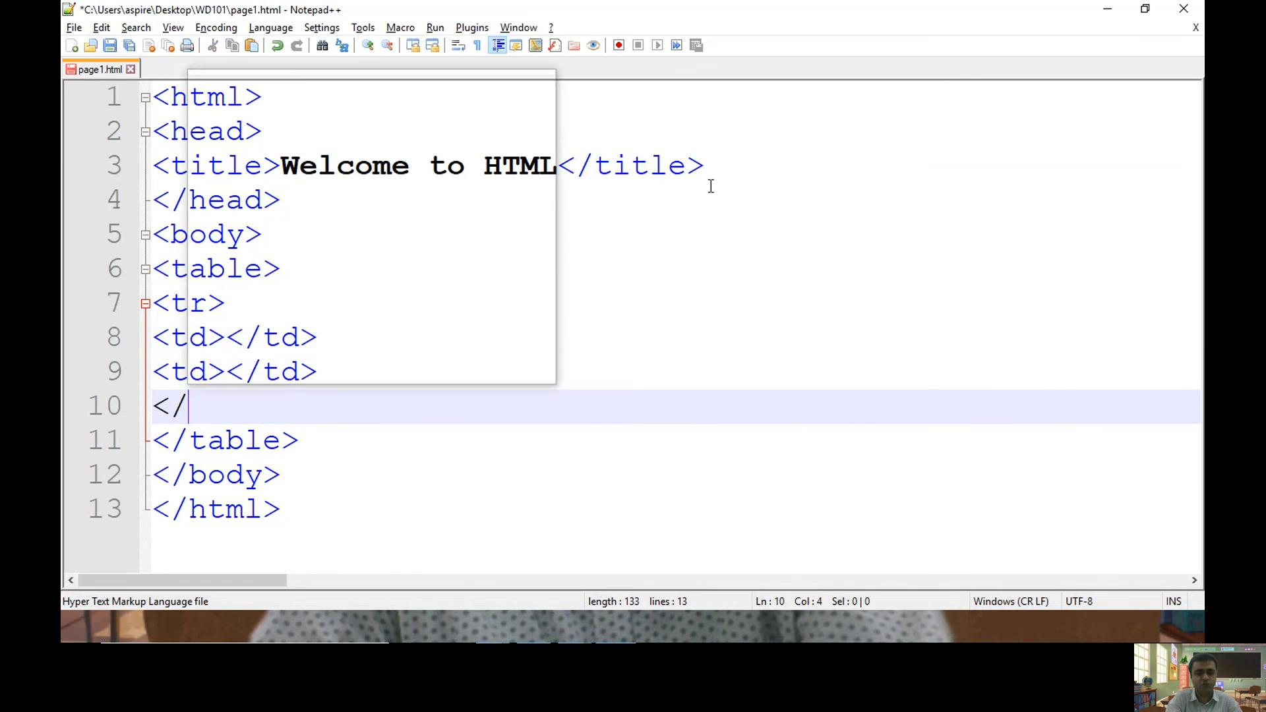
type("tr>")
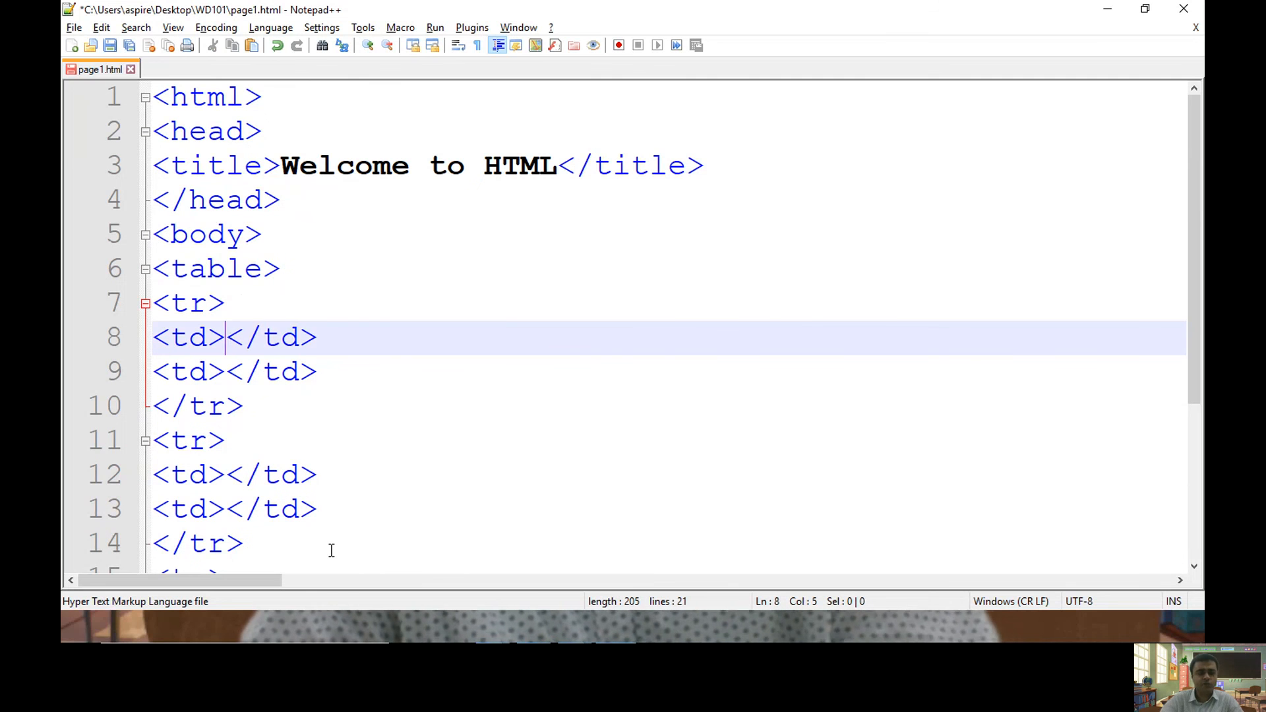
- Add a User Name: label with an <input type="text"/> field
type("User Name:")
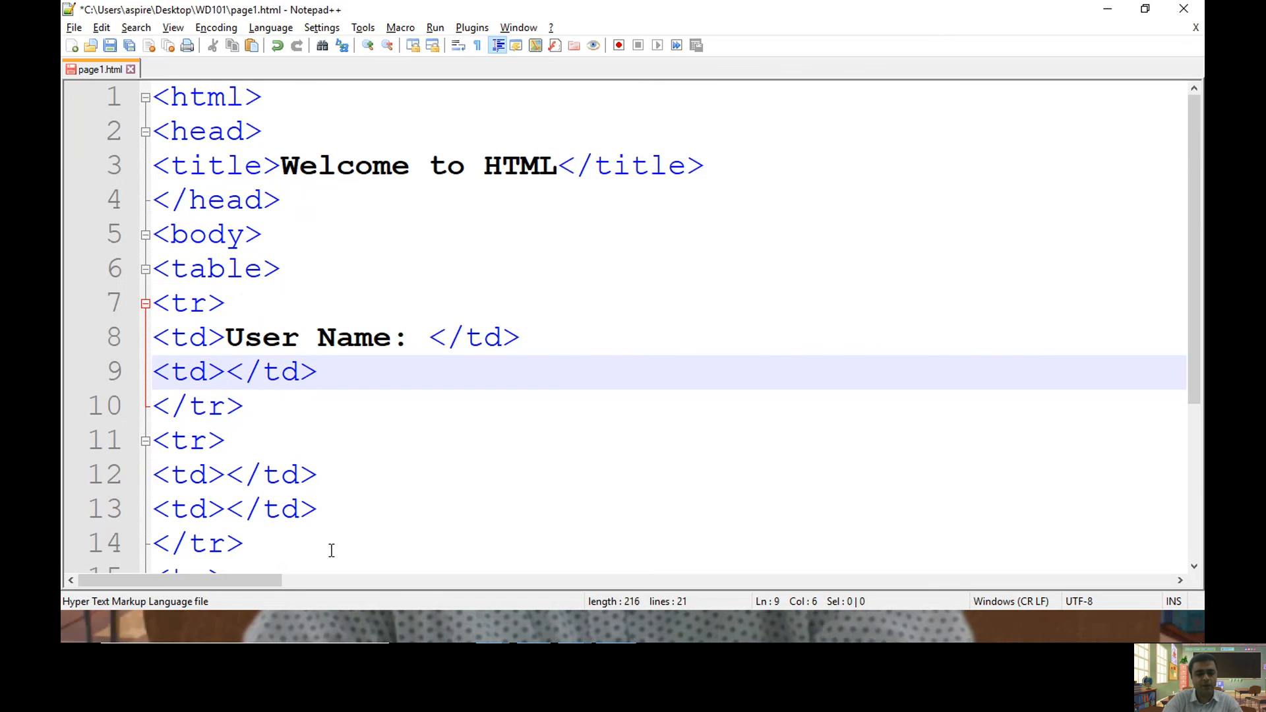
type("<in<")
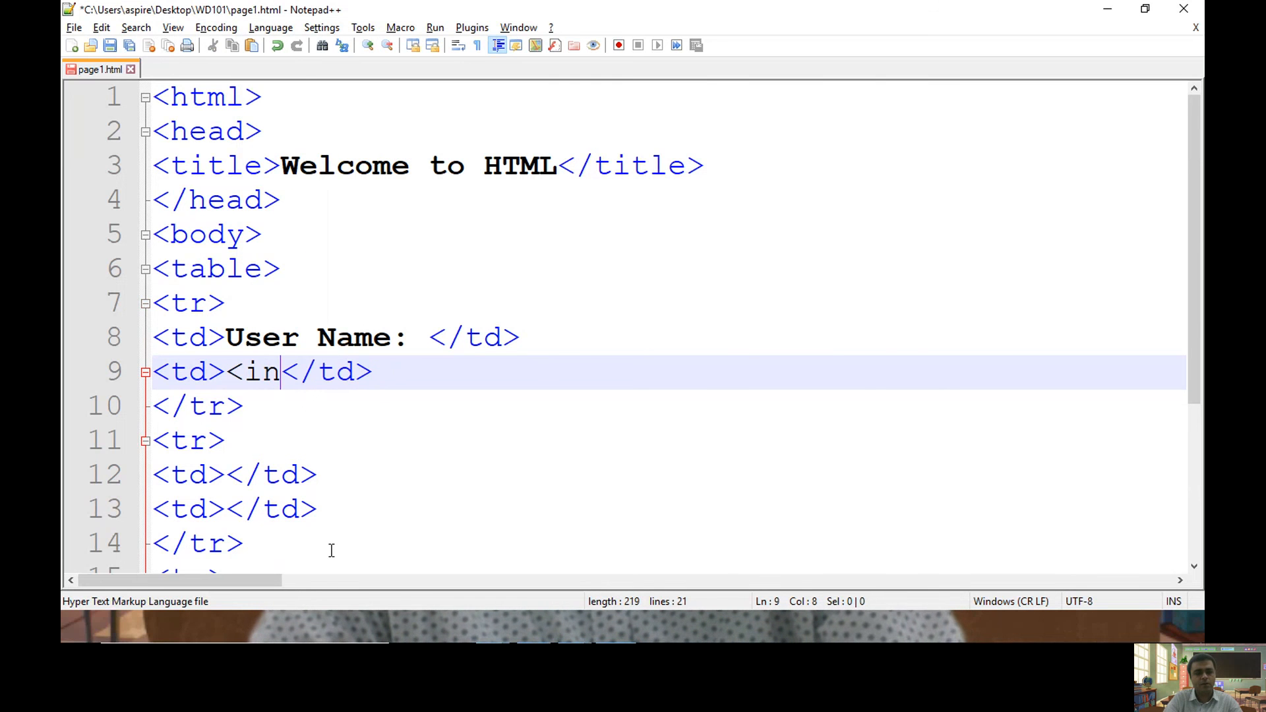
type("put")
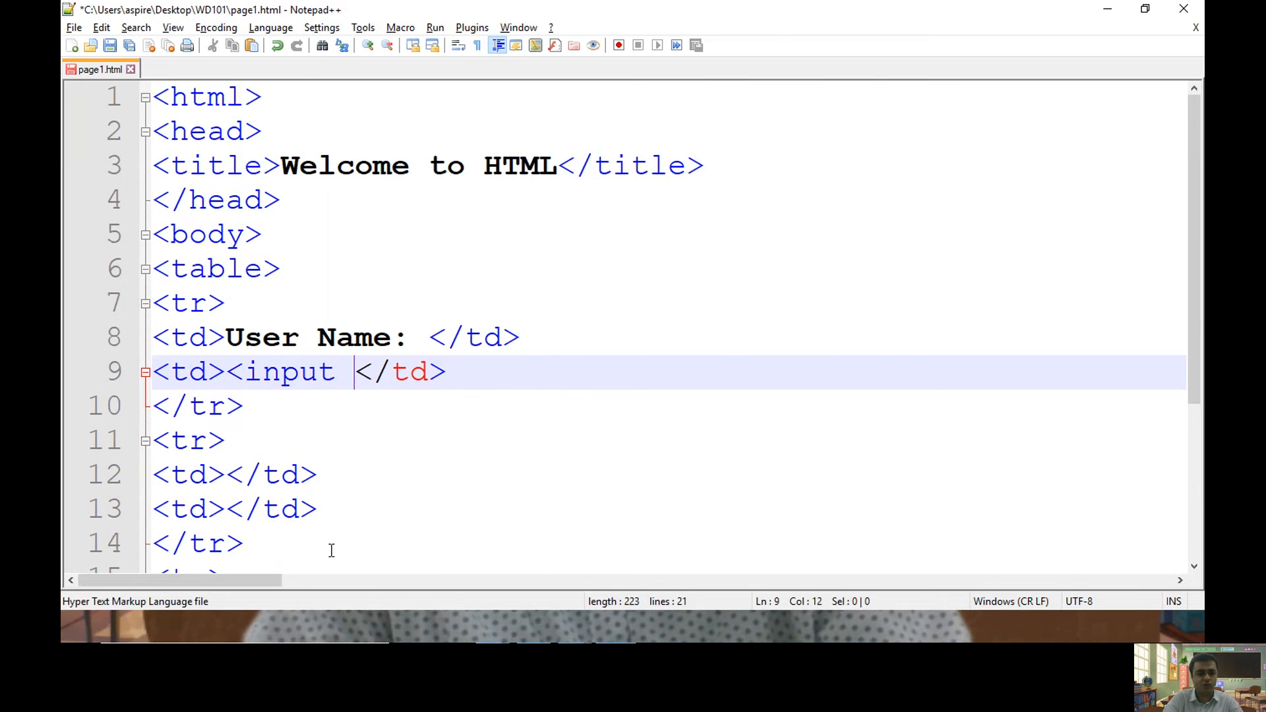
type("type=\"")
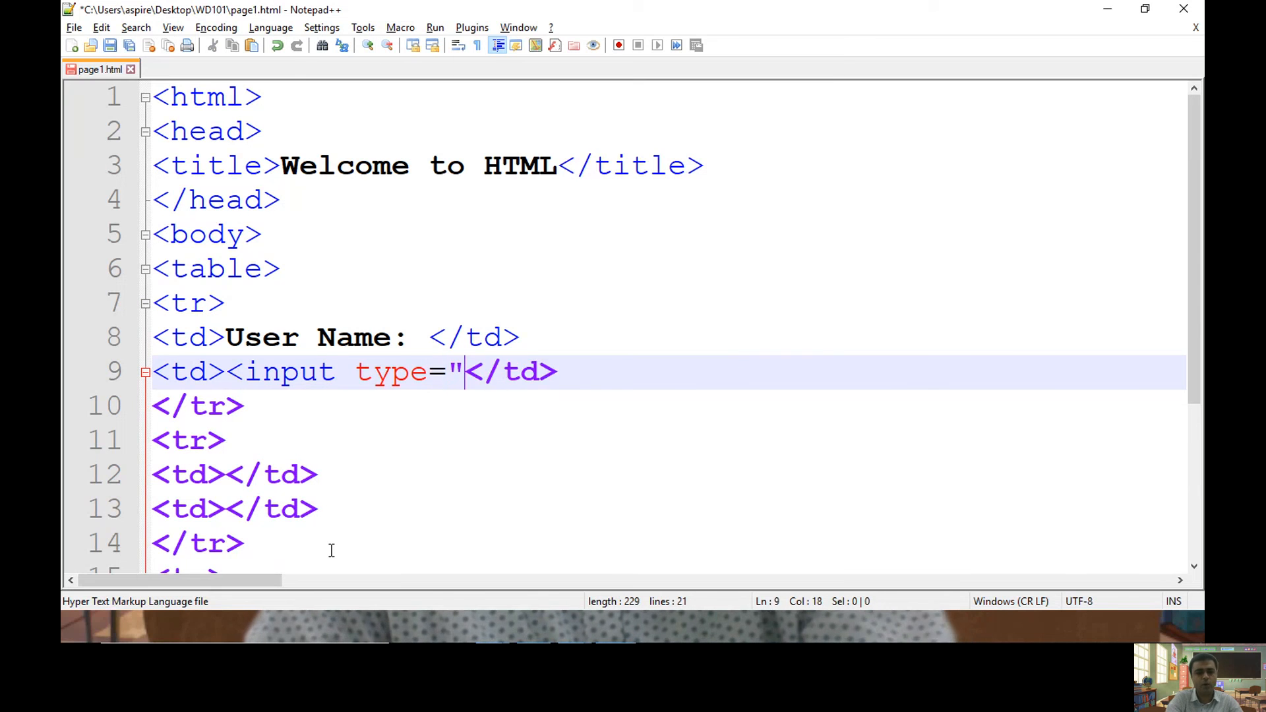
type("text\"/>")
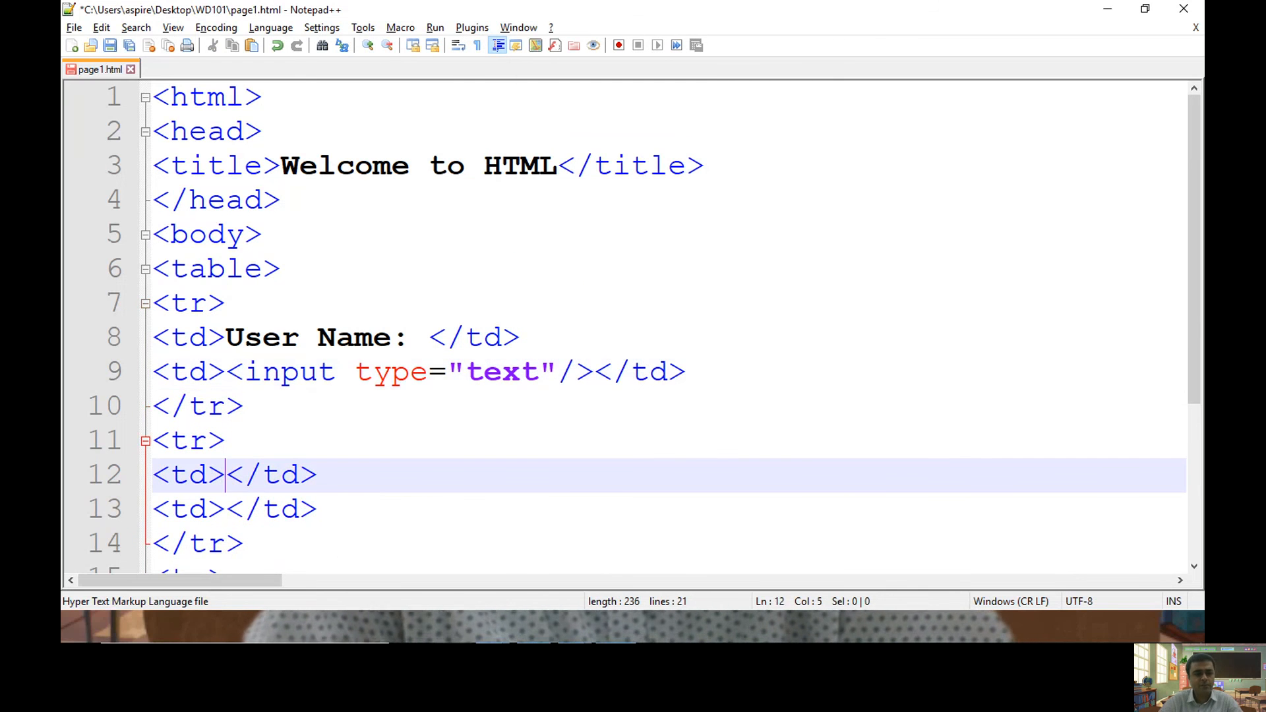
- Add a Password: label with an <input type="password"/> field
type("Password")
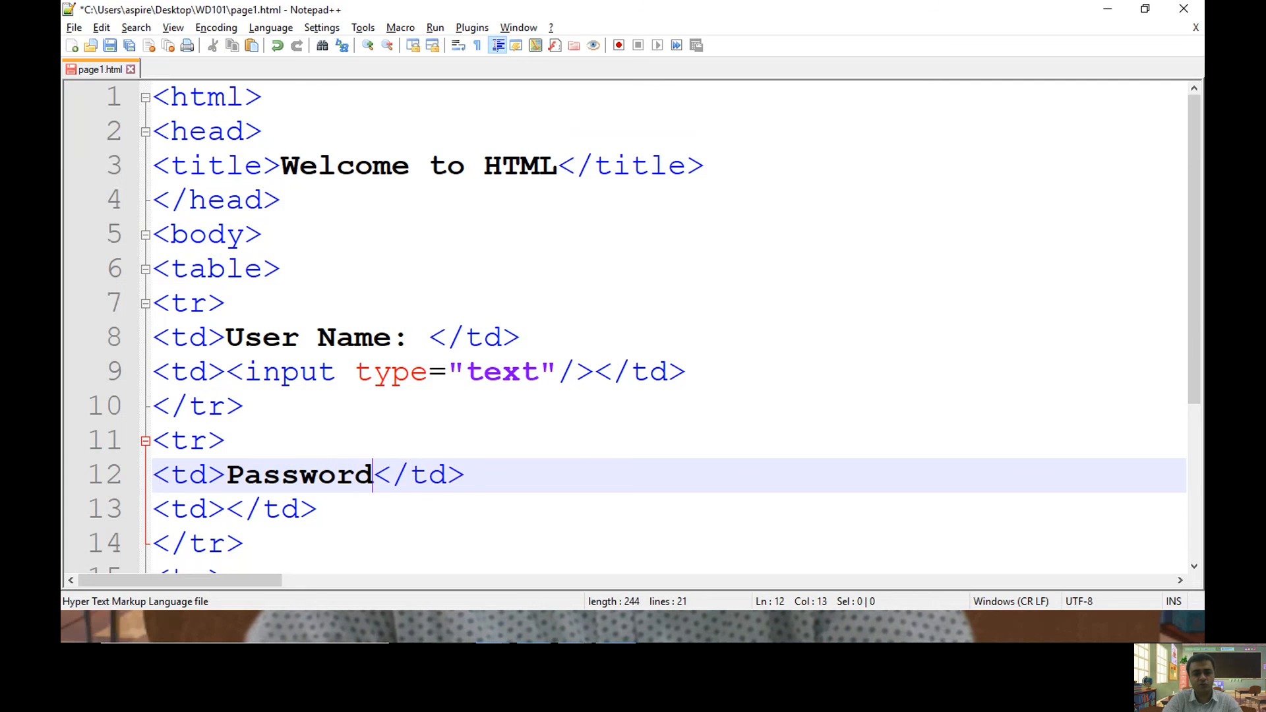
type(":")
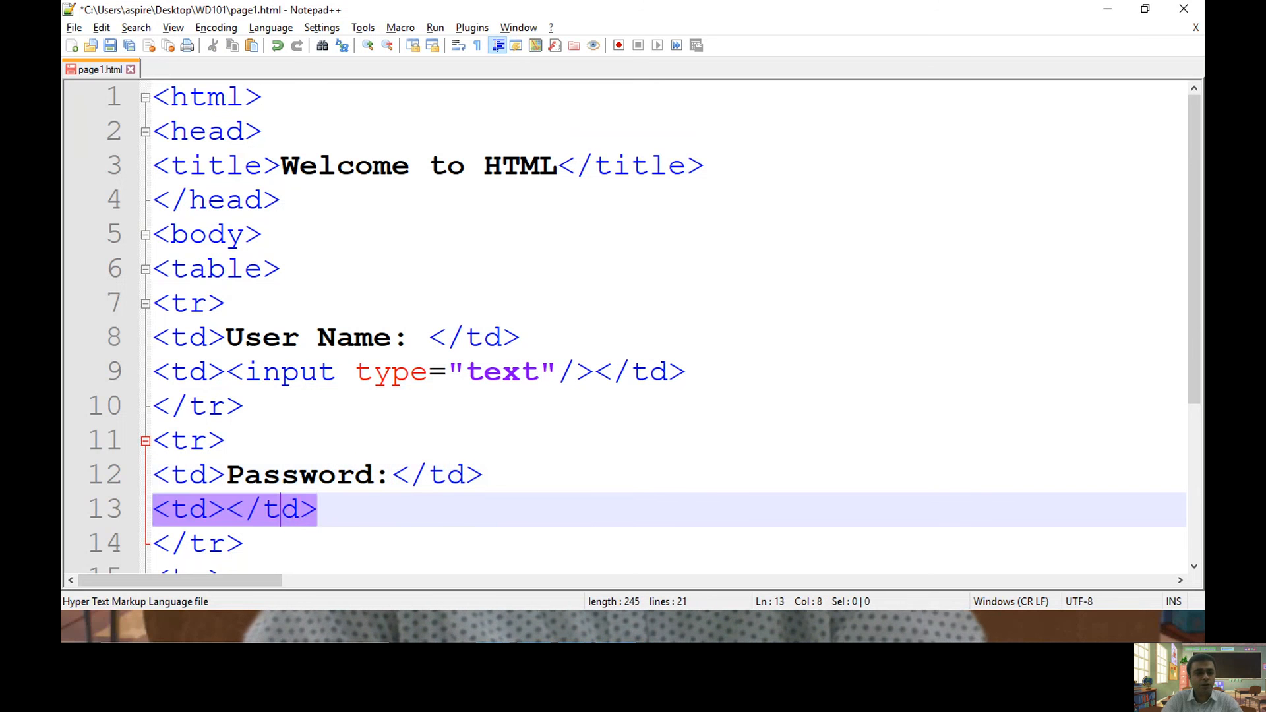
type("<")
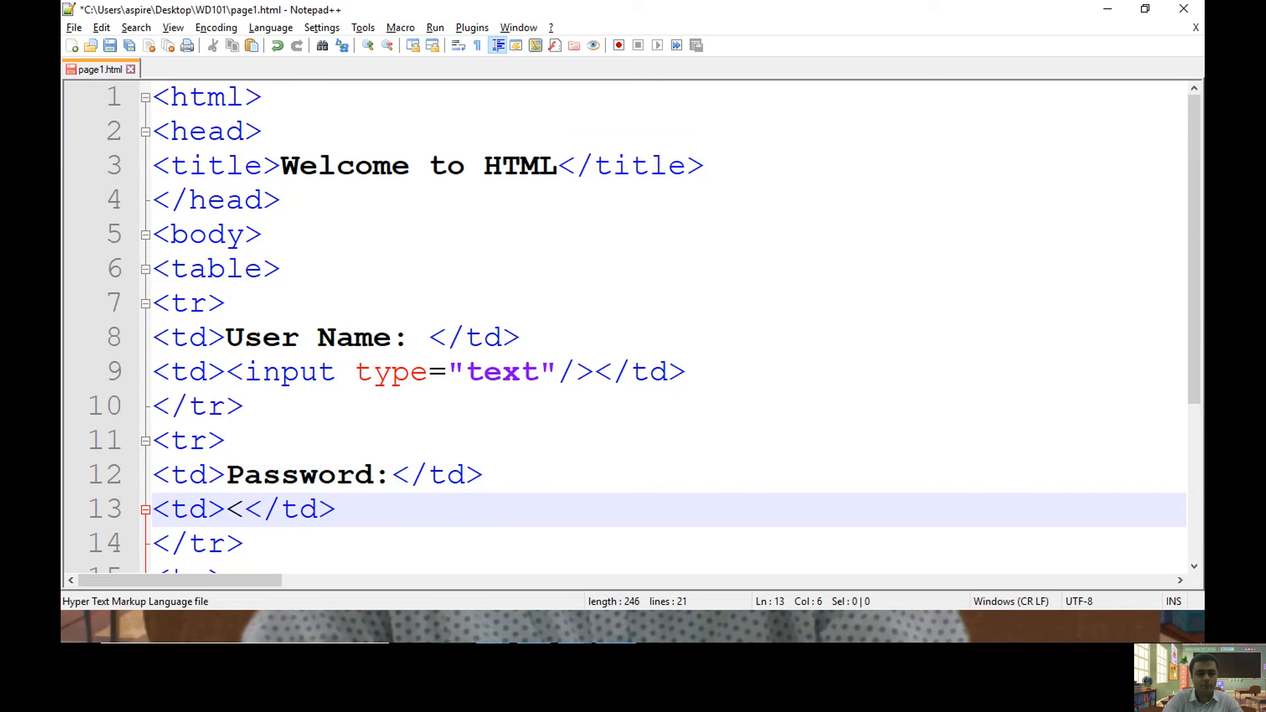
type("input type=\"pass")
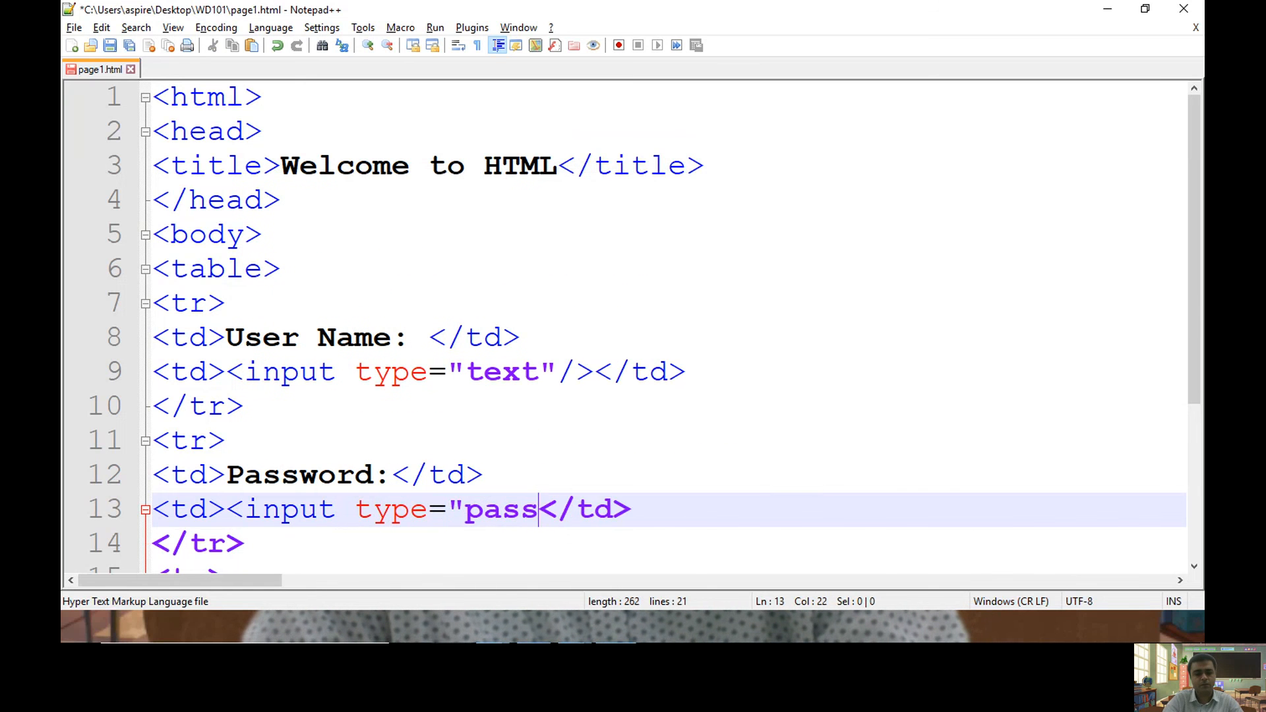
type("word\"")
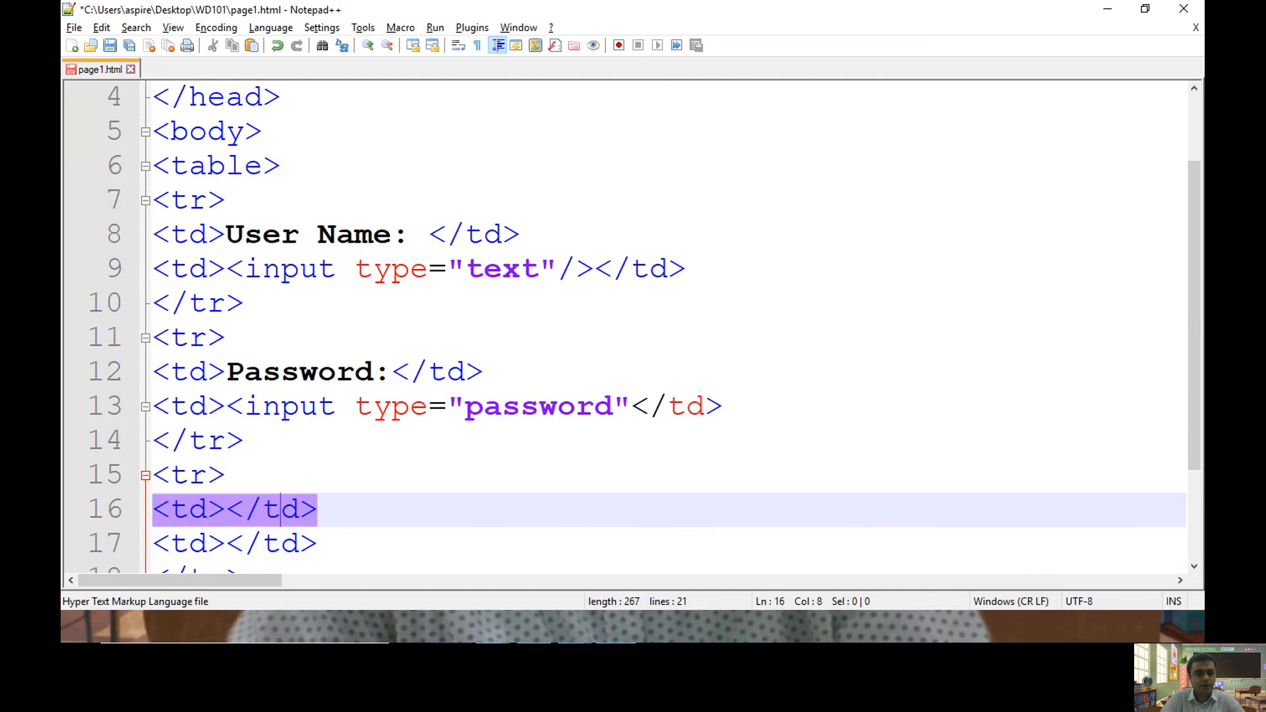
- Add submit and reset <input> elements in the last row
type("inp<")
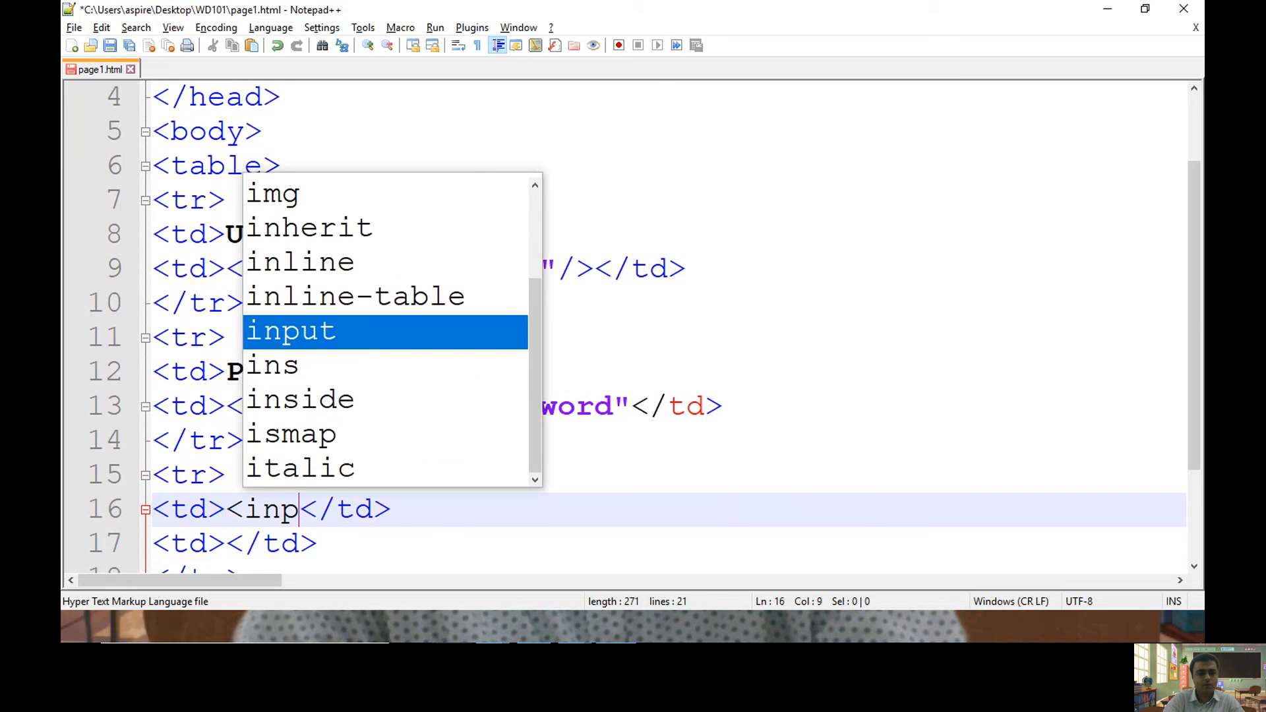
type("ut type=\"submit\"")
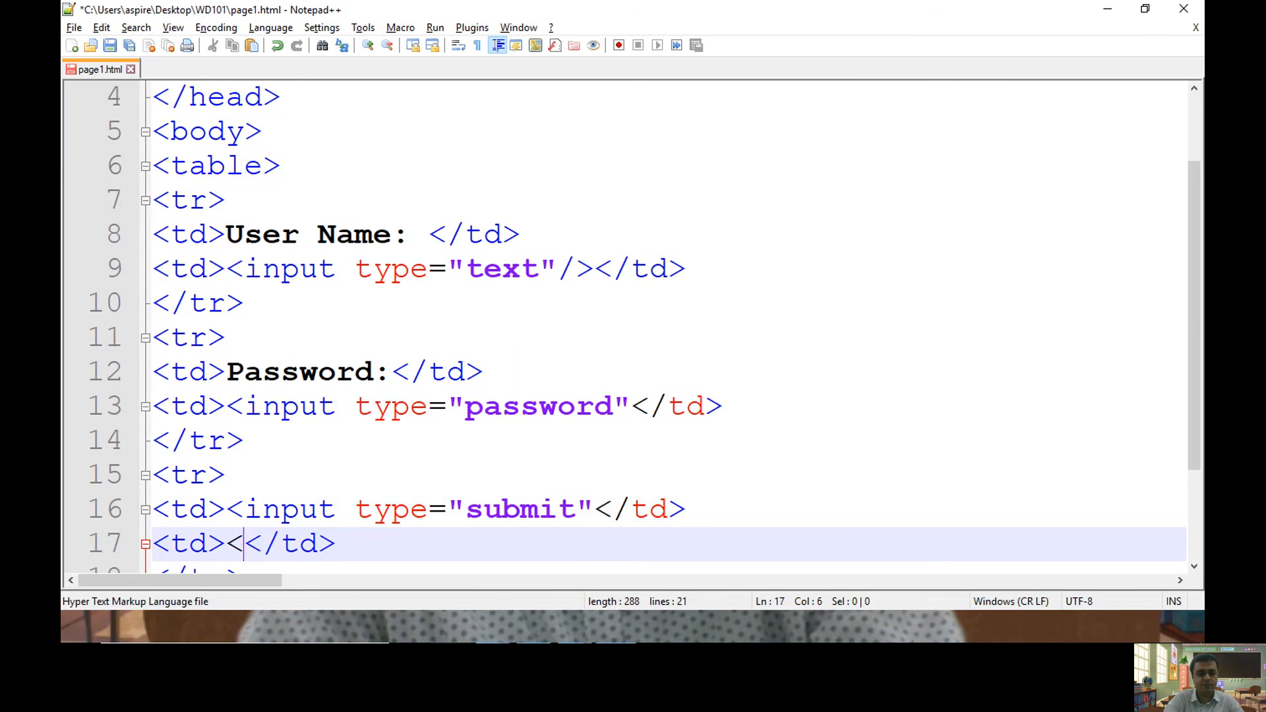
type("input type=\"reset\"")
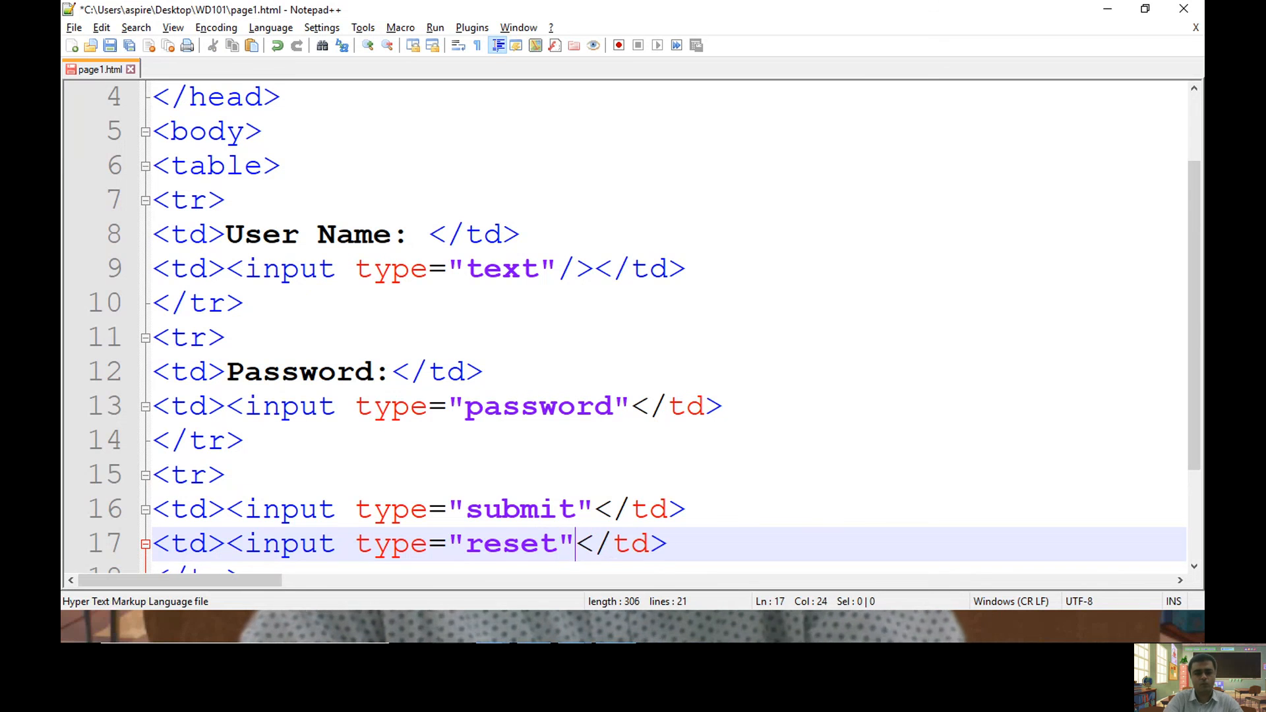
type("/>")
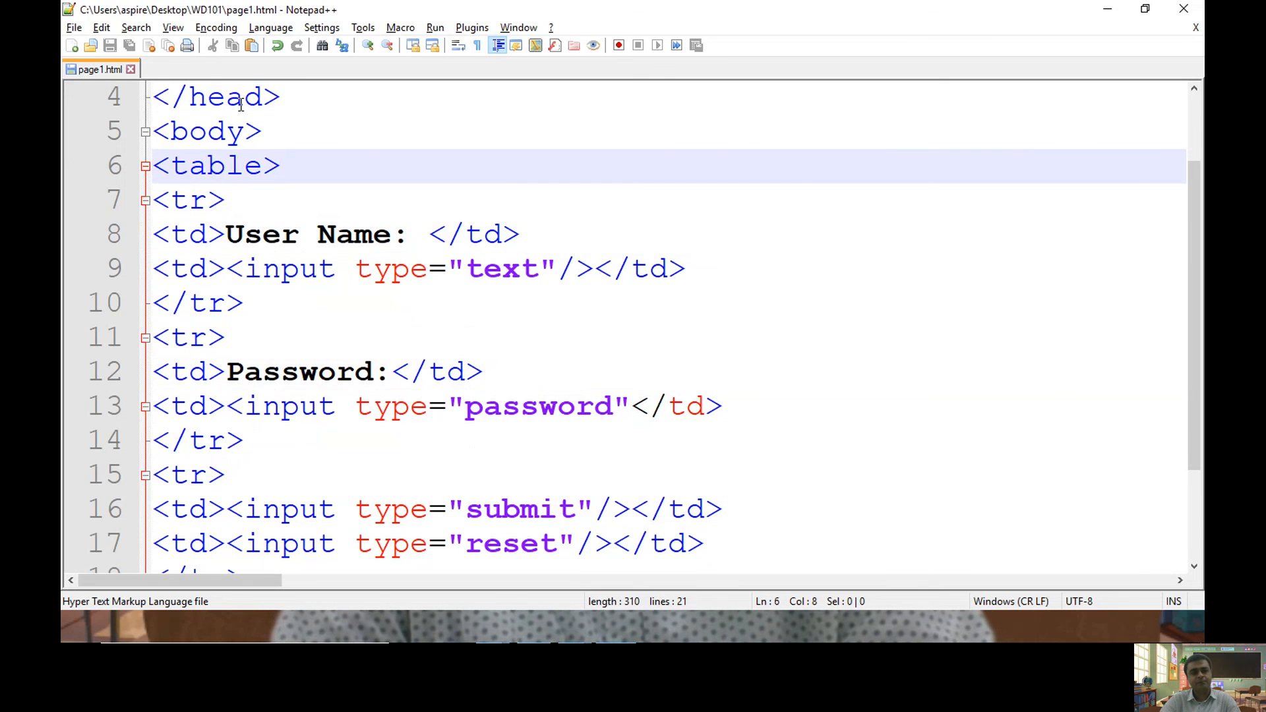
- Add <caption>Login</caption> to head the login table
type("<caption")
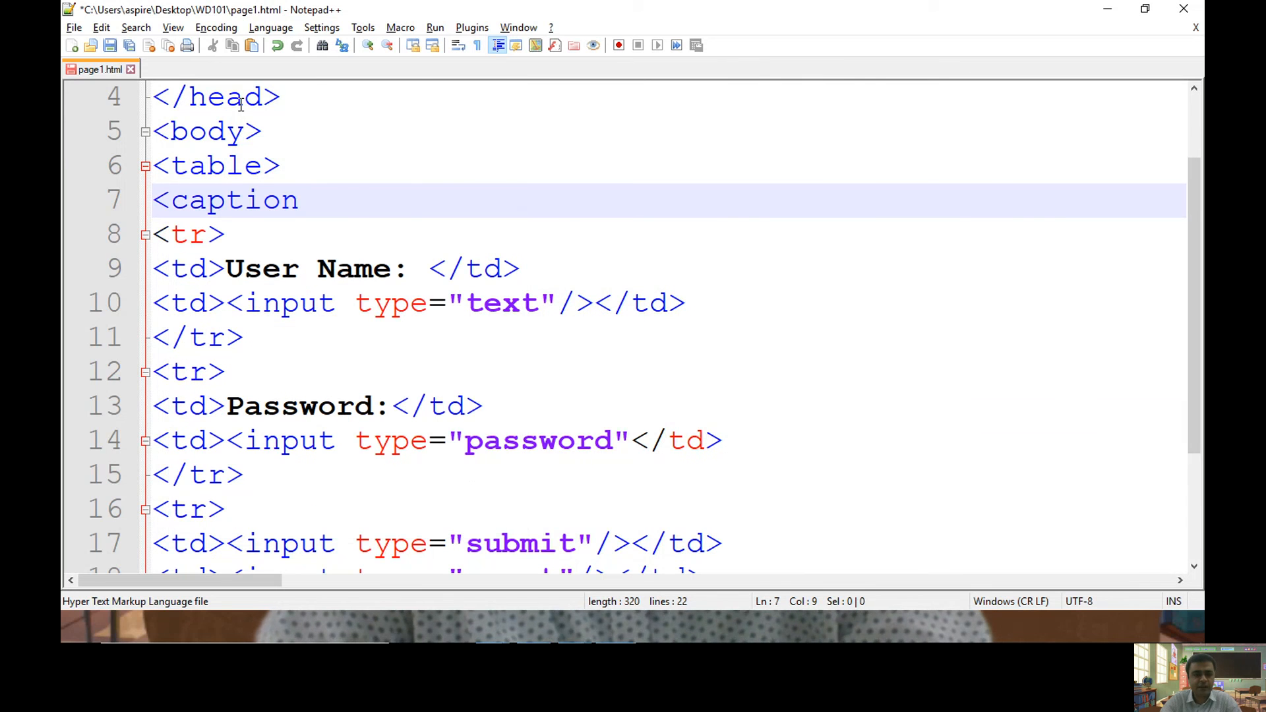
type(">Login")
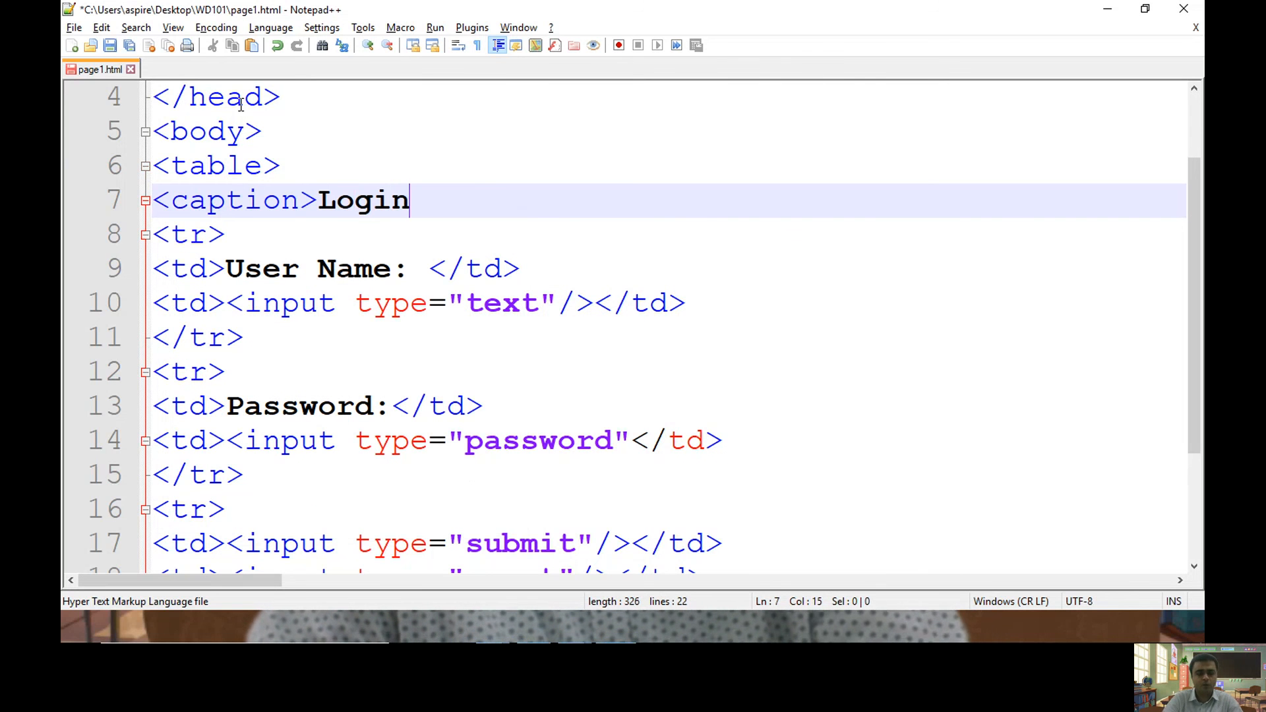
type("</cap")
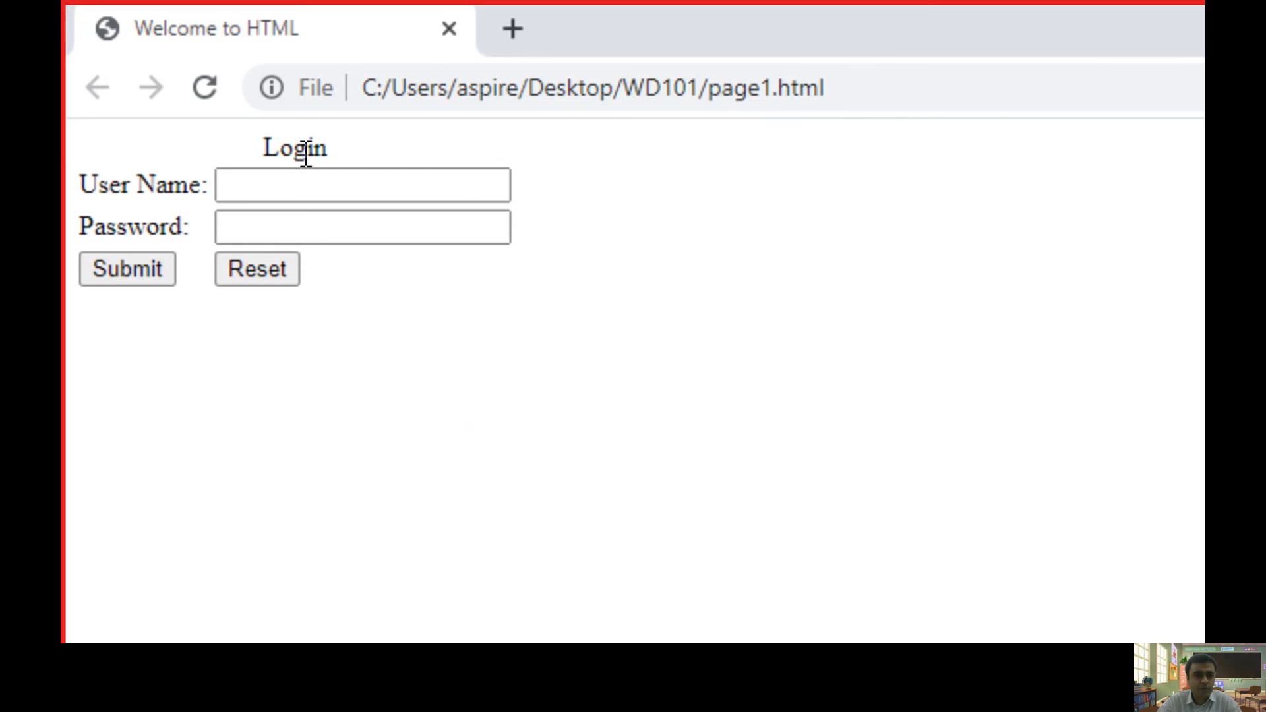
mouse_move(244, 166)
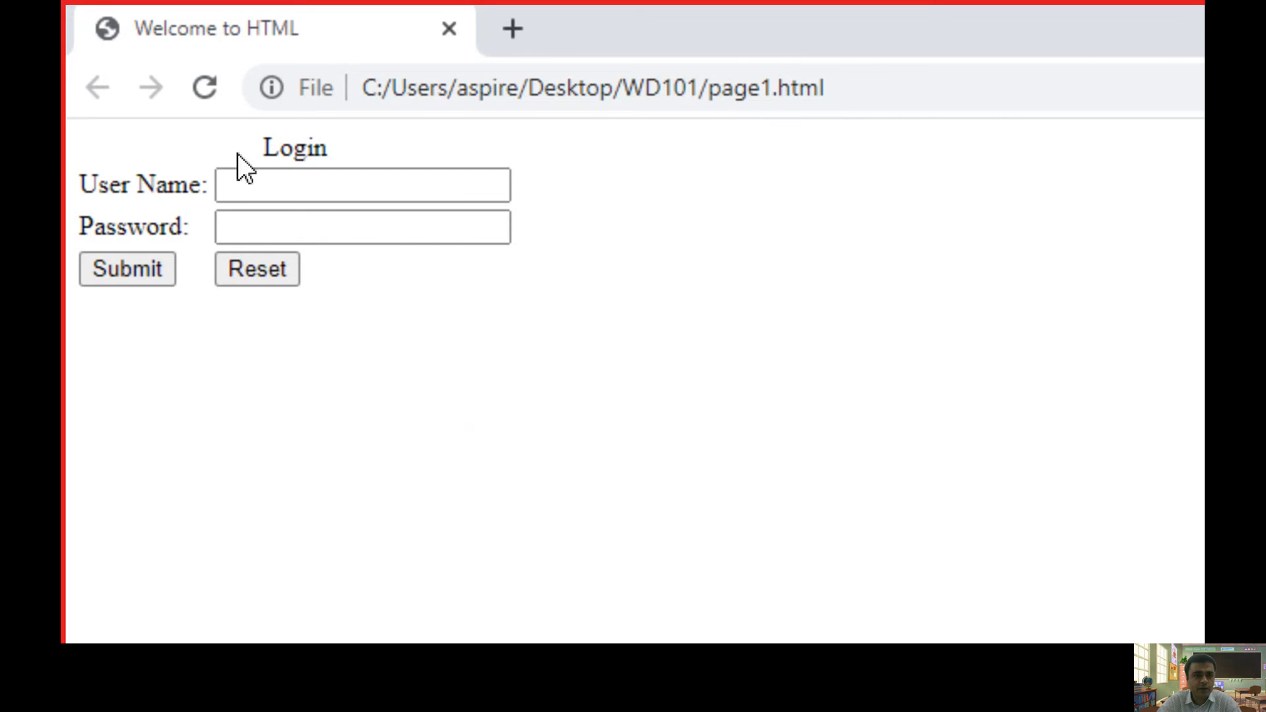
mouse_move(339, 157)
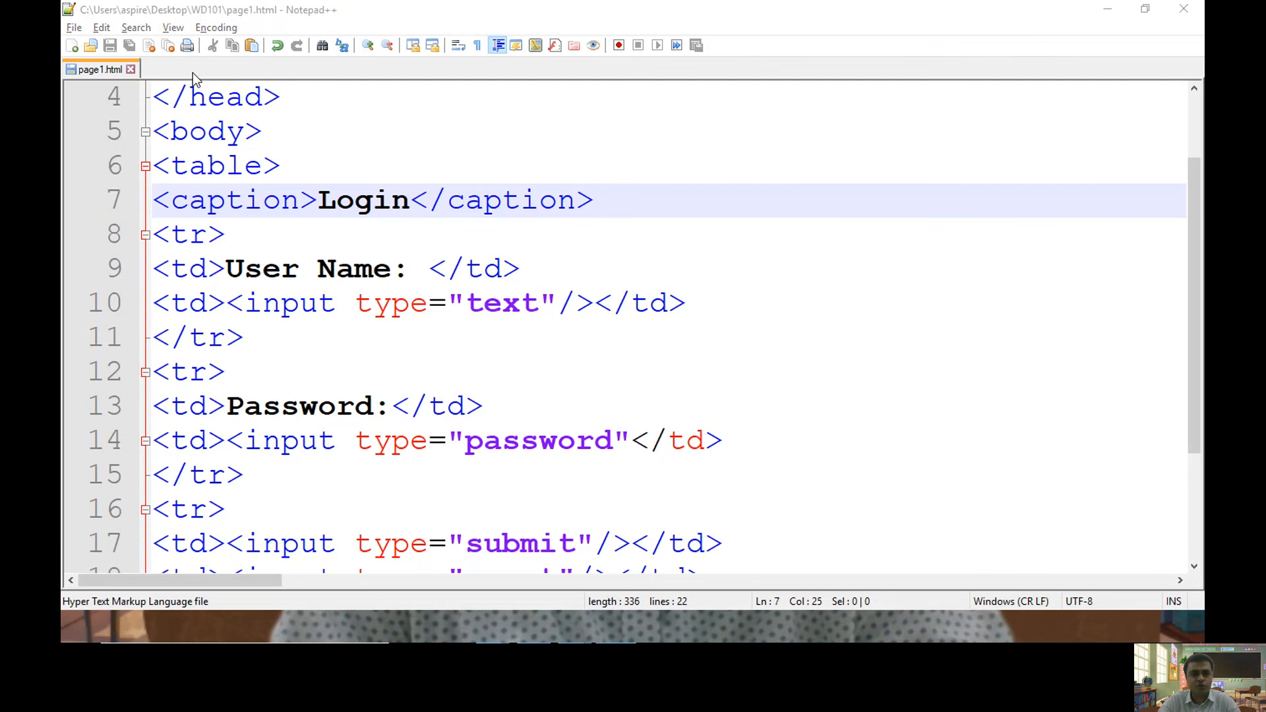
- Bring up the open-windows switcher to move away from Notepad++
key("alt+tab")
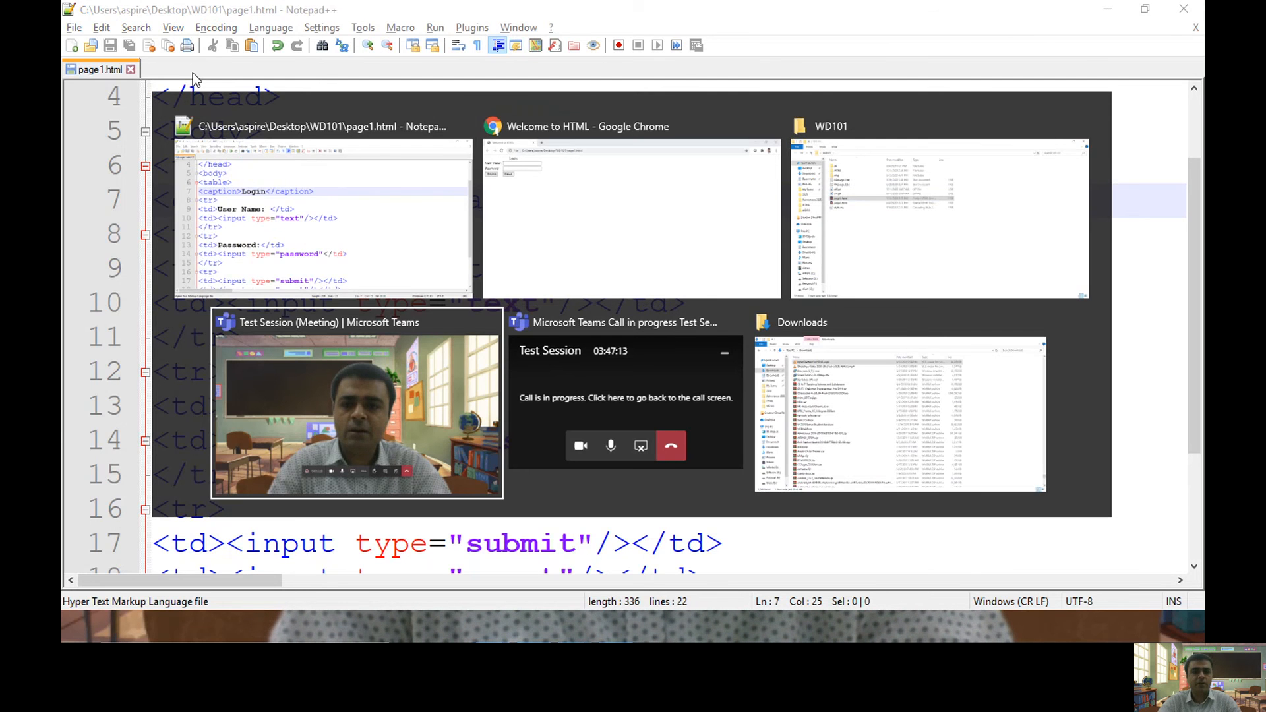